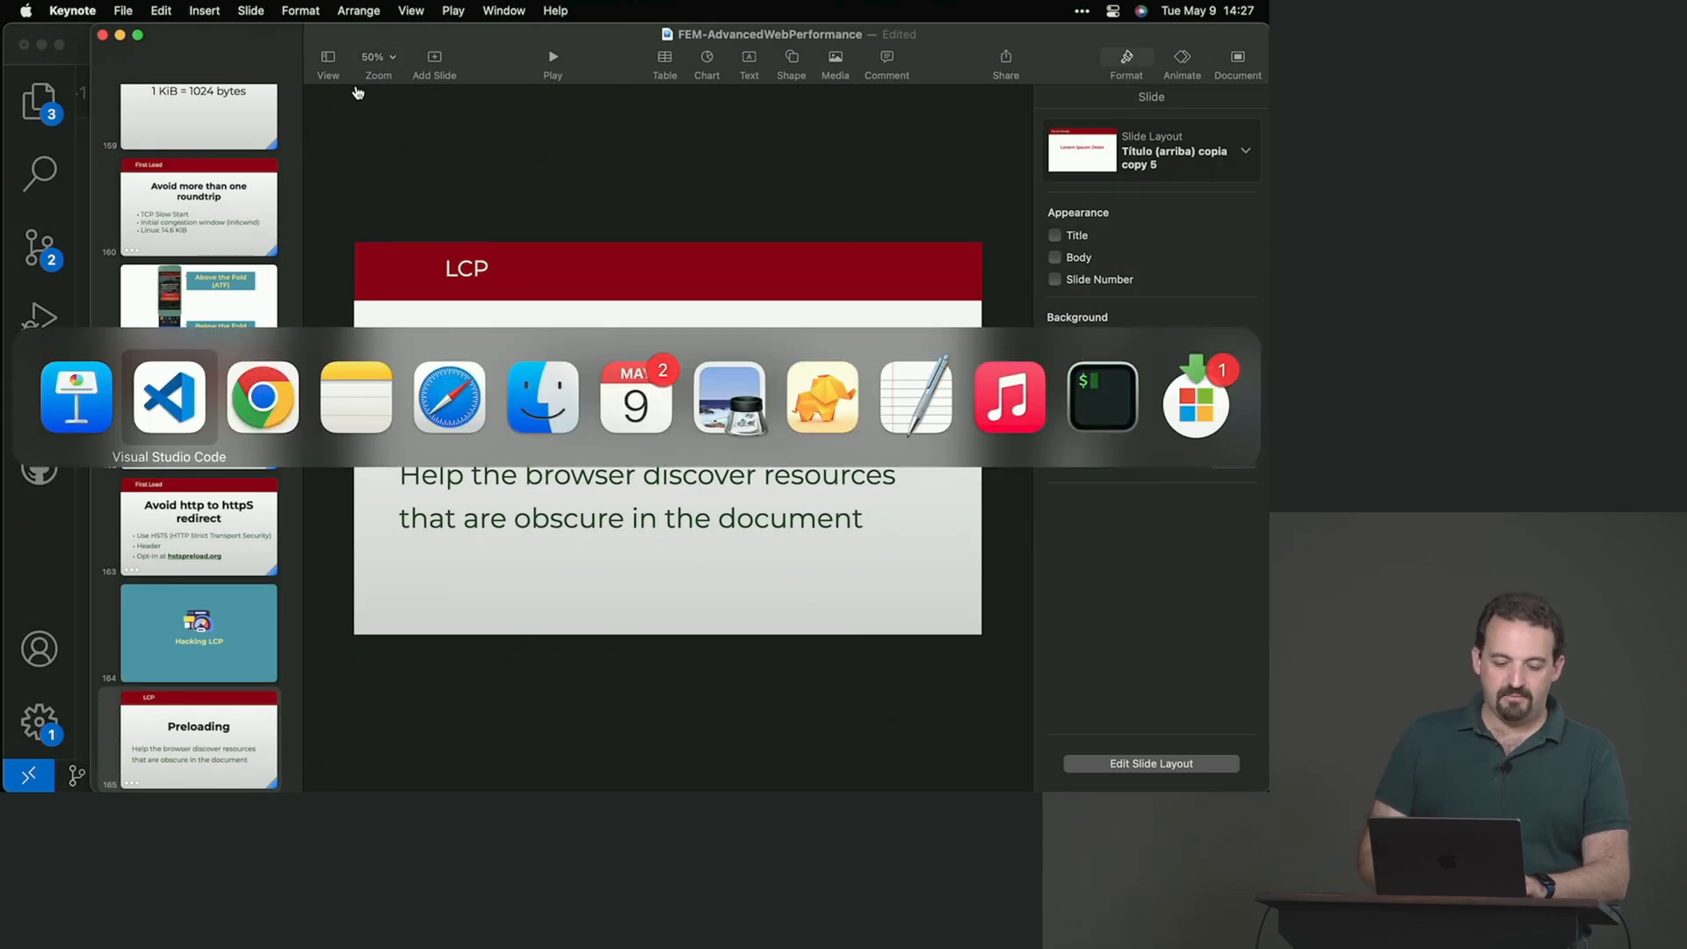
Step: Show index.html in the editor, then close the Google tab leaving the Frontend Museum page
click(169, 397)
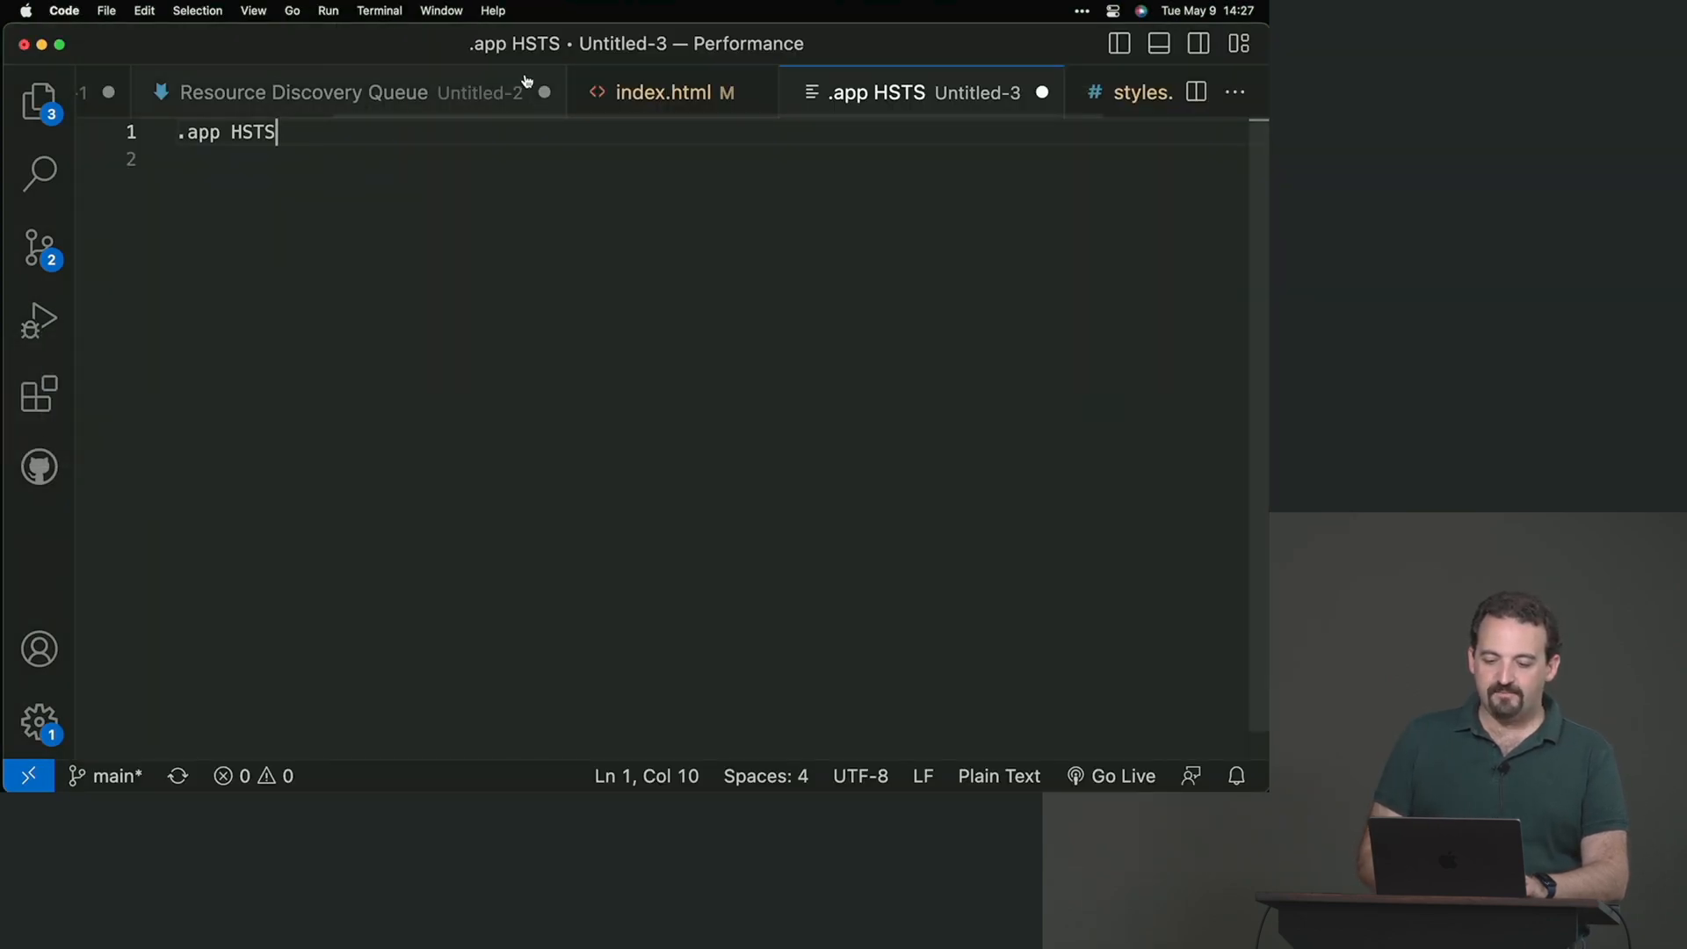
click(668, 91)
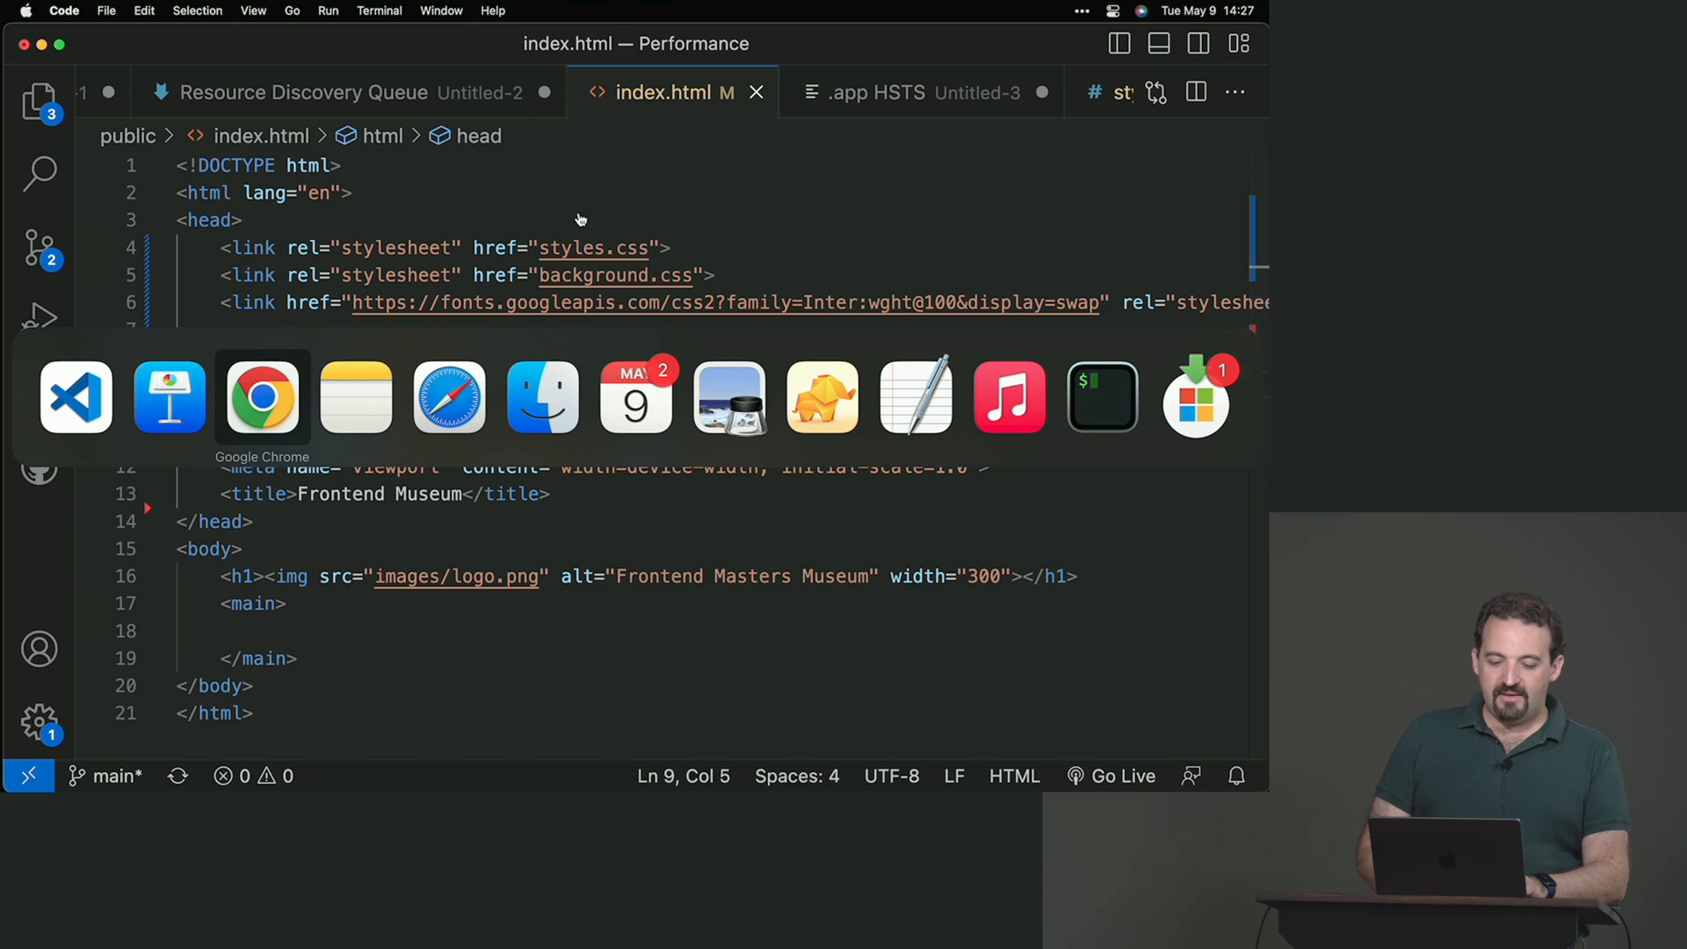
click(262, 397)
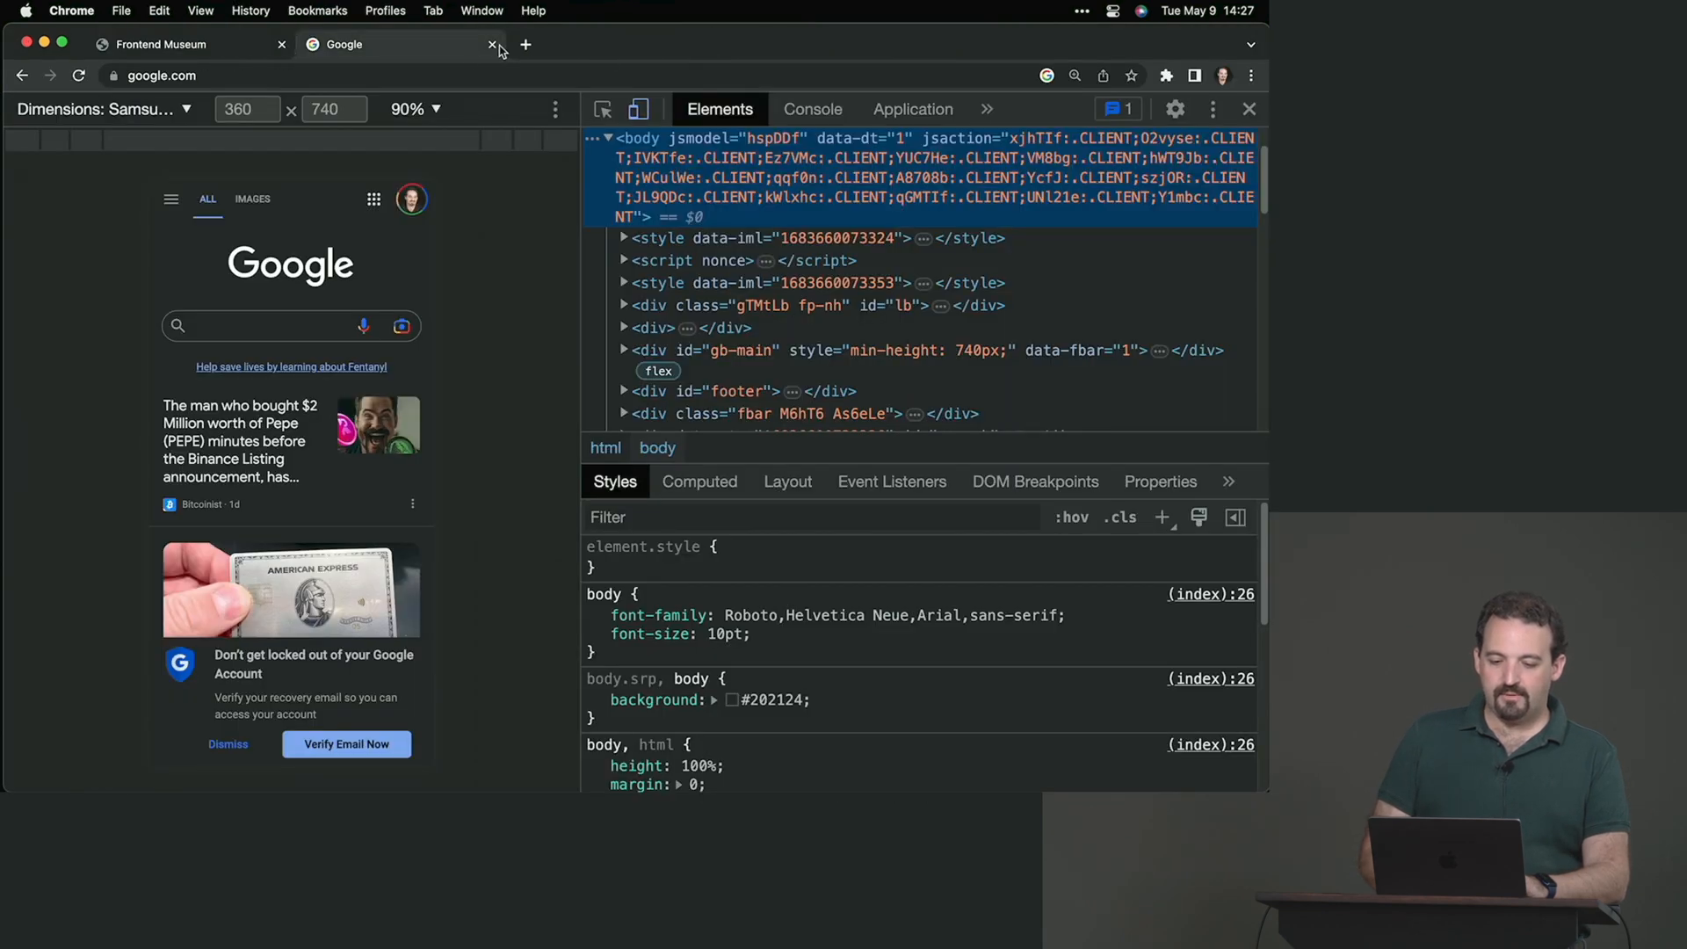
click(492, 44)
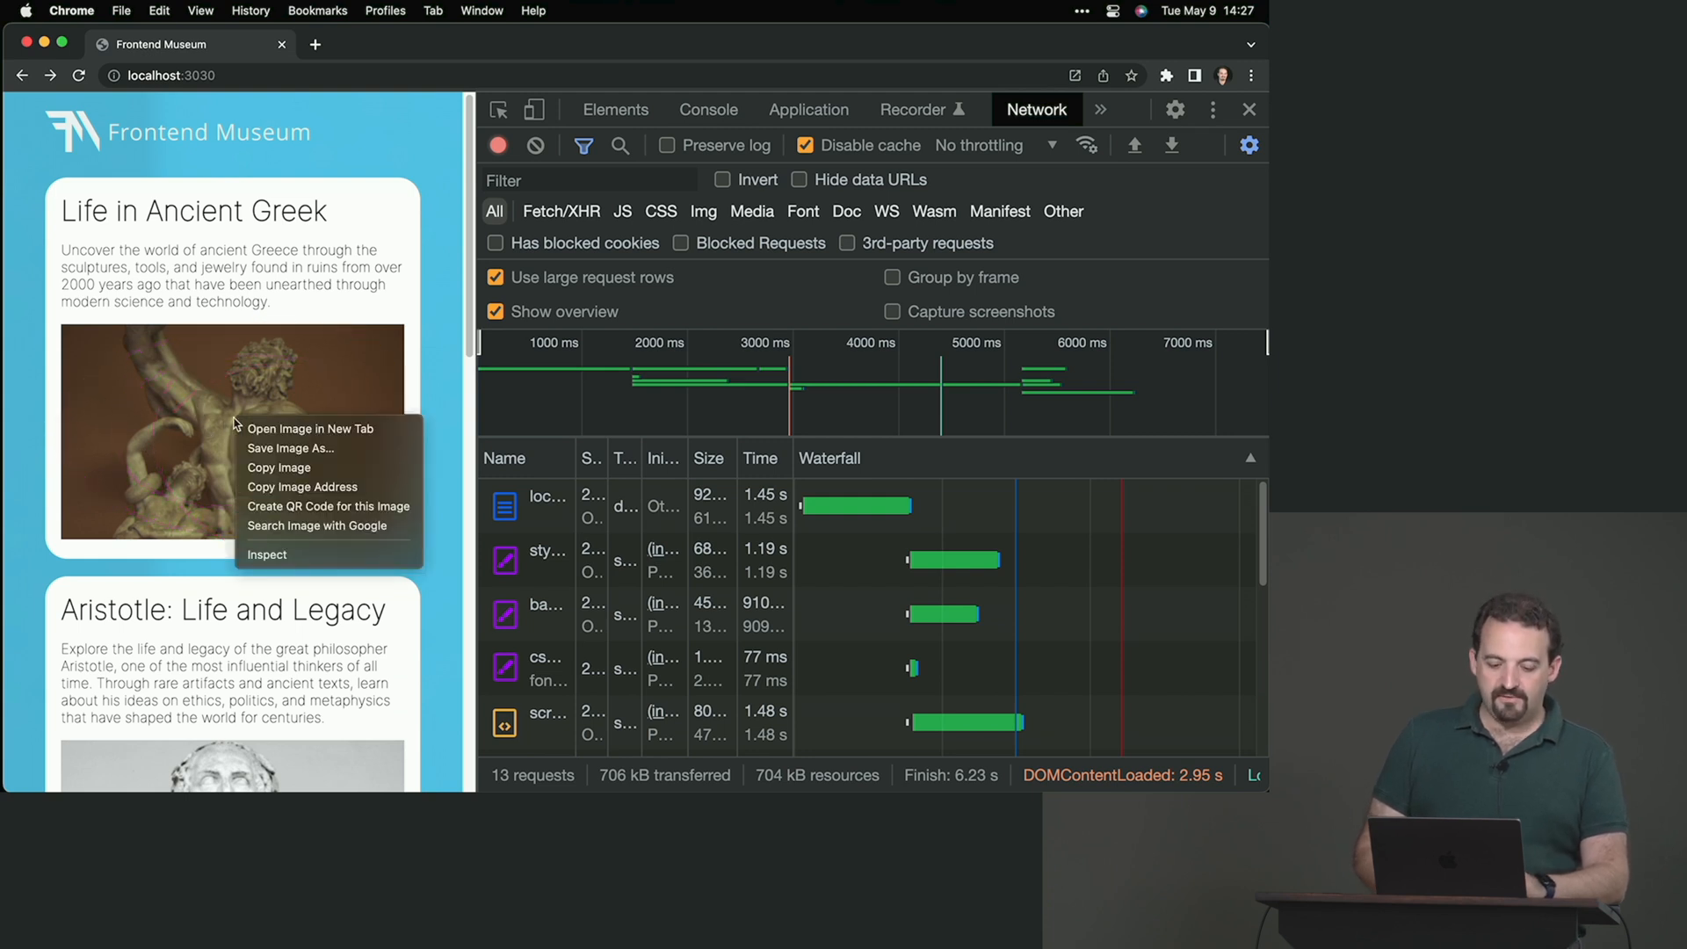
Step: Inspect the Ancient Greek image element and move to the Network panel
click(265, 553)
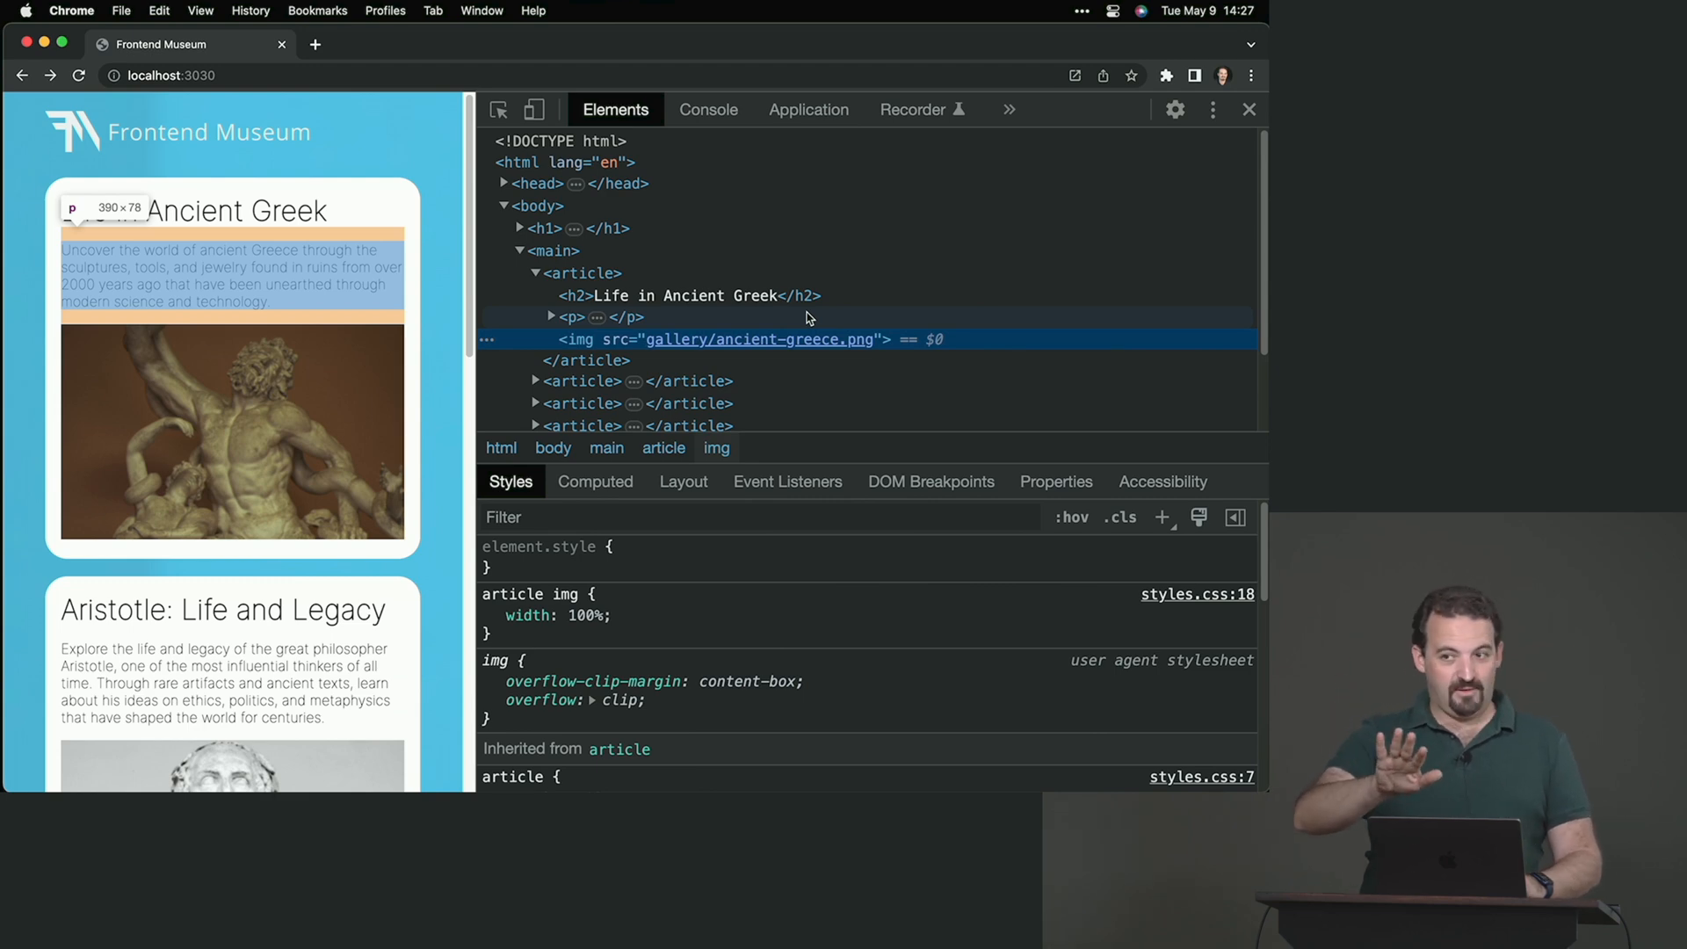
click(1009, 109)
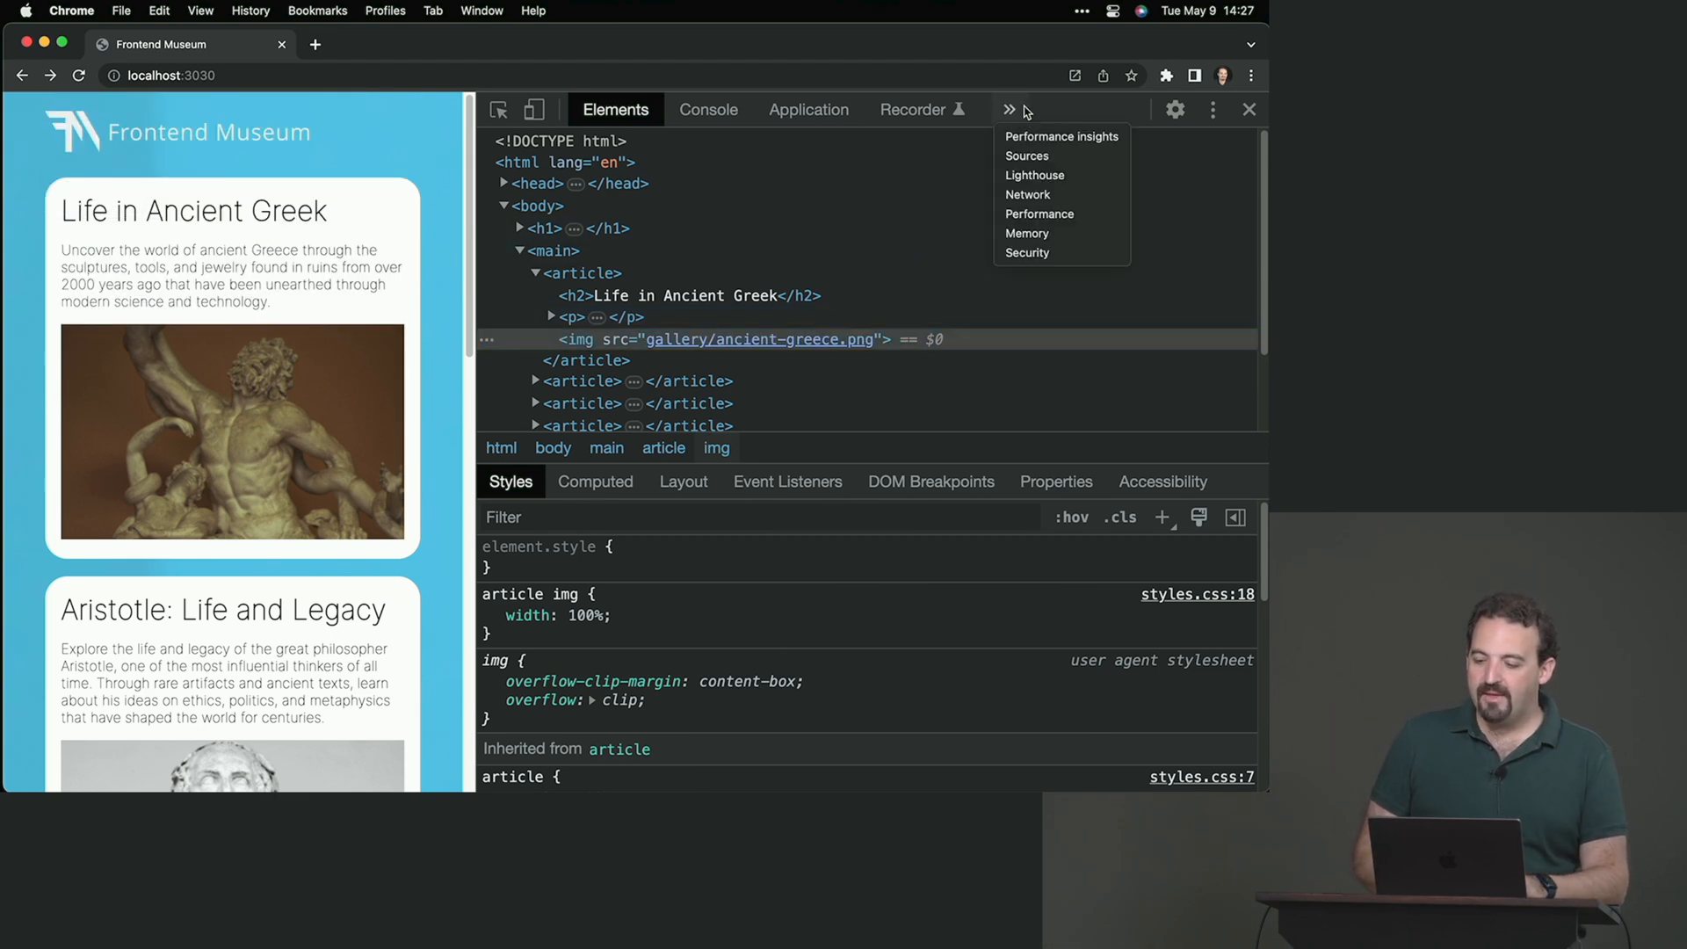
mouse_move(1033, 174)
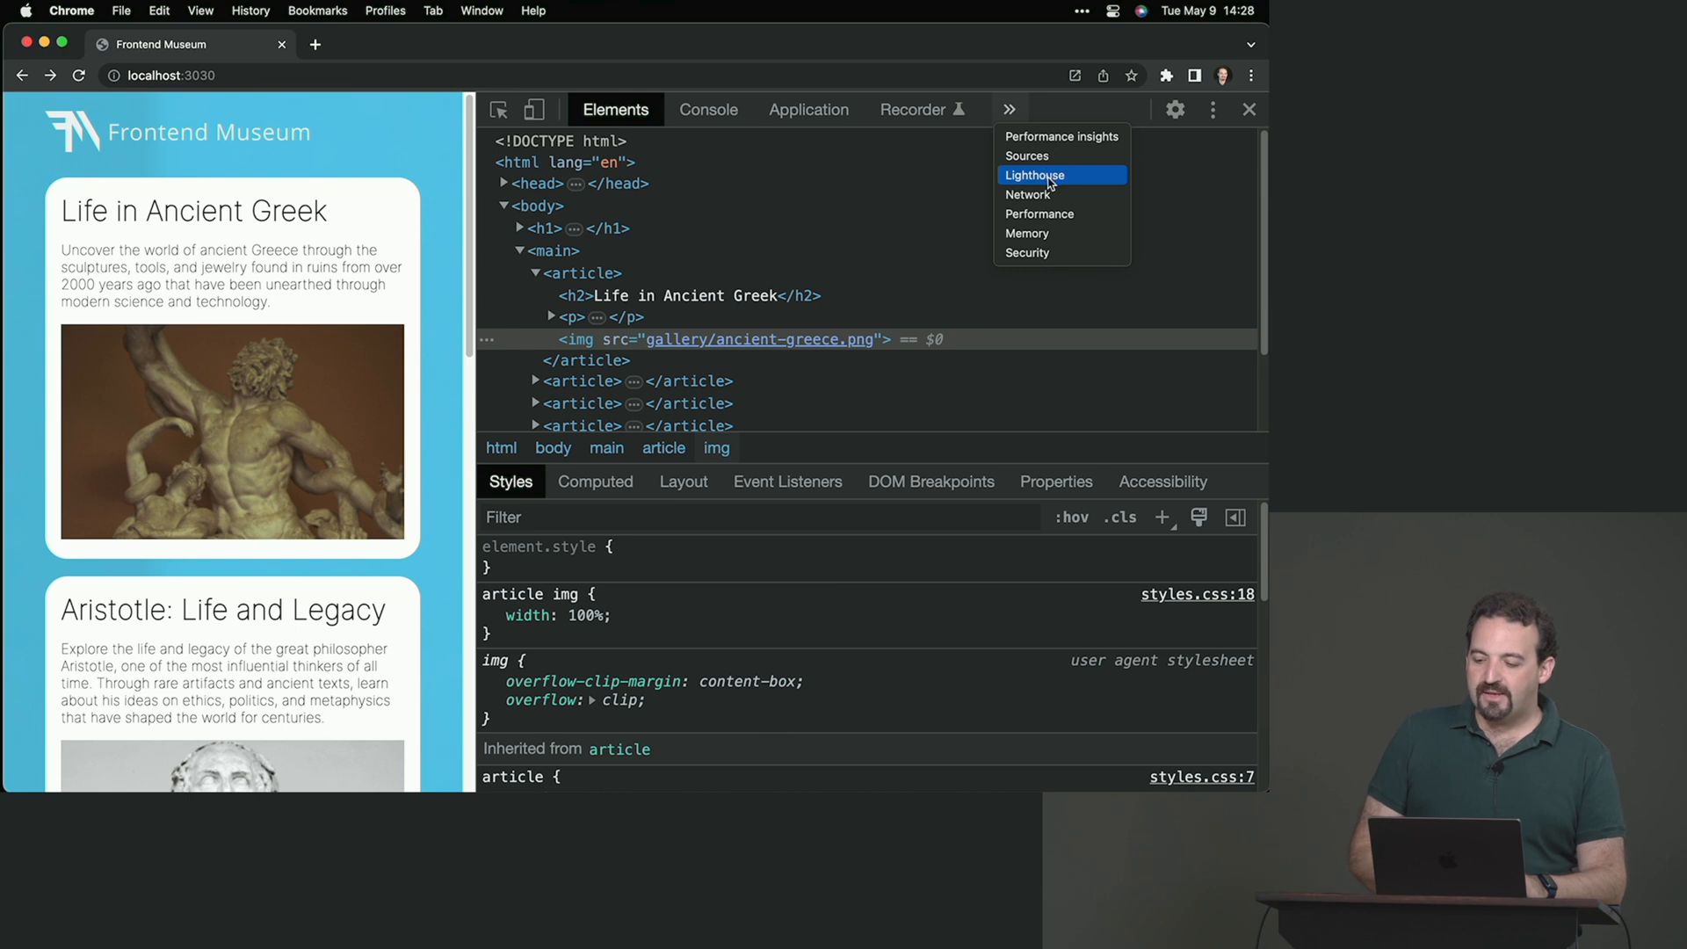
click(1028, 195)
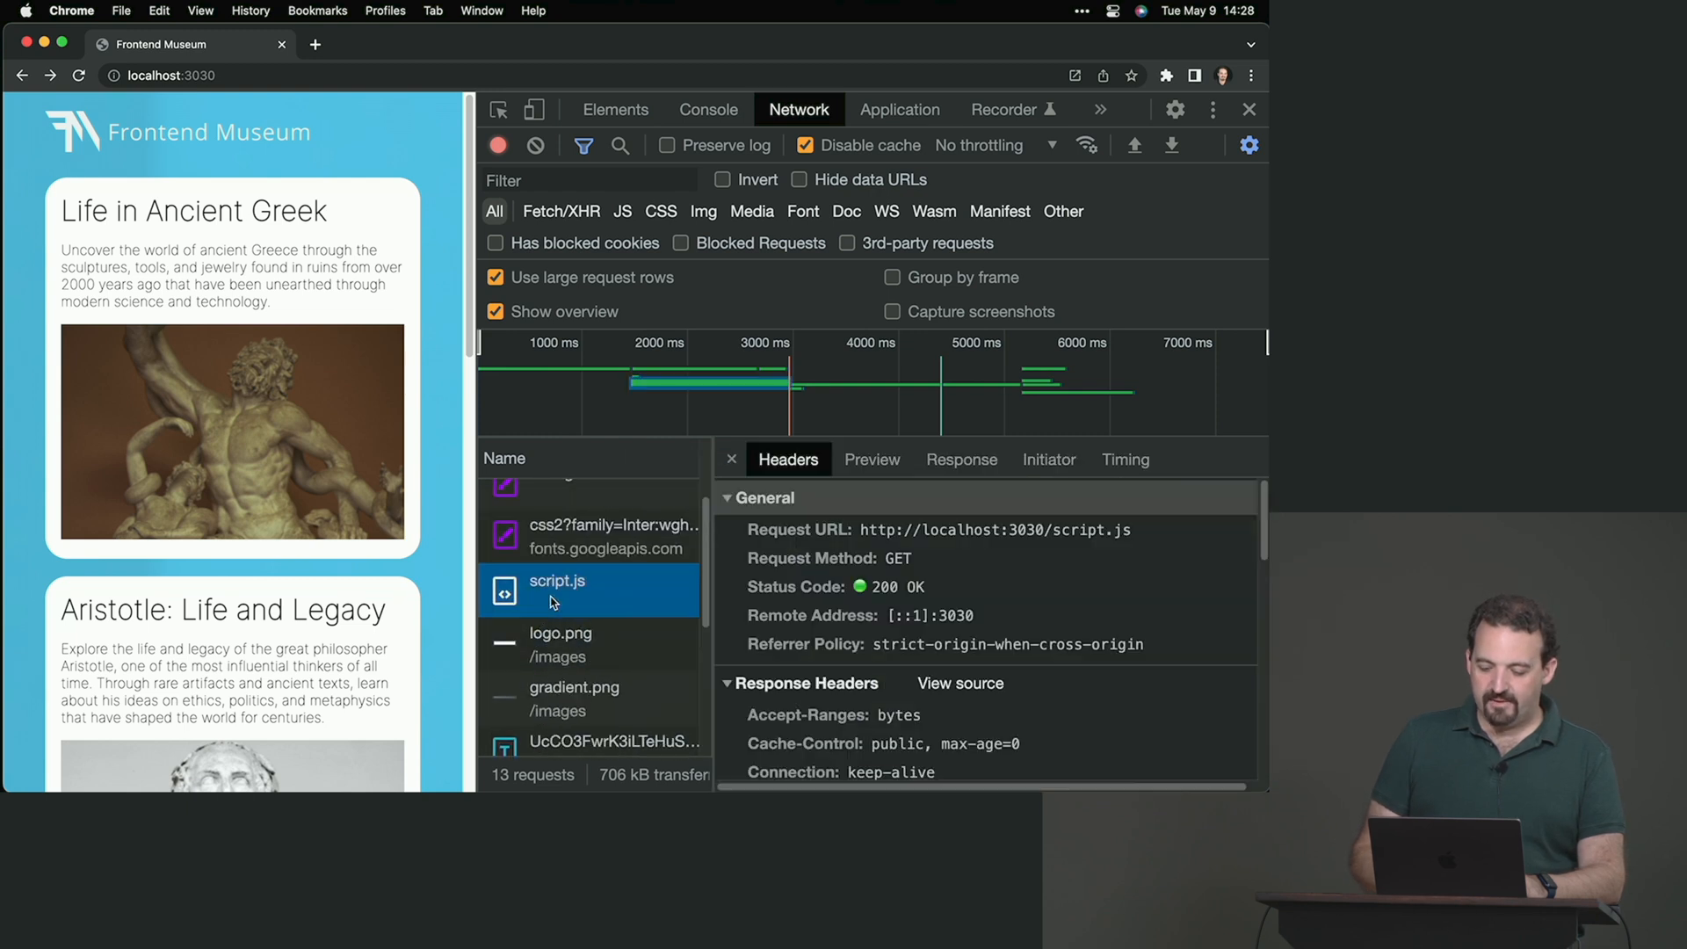
Step: Review the gradient.png, font, ancient-greece.png and aristotle.png requests, then return to the waterfall
click(574, 698)
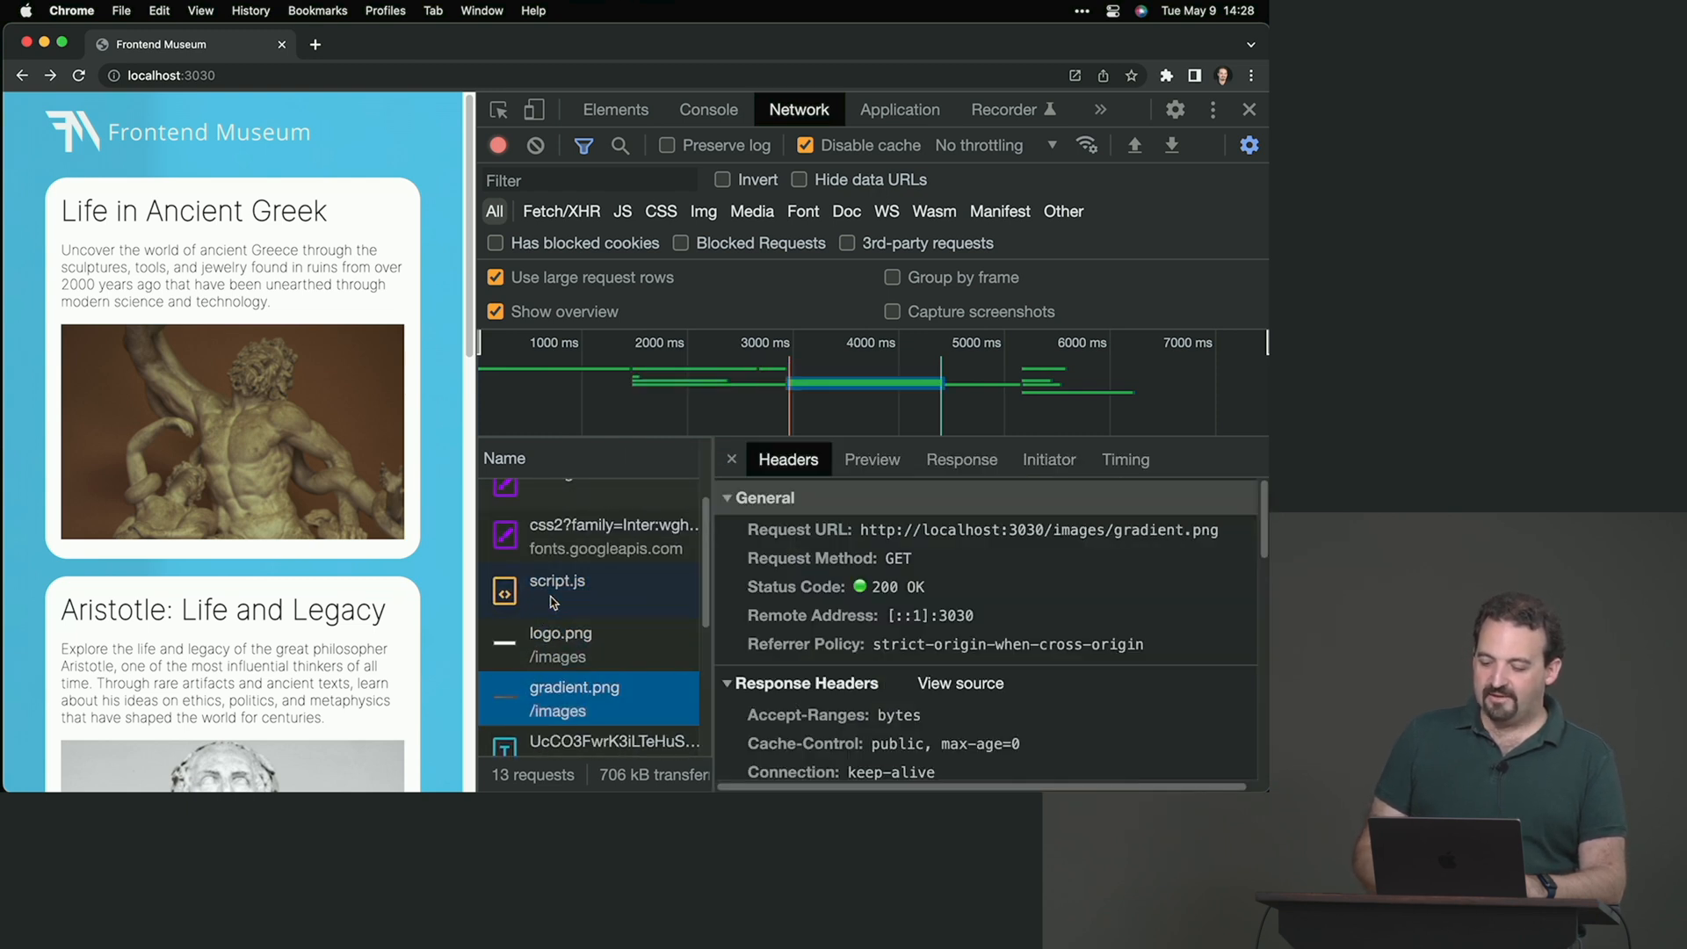
click(613, 726)
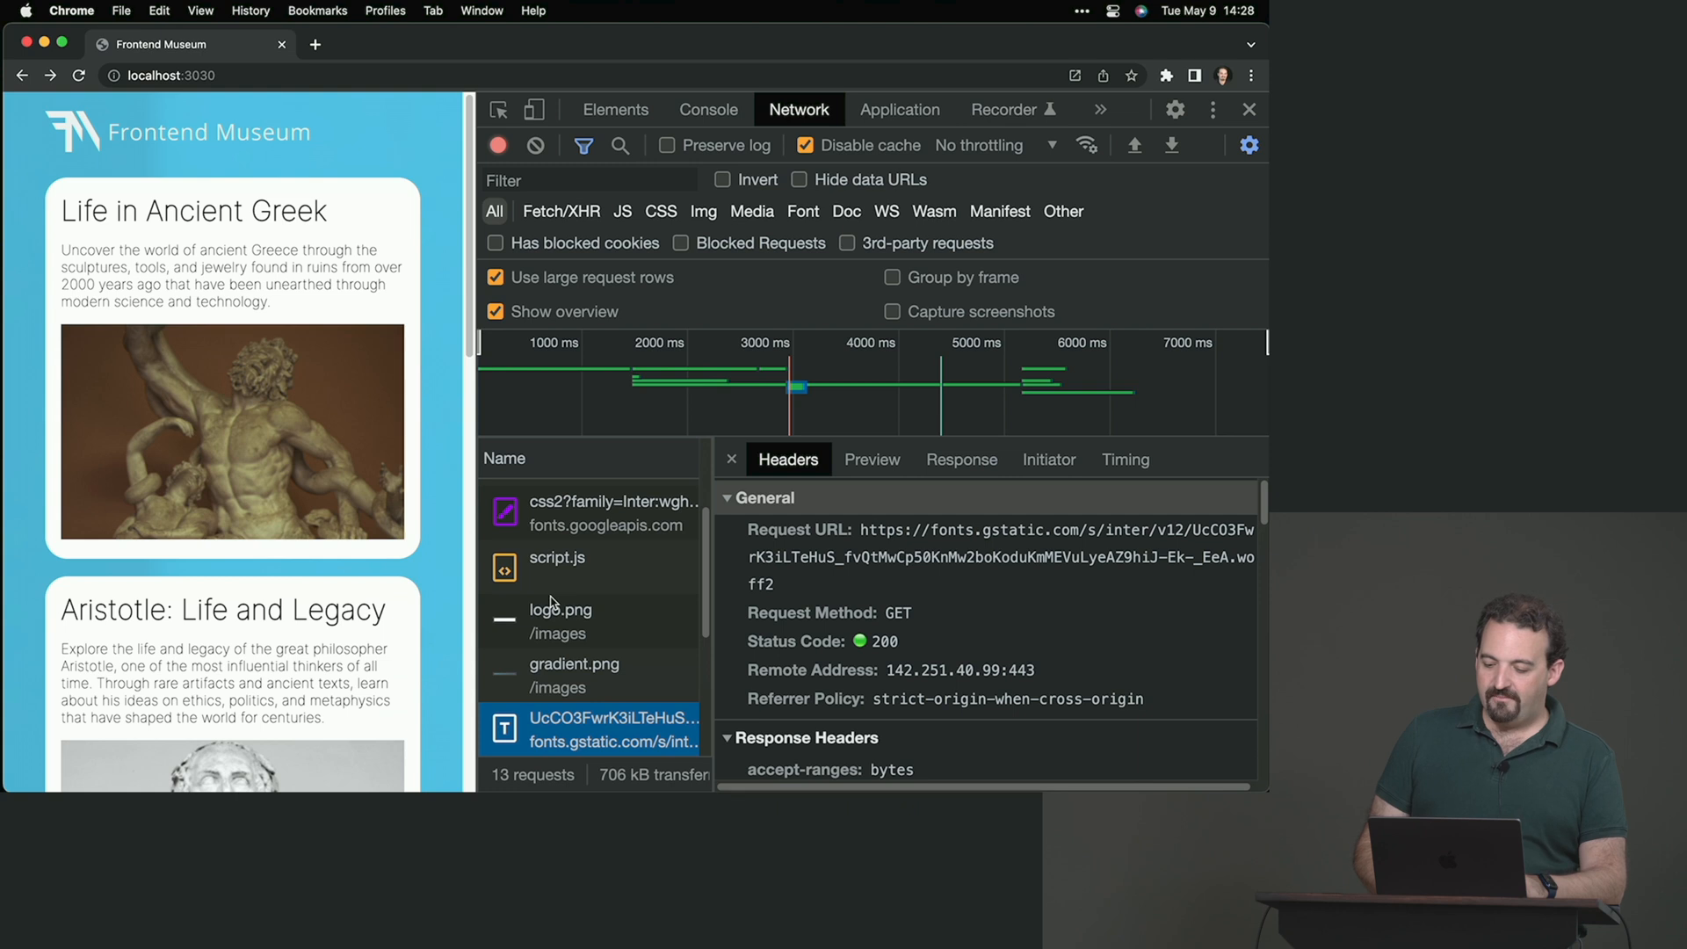
click(591, 728)
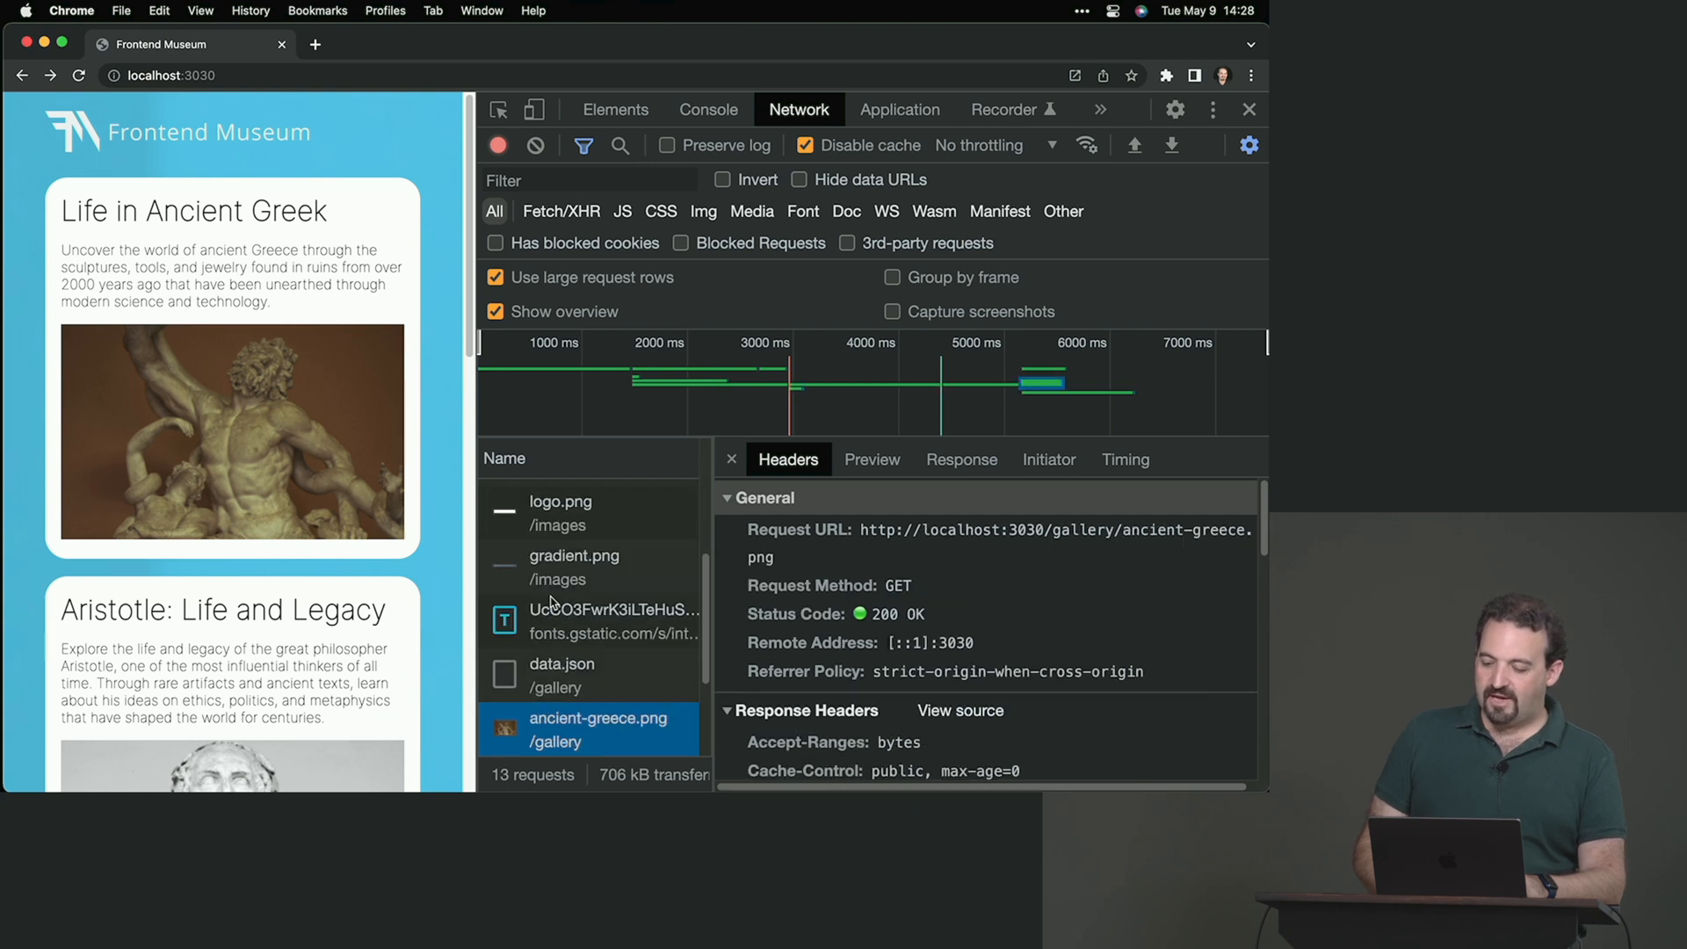
click(573, 729)
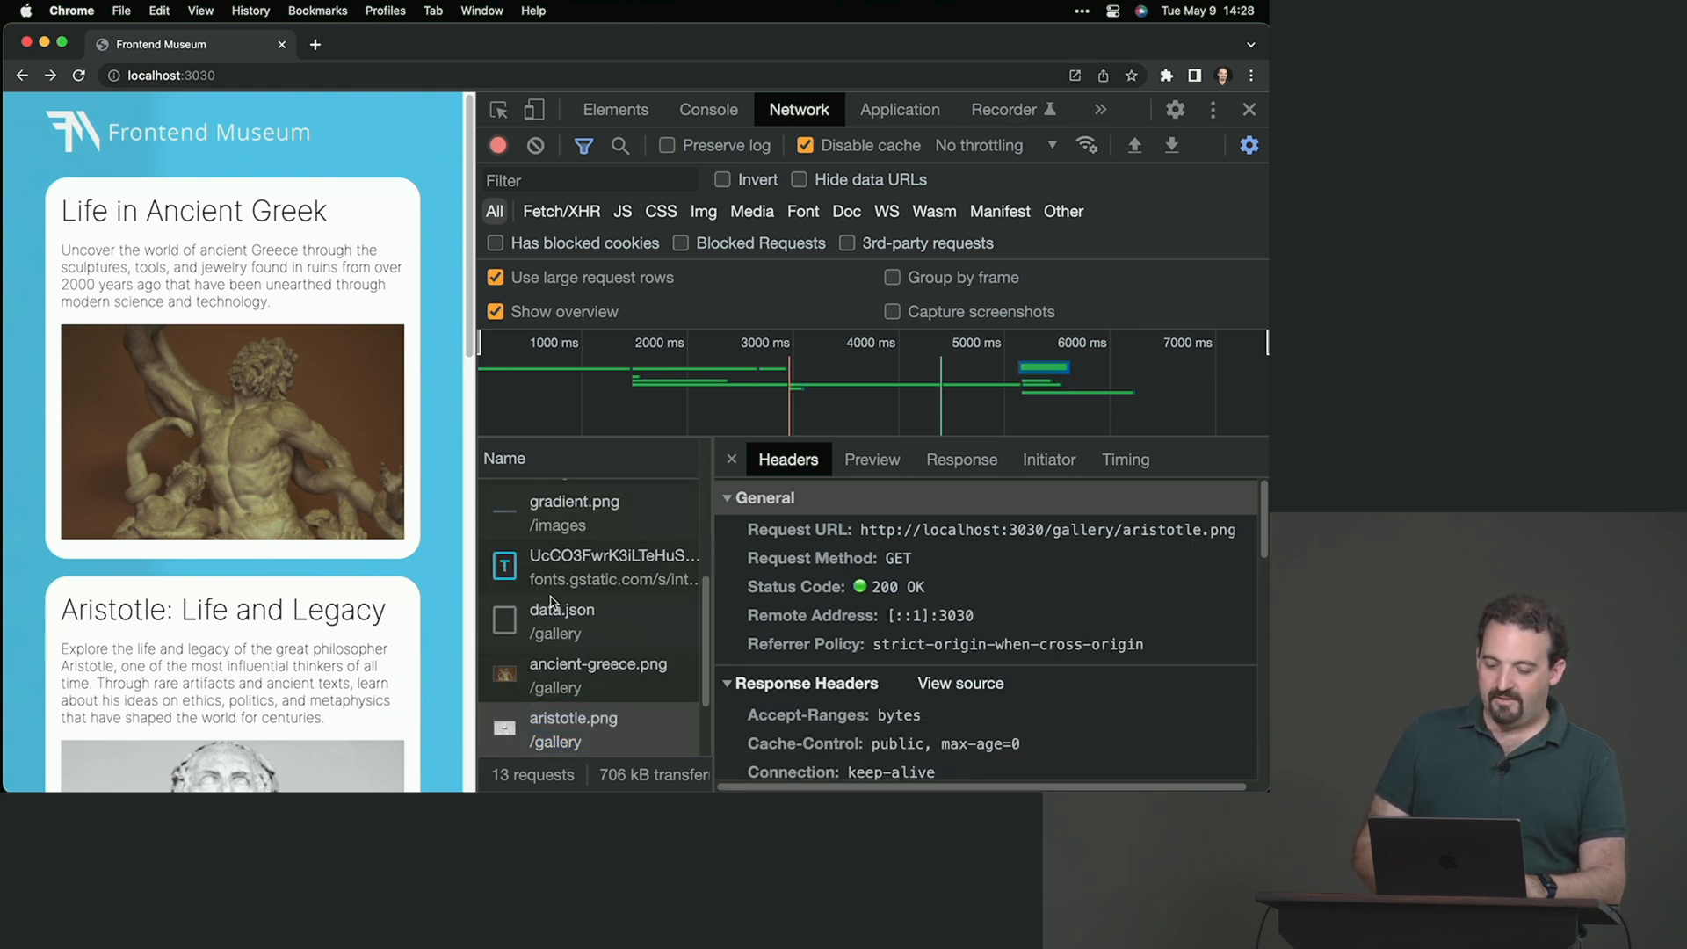
click(598, 675)
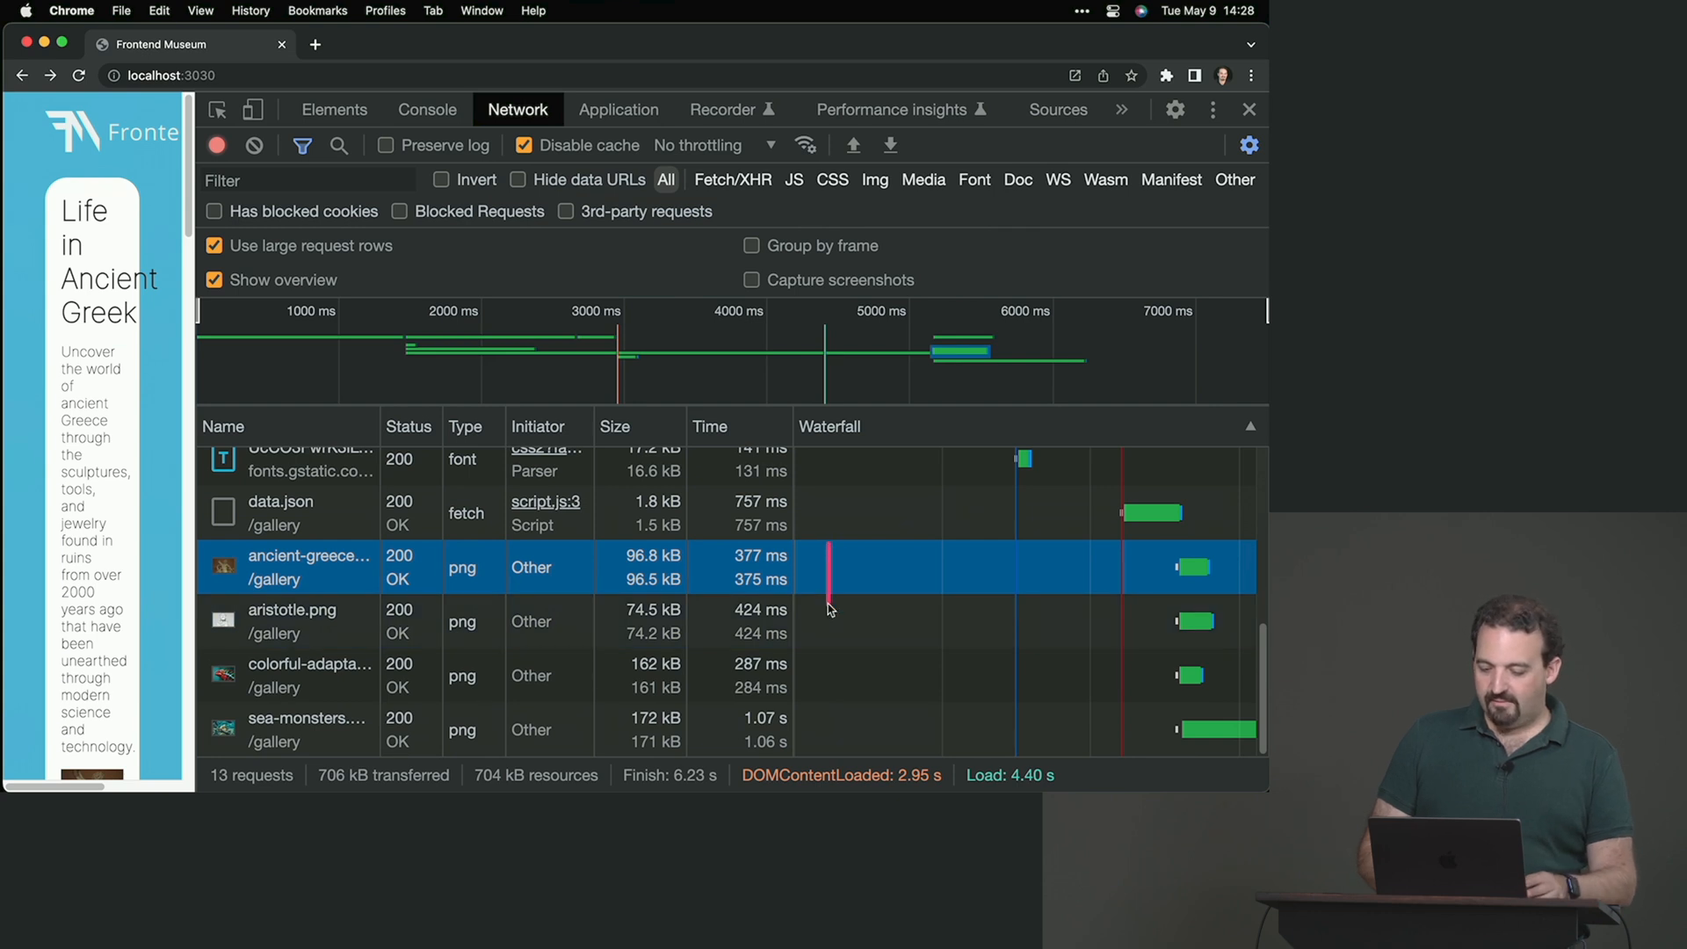
Step: Widen DevTools and review the ancient-greece.png timing breakdown before returning to the editor
drag(828, 608, 1167, 598)
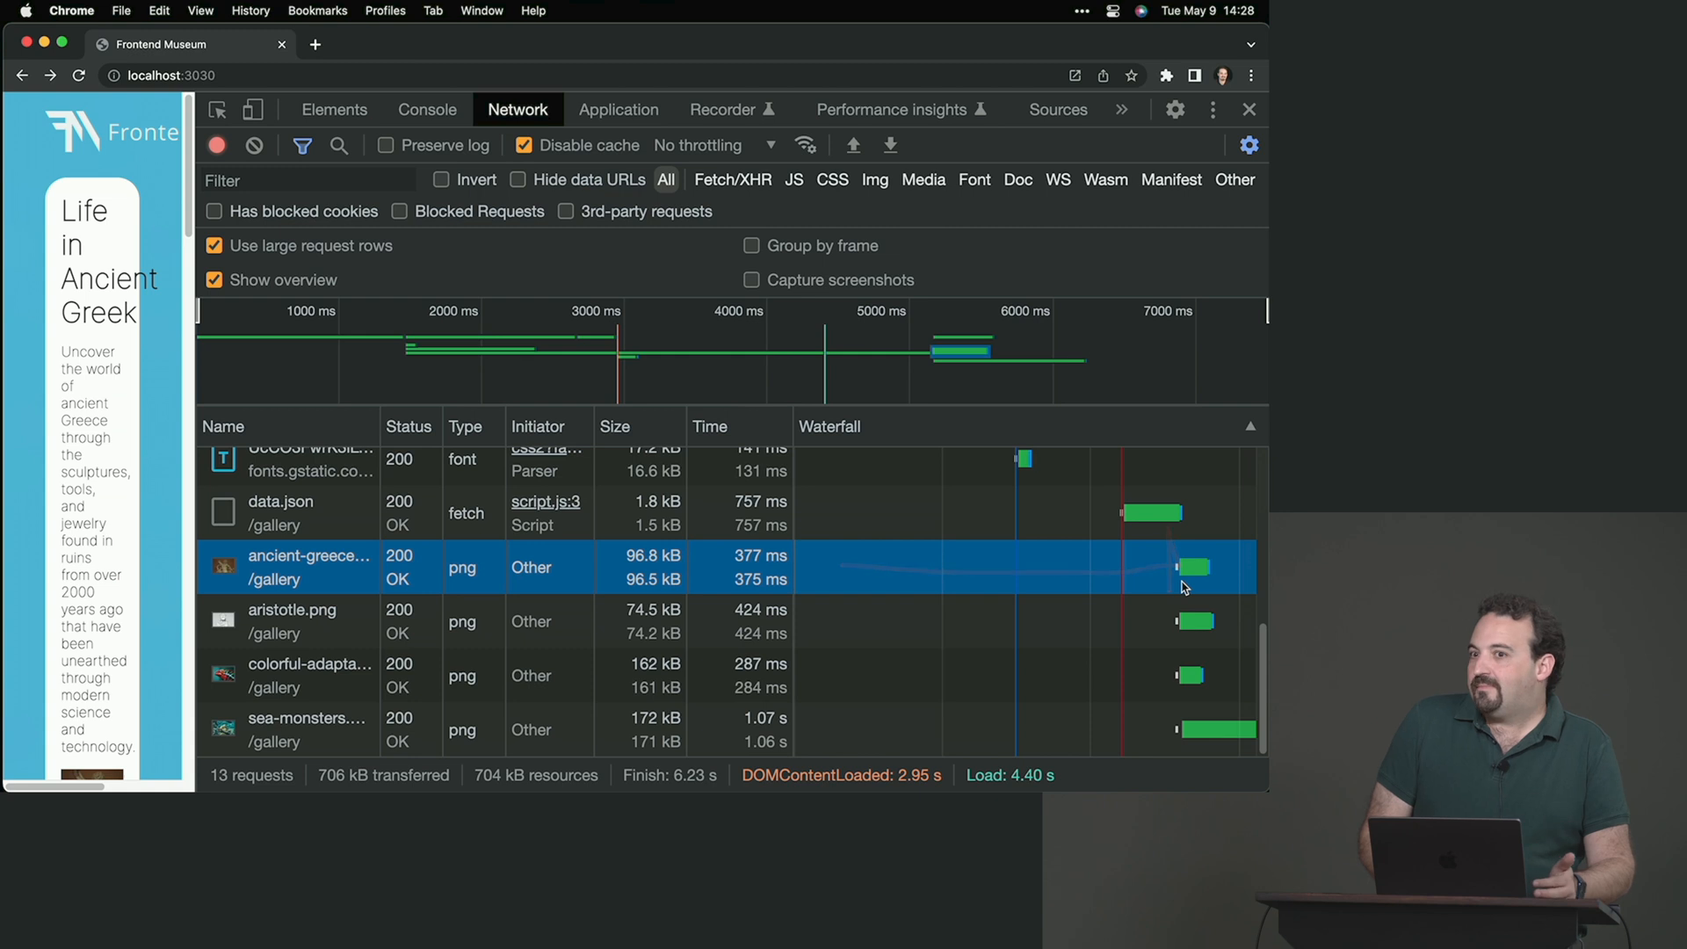
mouse_move(1190, 571)
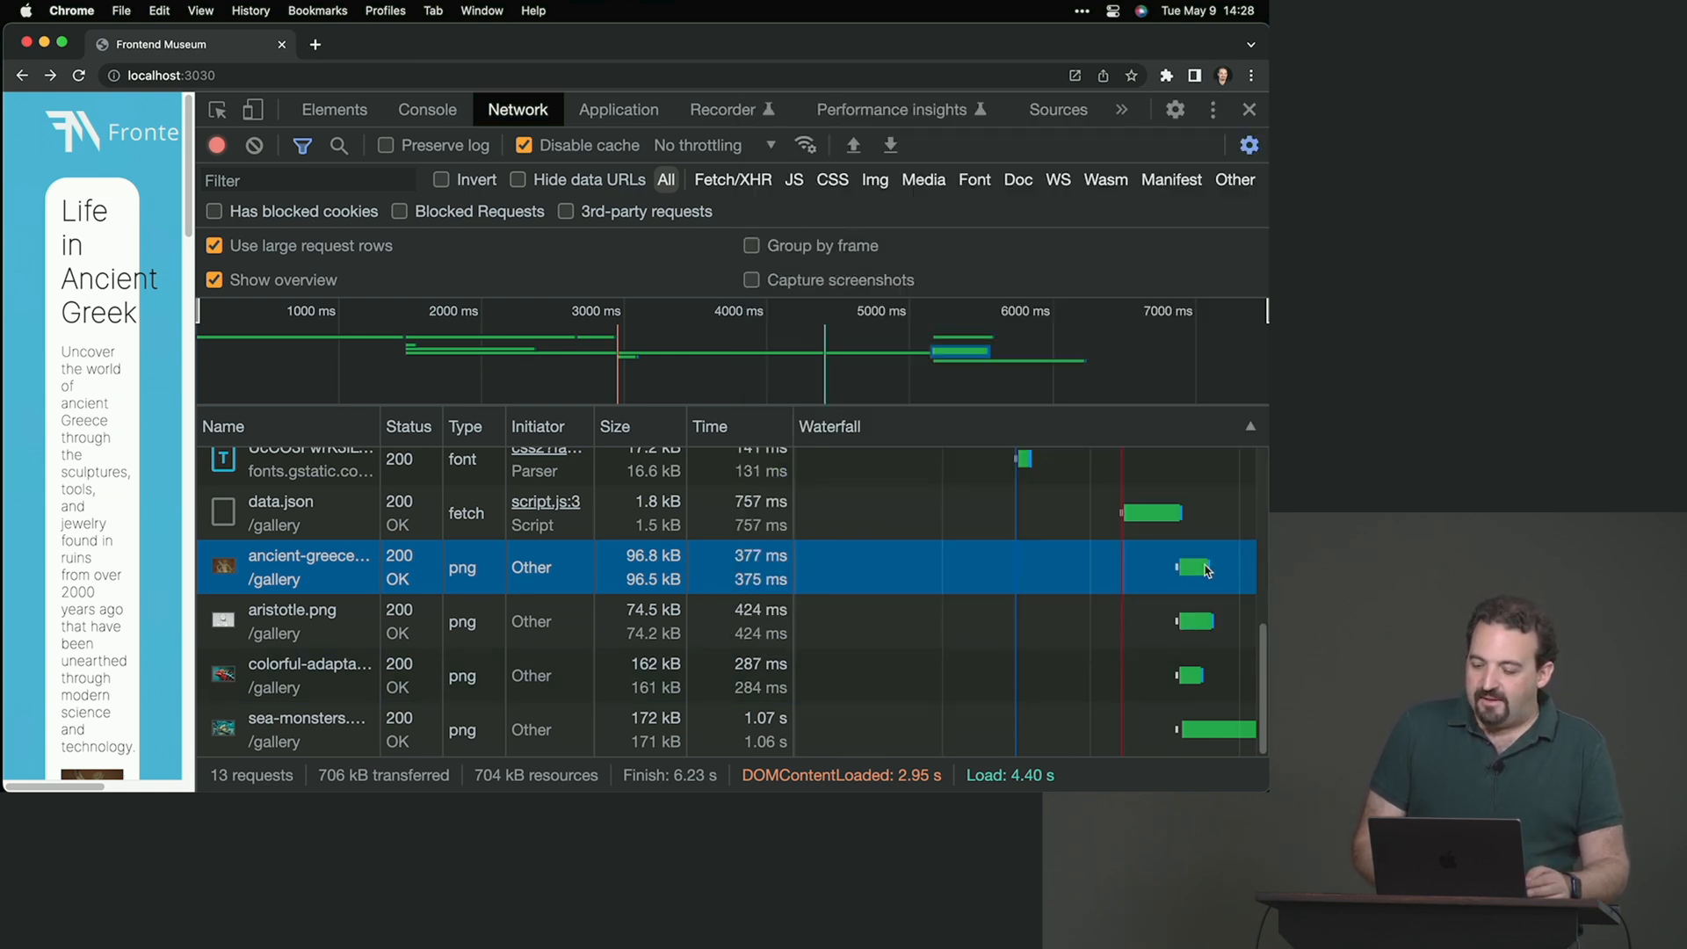
click(1201, 567)
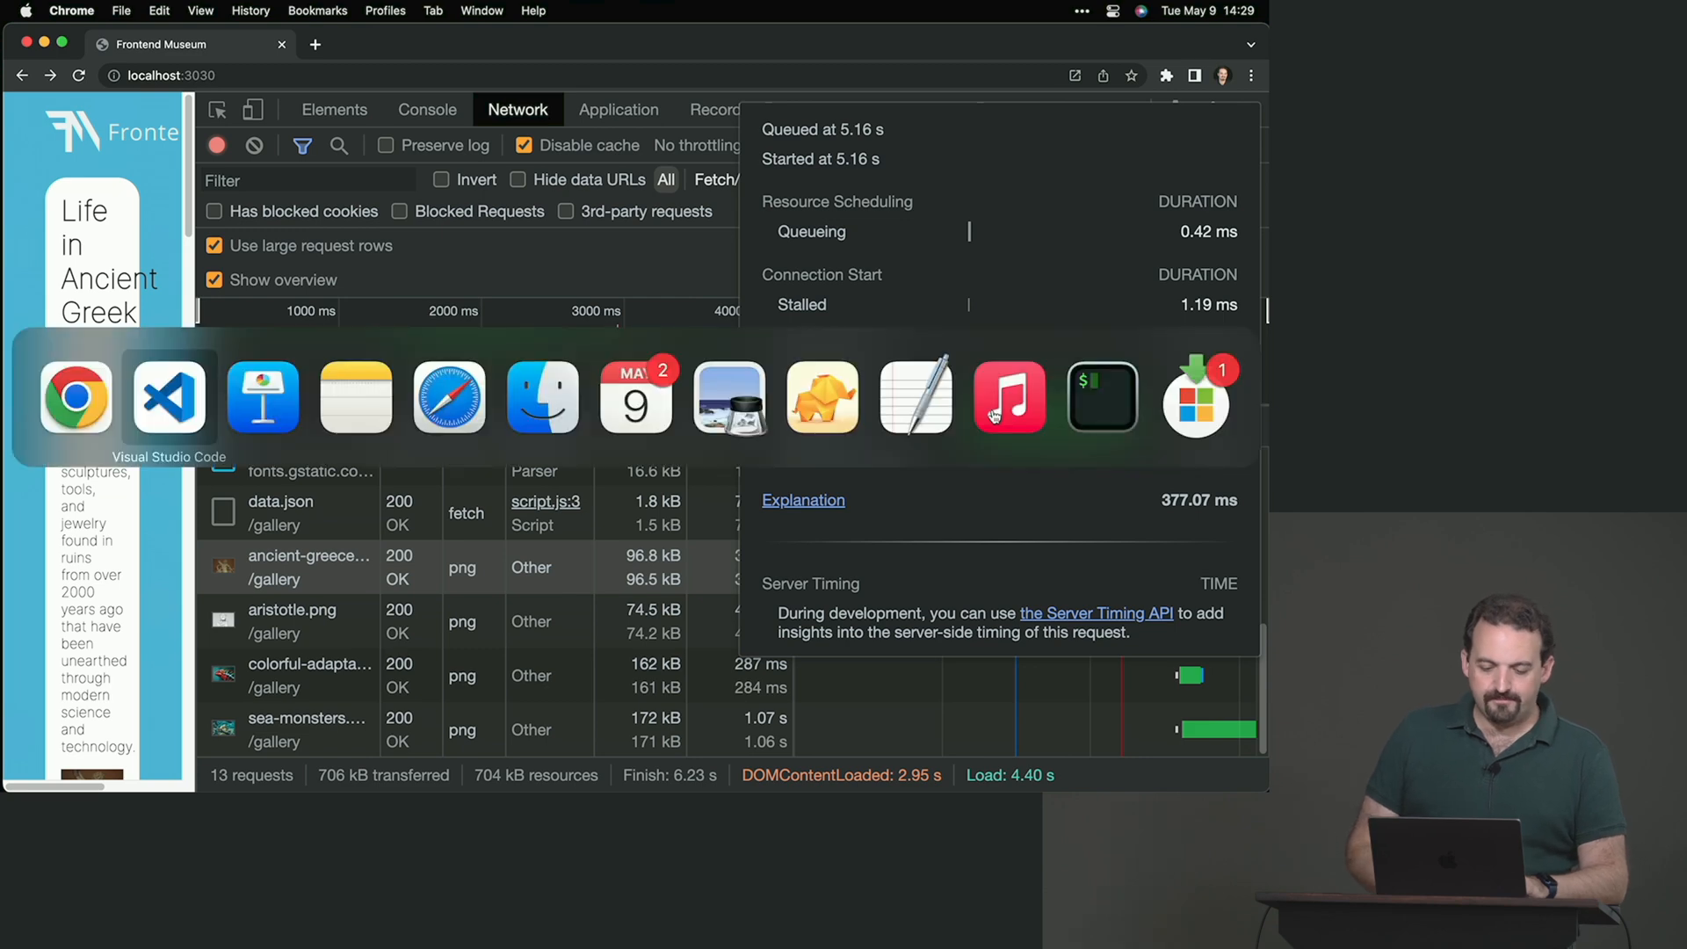
click(169, 396)
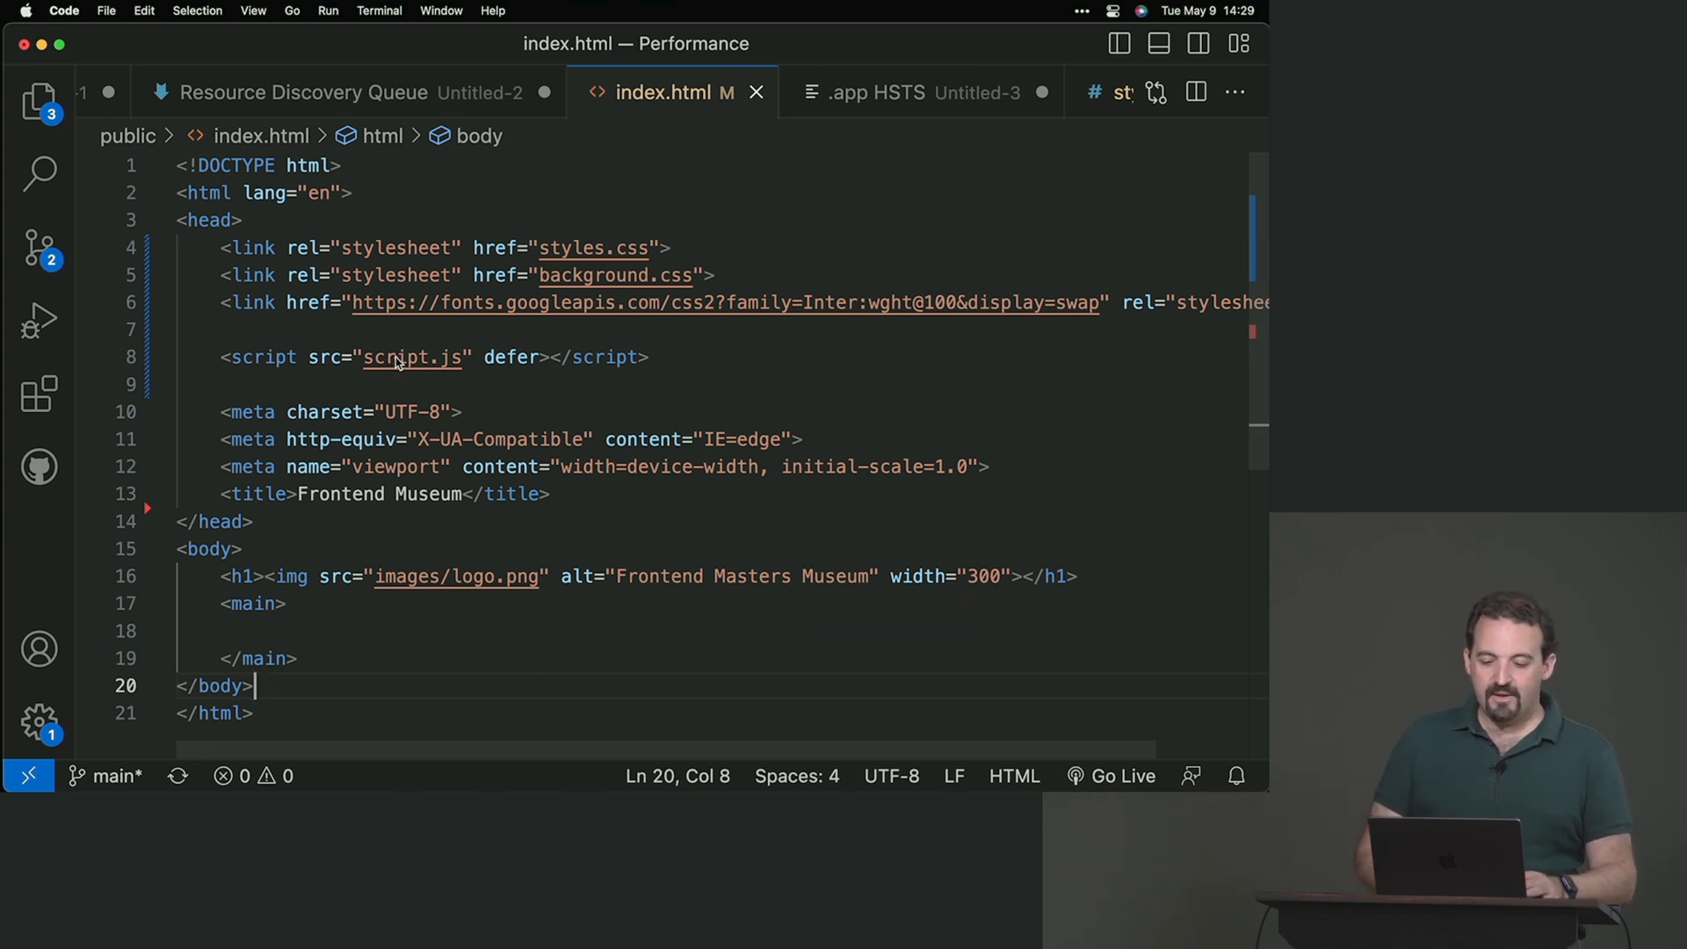
Step: Open script.js from the script tag reference in index.html
click(865, 94)
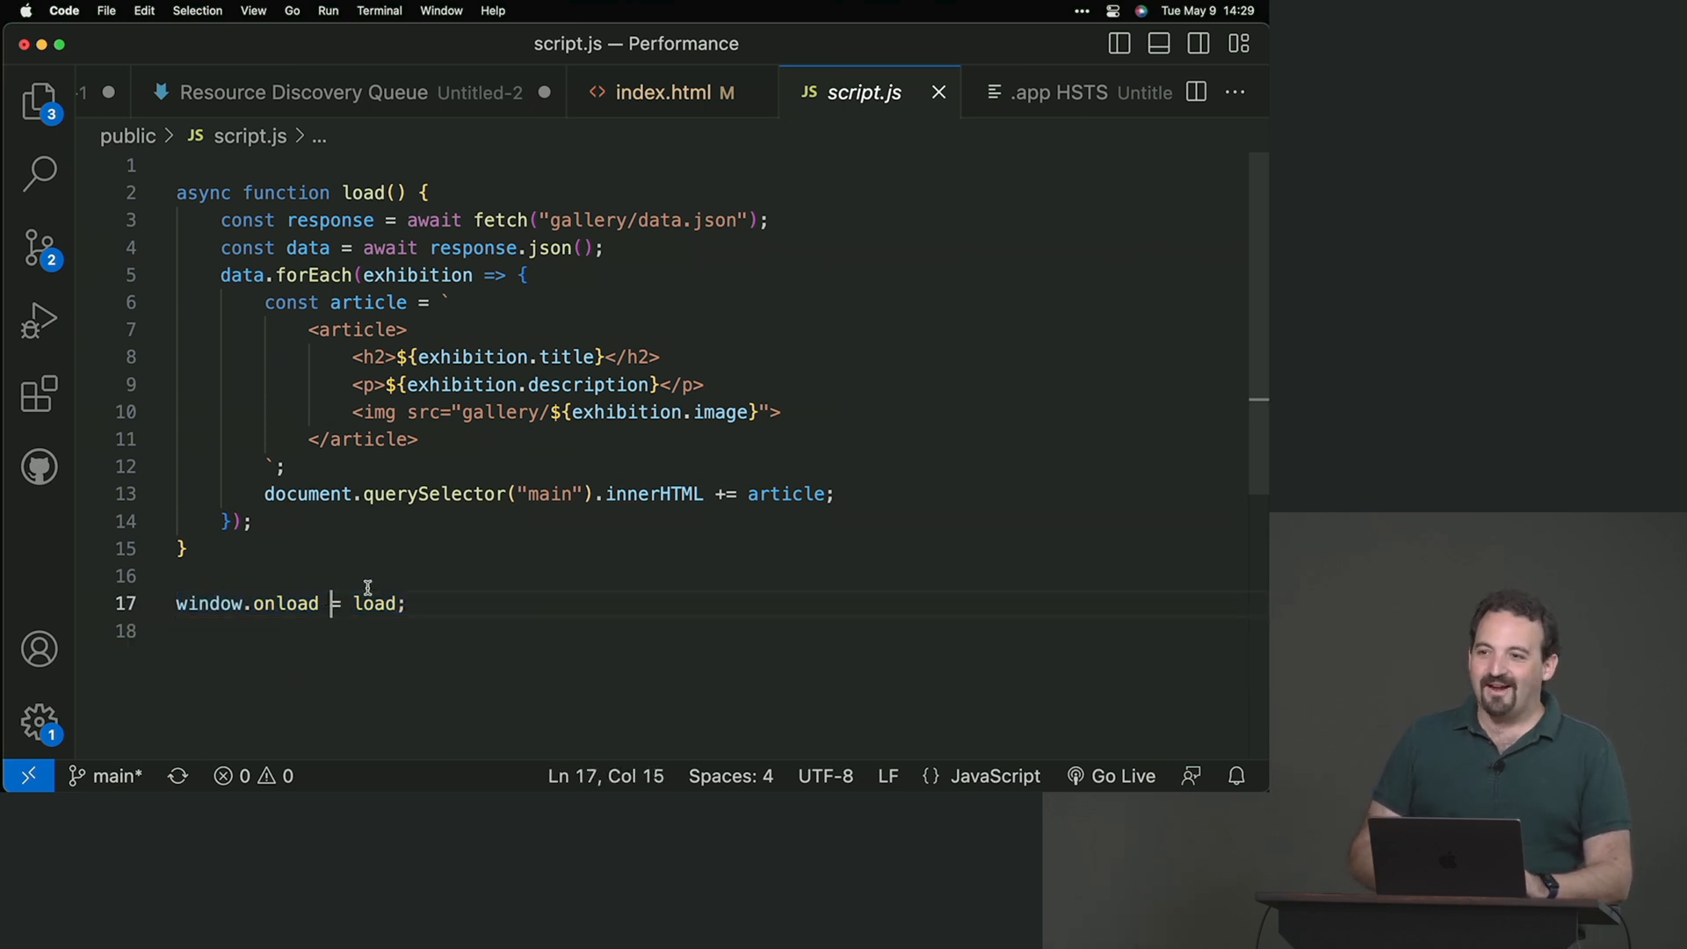
Step: Replace the onload assignment with document.addEventListener("DOMContentLoaded", load)
key(Backspace)
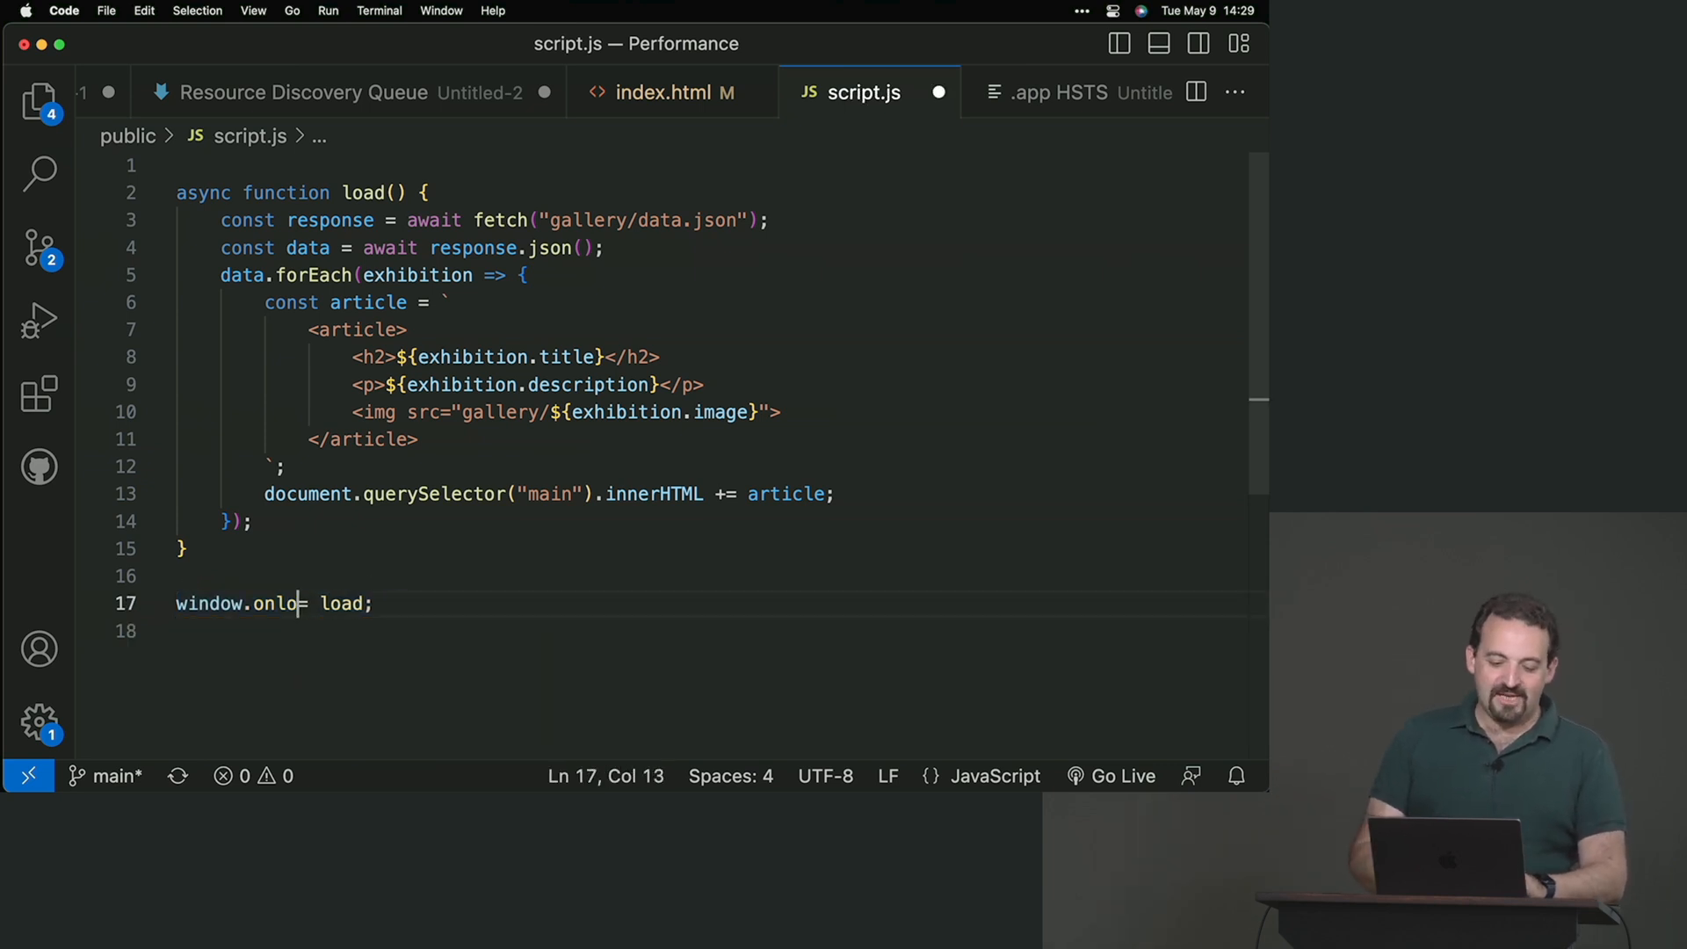
text(dom)
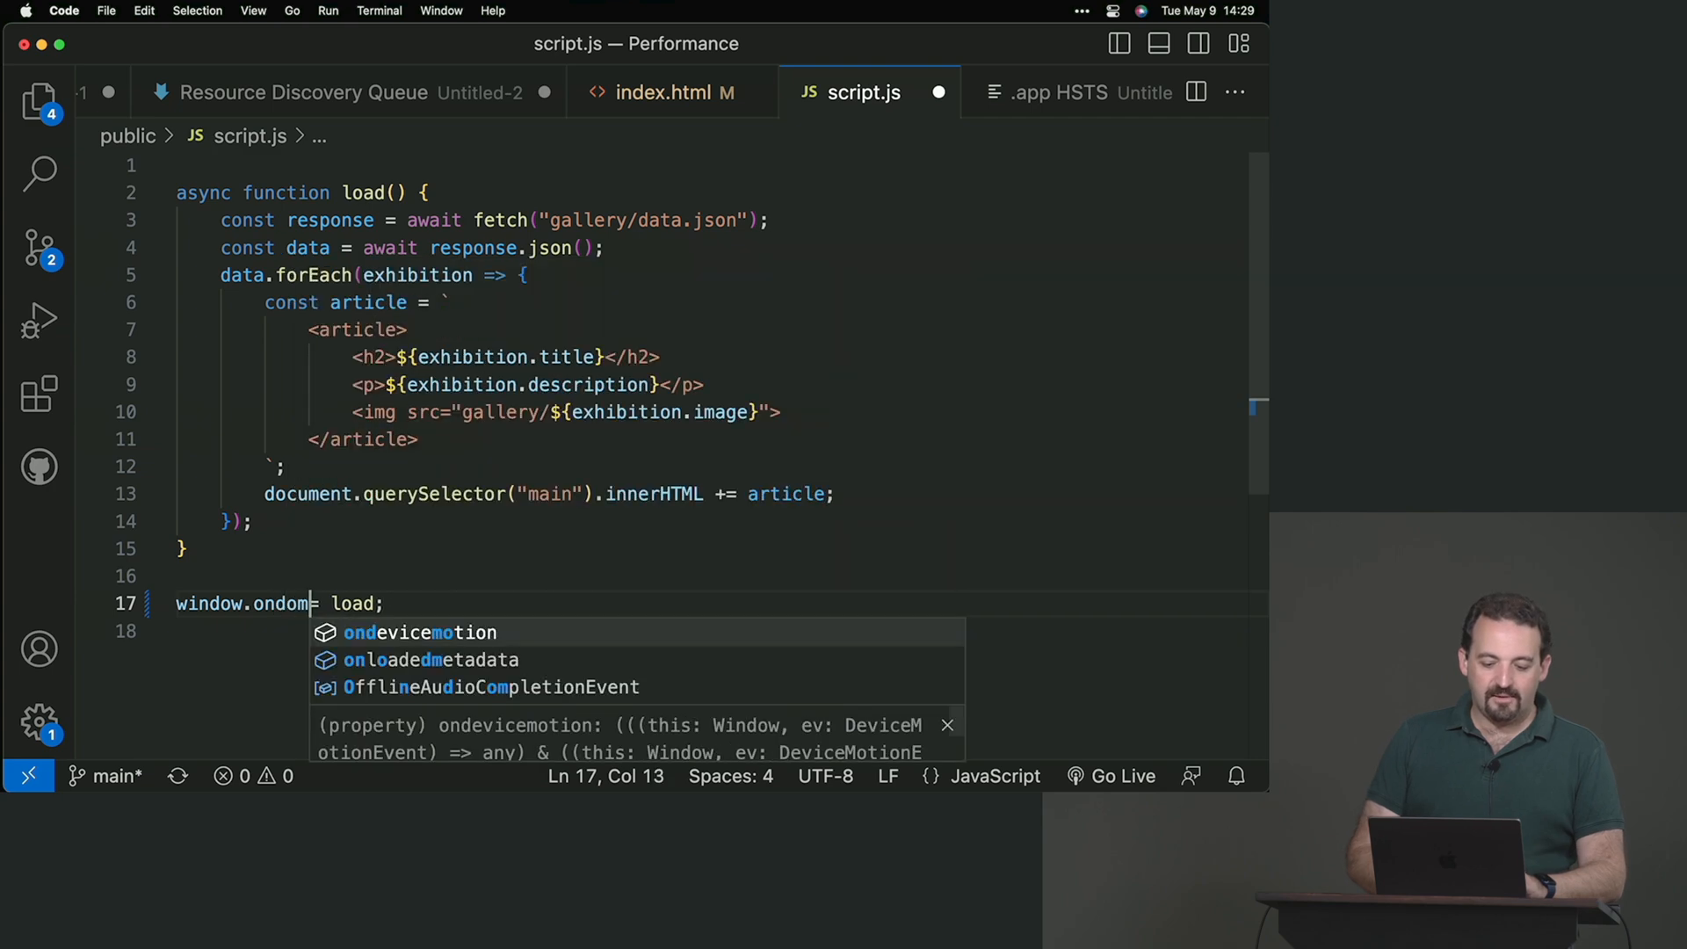
text(addE)
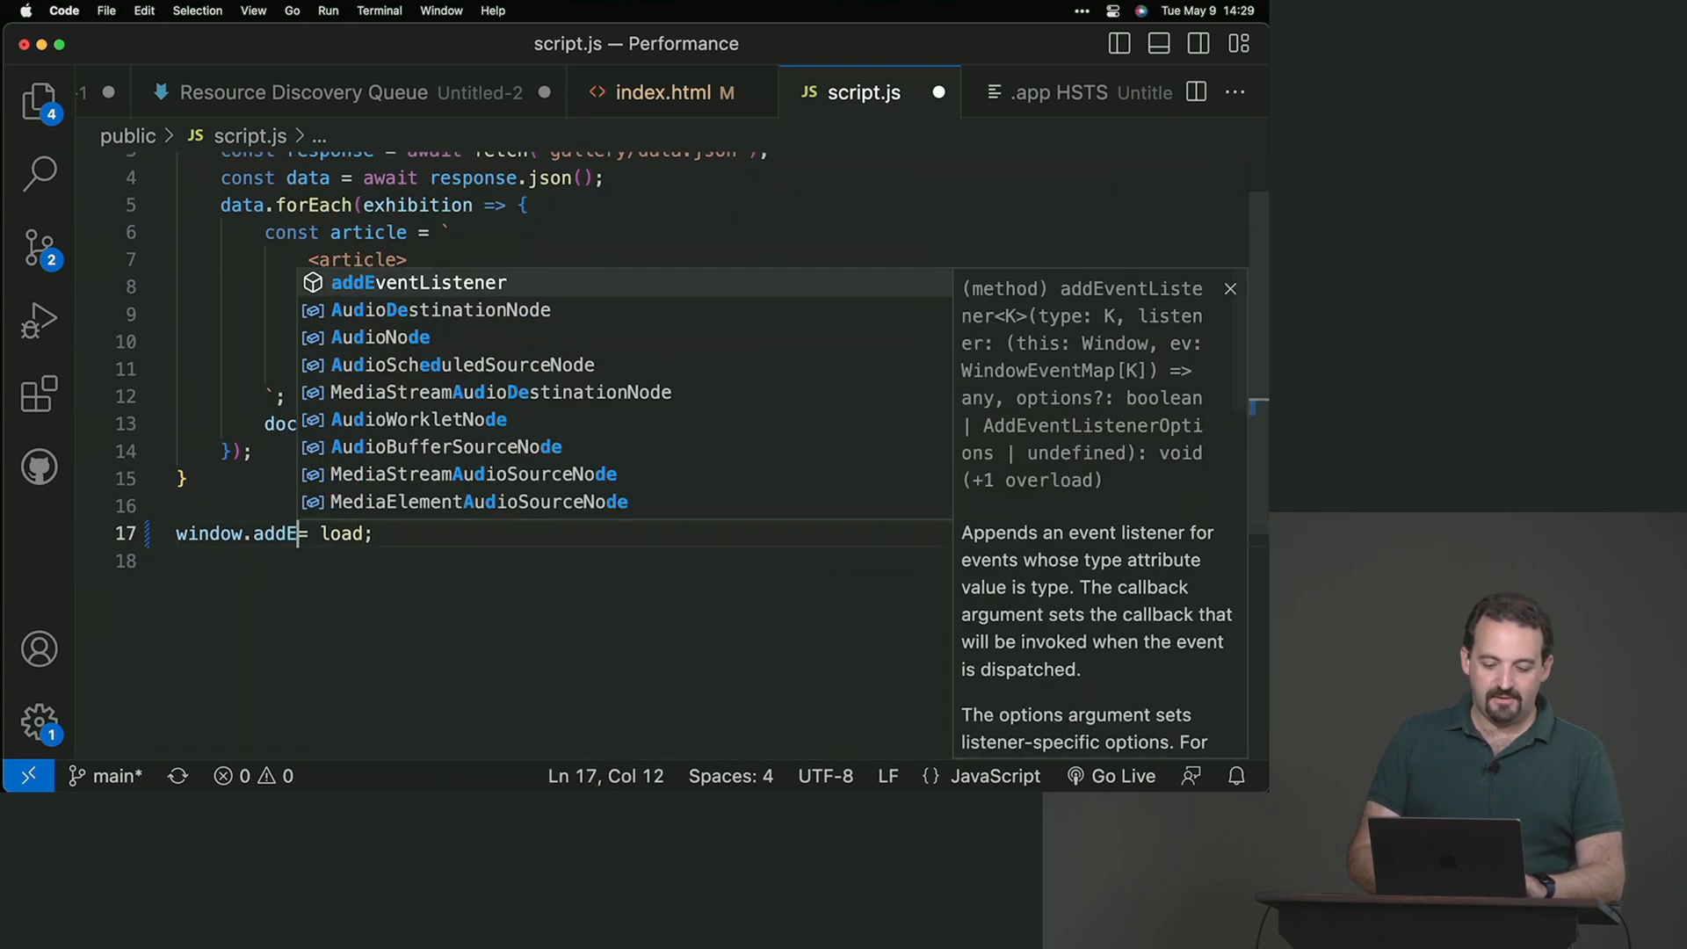
text(EventListener("DOMContentLoaded,)
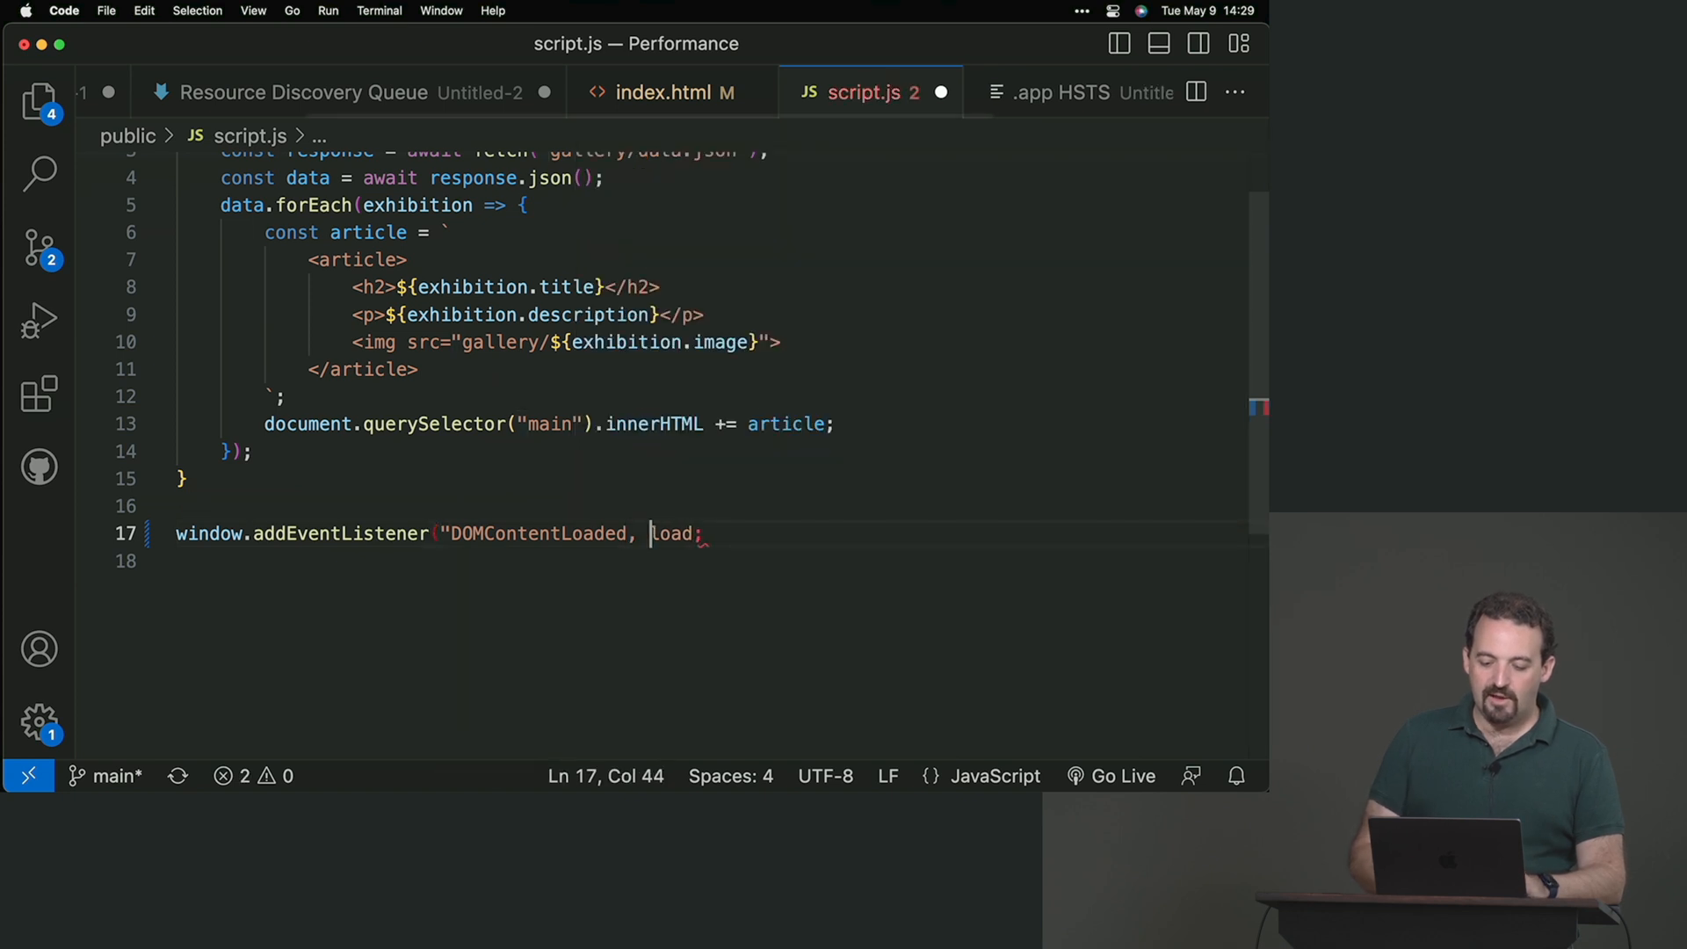
text())
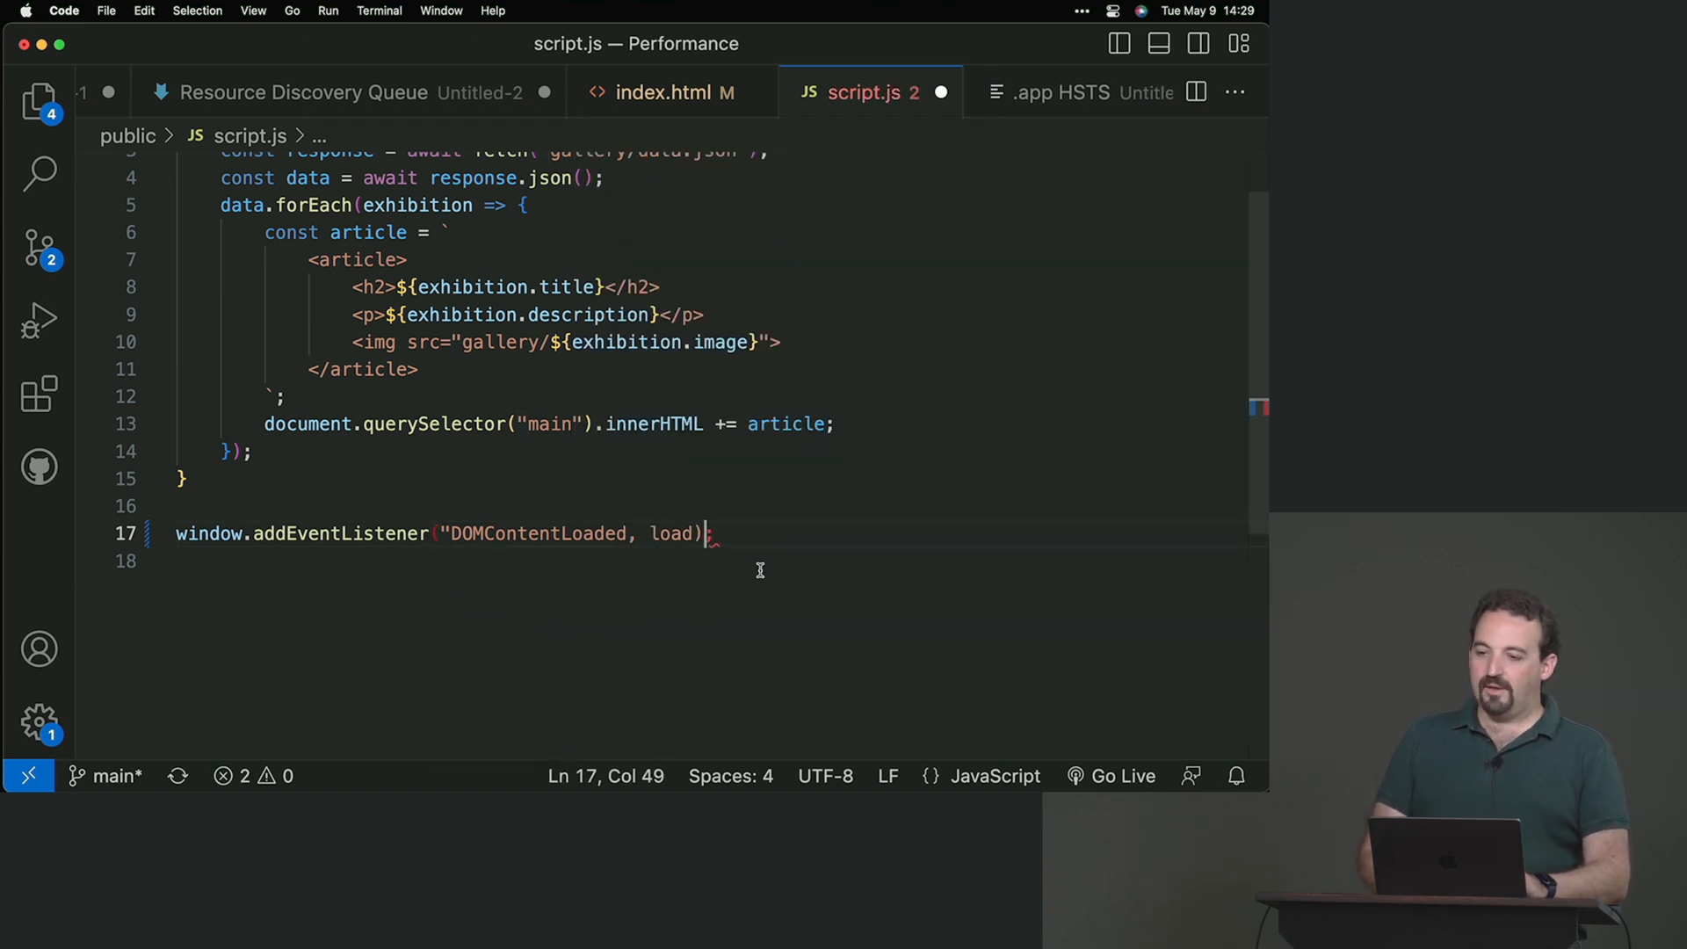
text(")
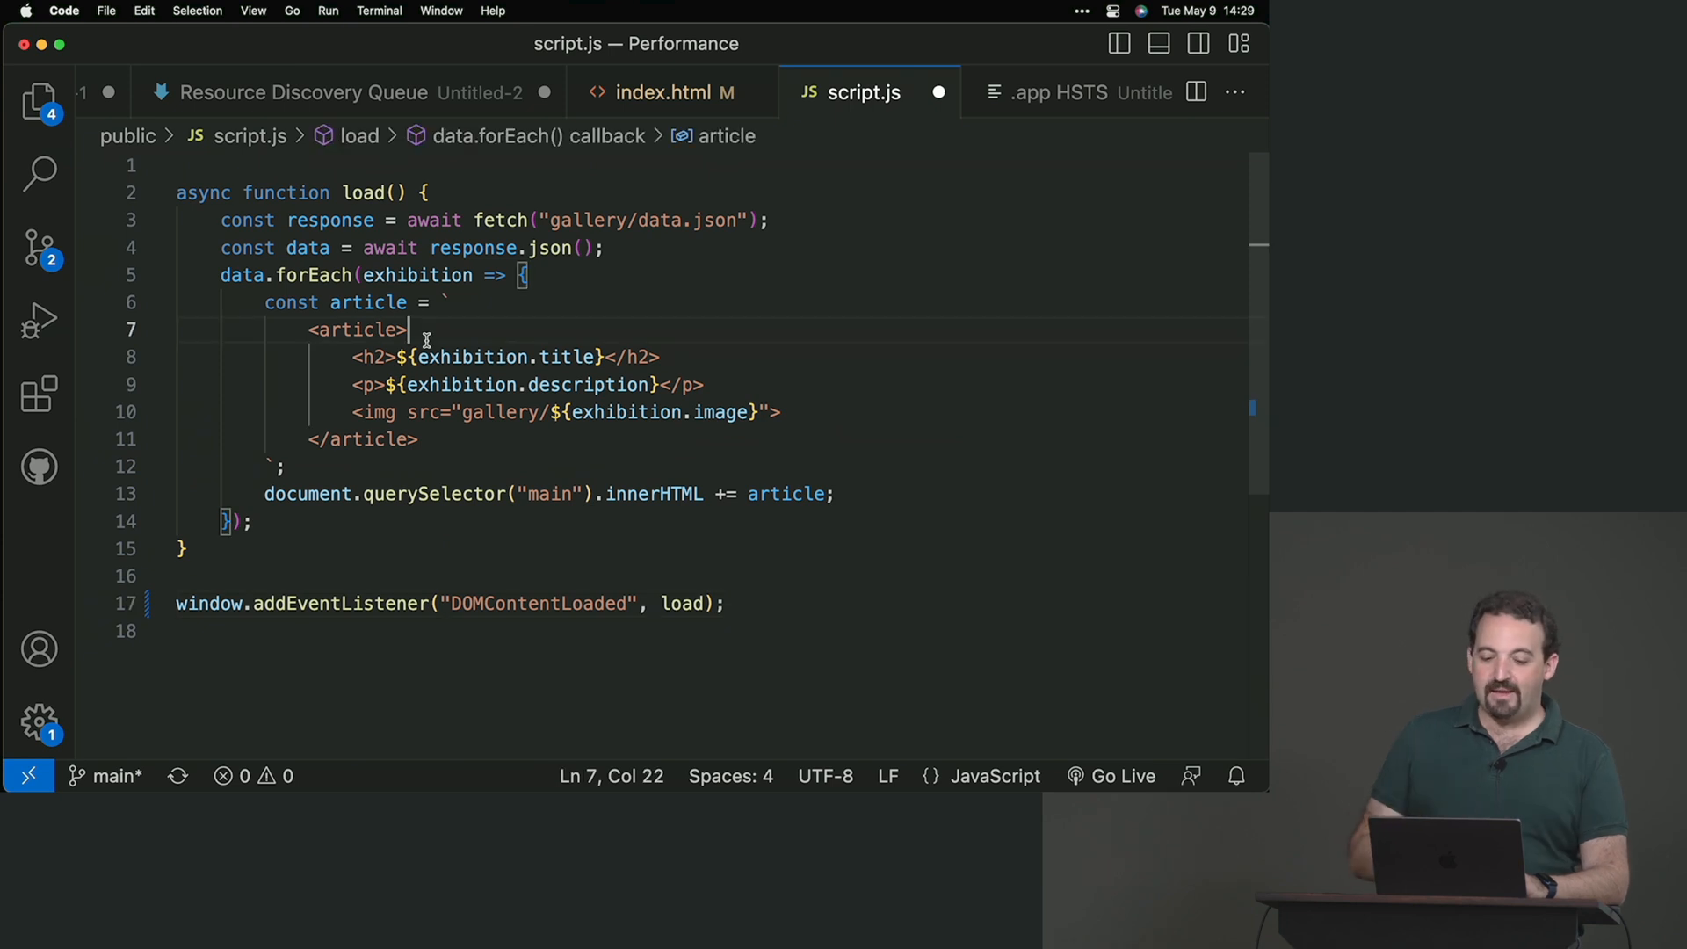
Step: Review the article element in the template, then bring the Keynote slides forward
double_click(712, 222)
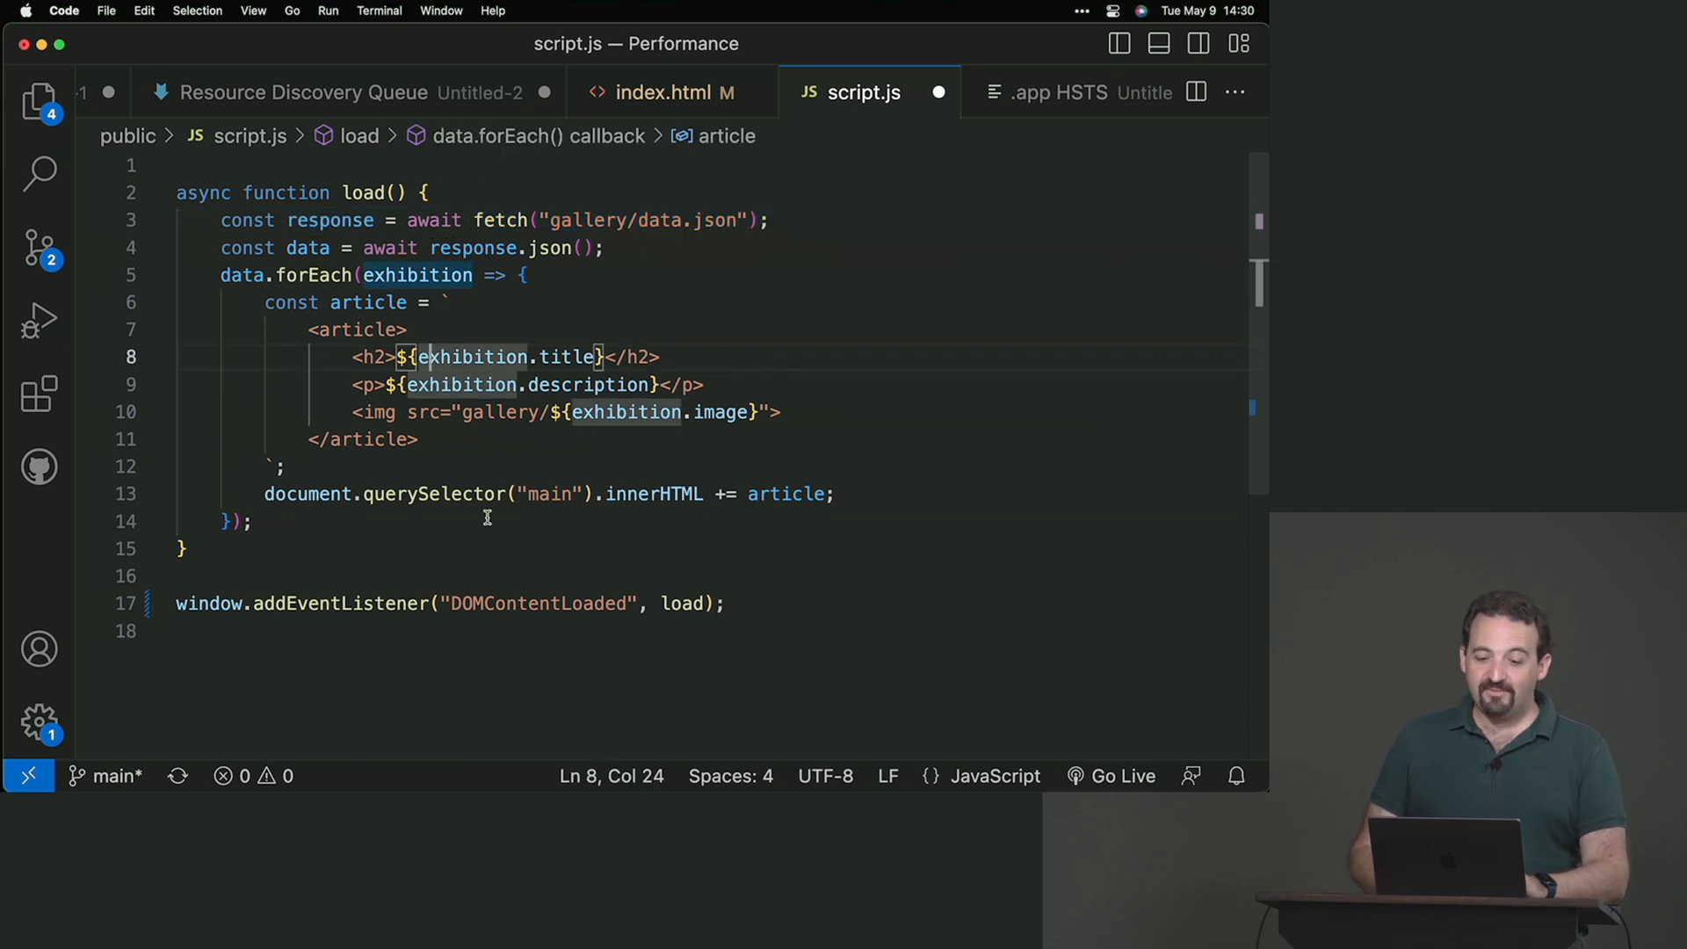
click(462, 412)
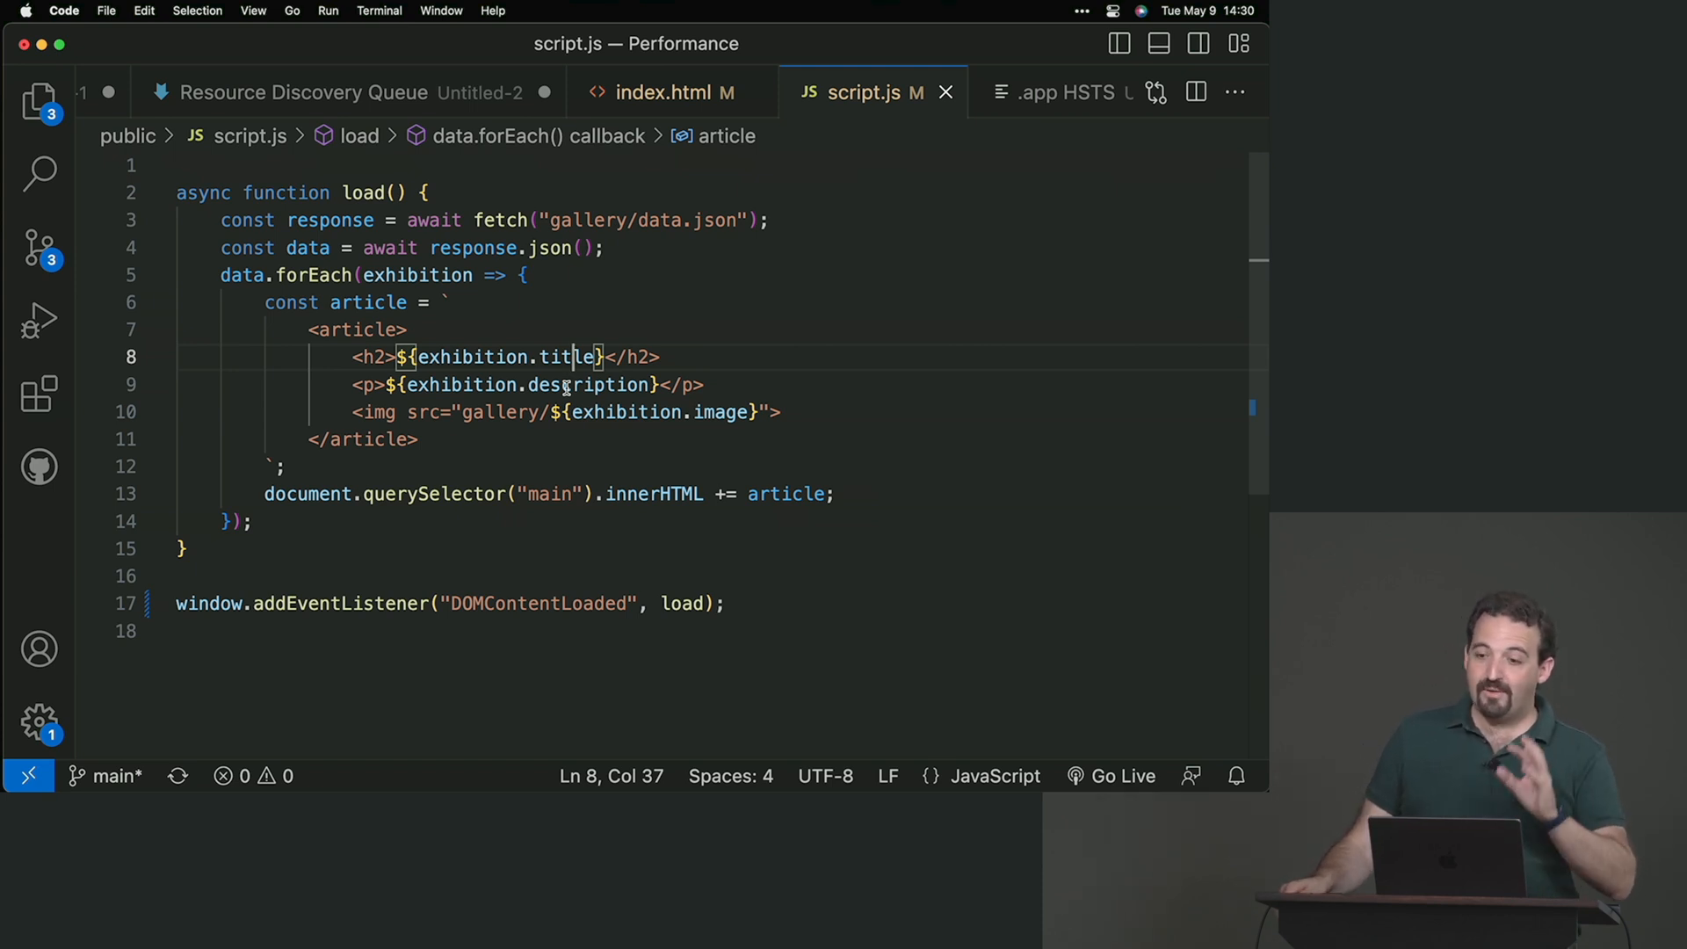
click(664, 91)
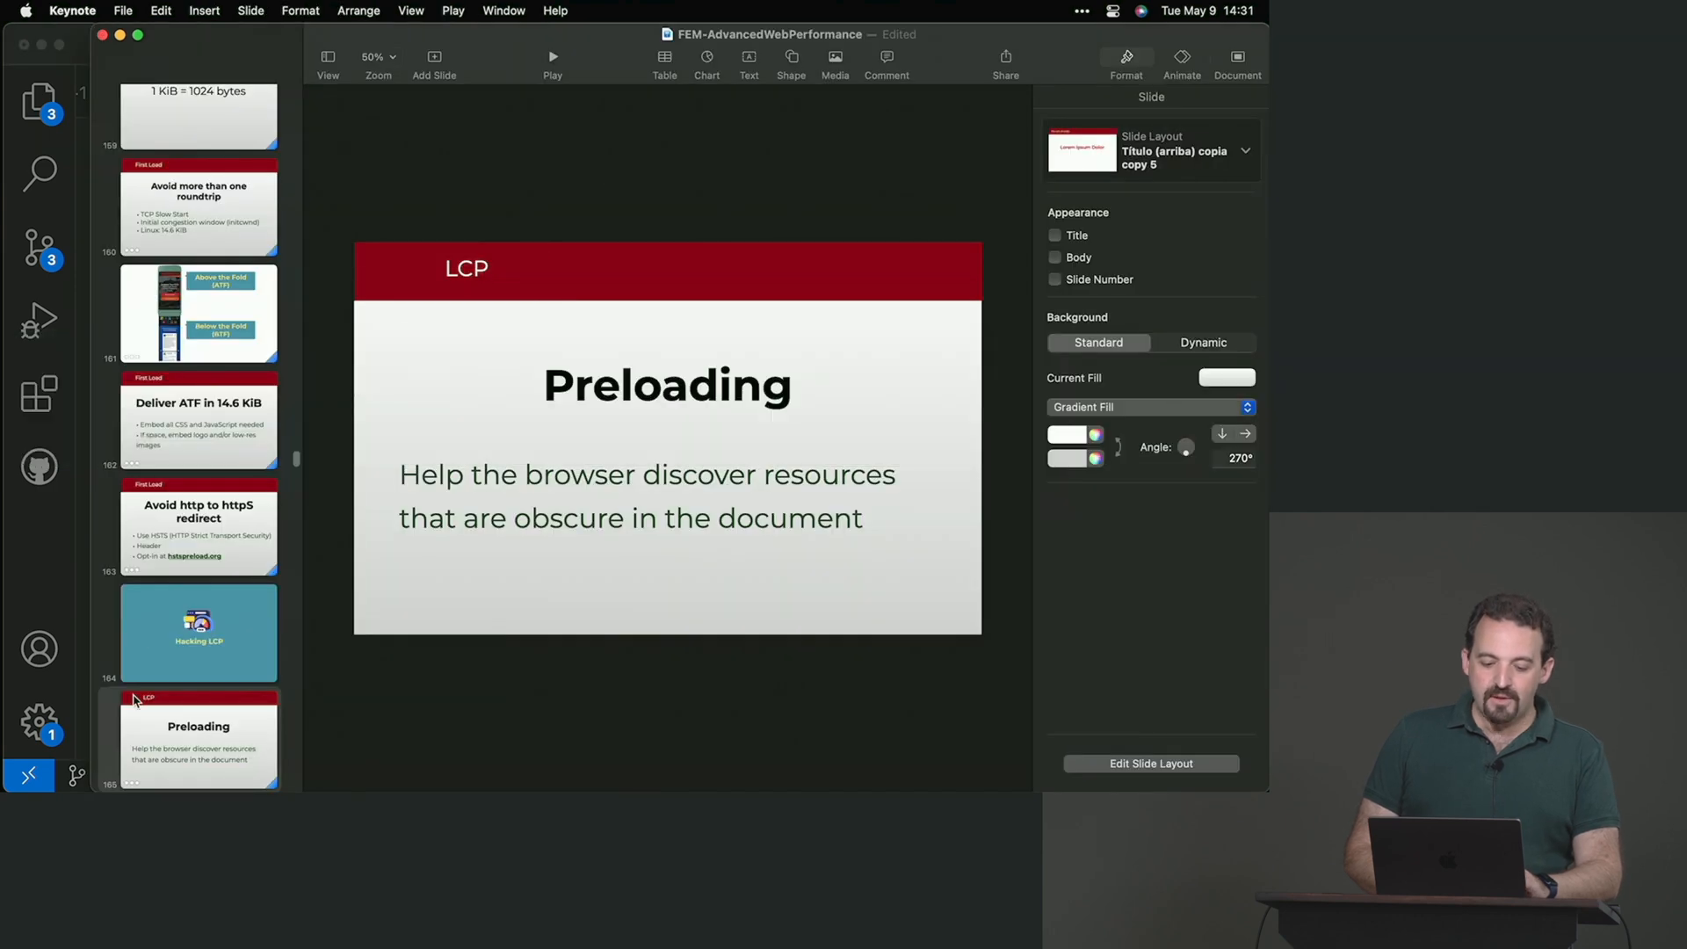
Step: Scroll to the Preloading slides, then start a new line inside the index.html head
scroll(down, 3)
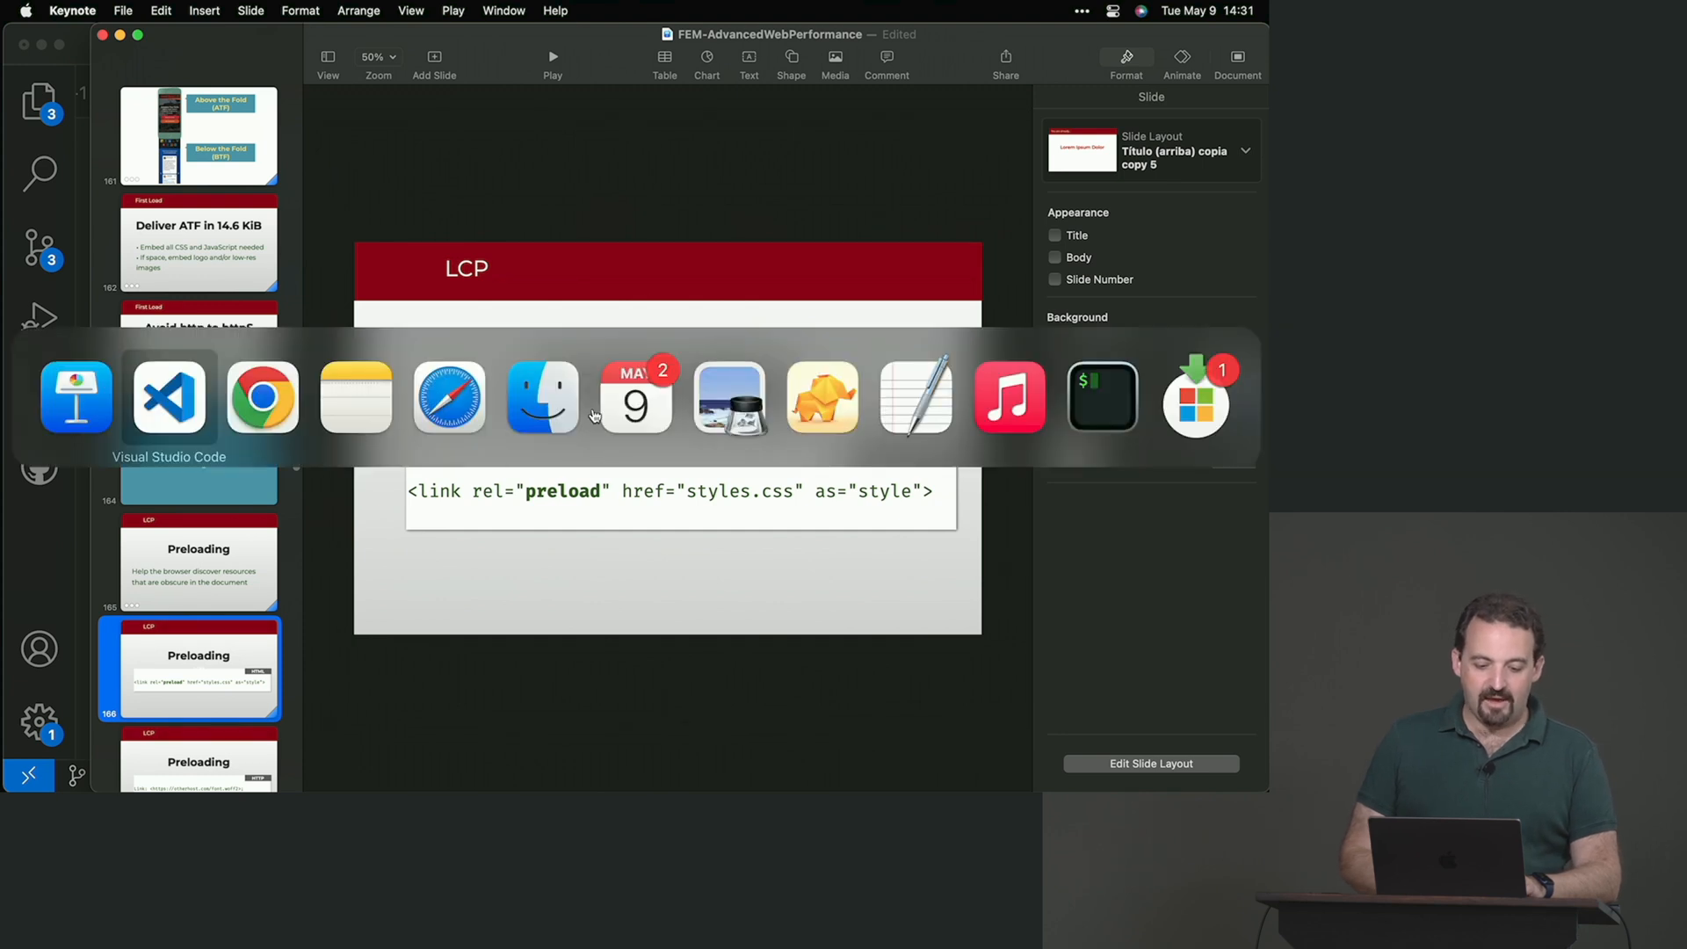
click(169, 396)
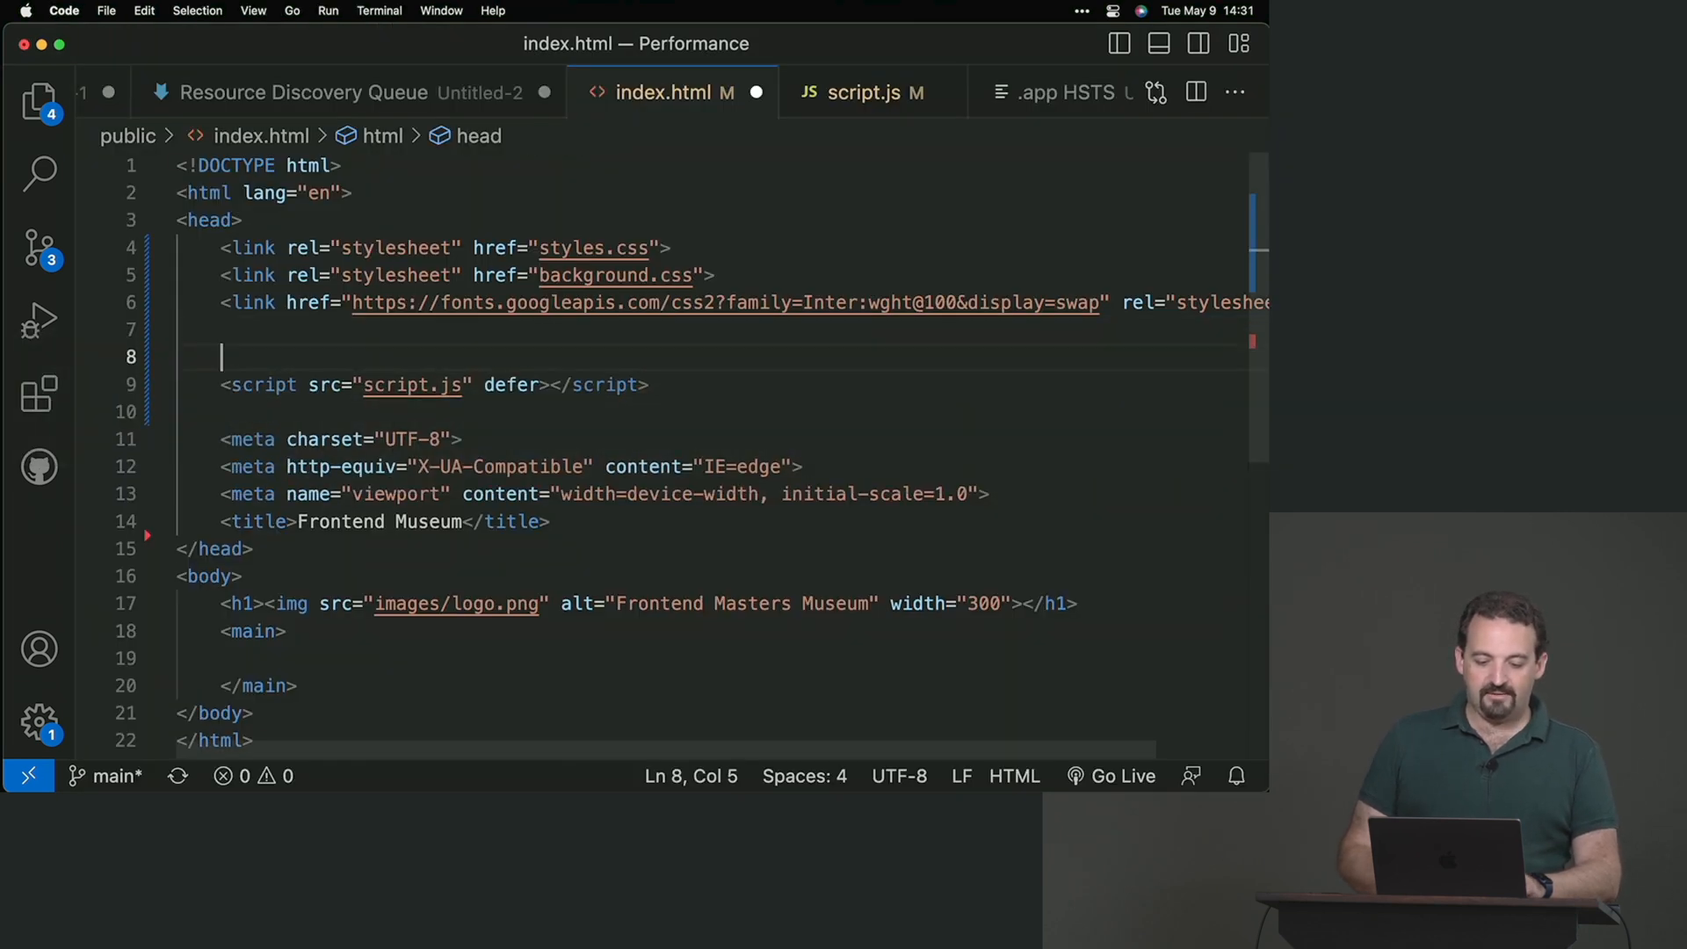
Step: Add <link rel="preload" href="gallery/ancient-greece.png" as="image"> to the head
text(<link rel=")
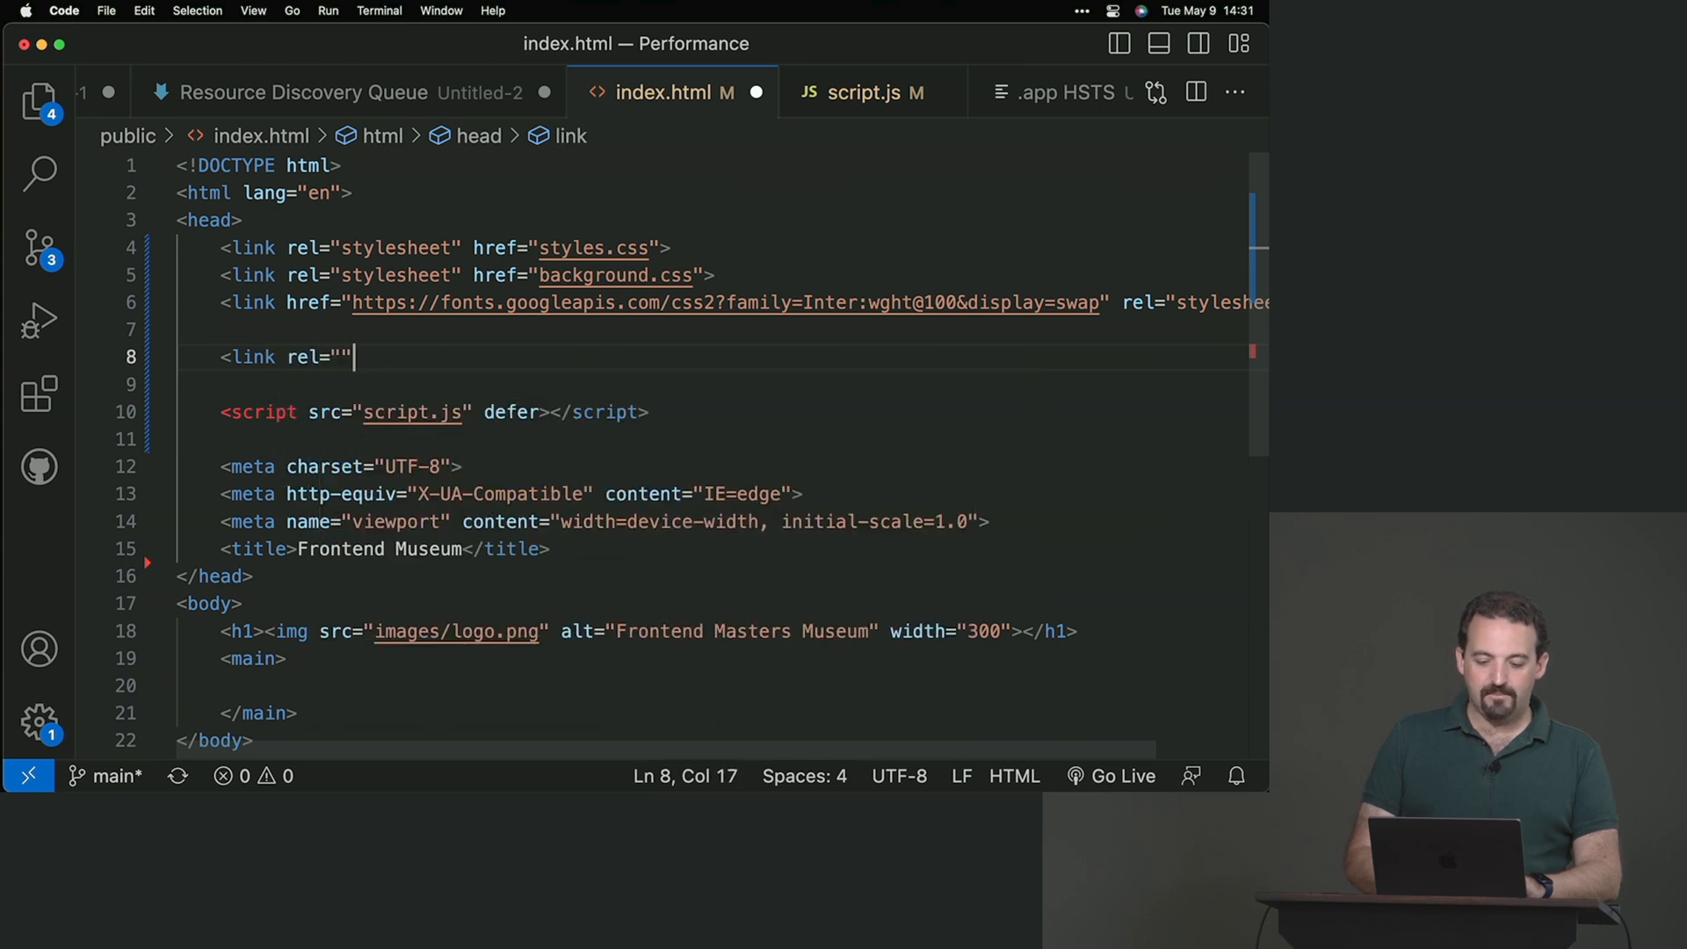
text(preload)
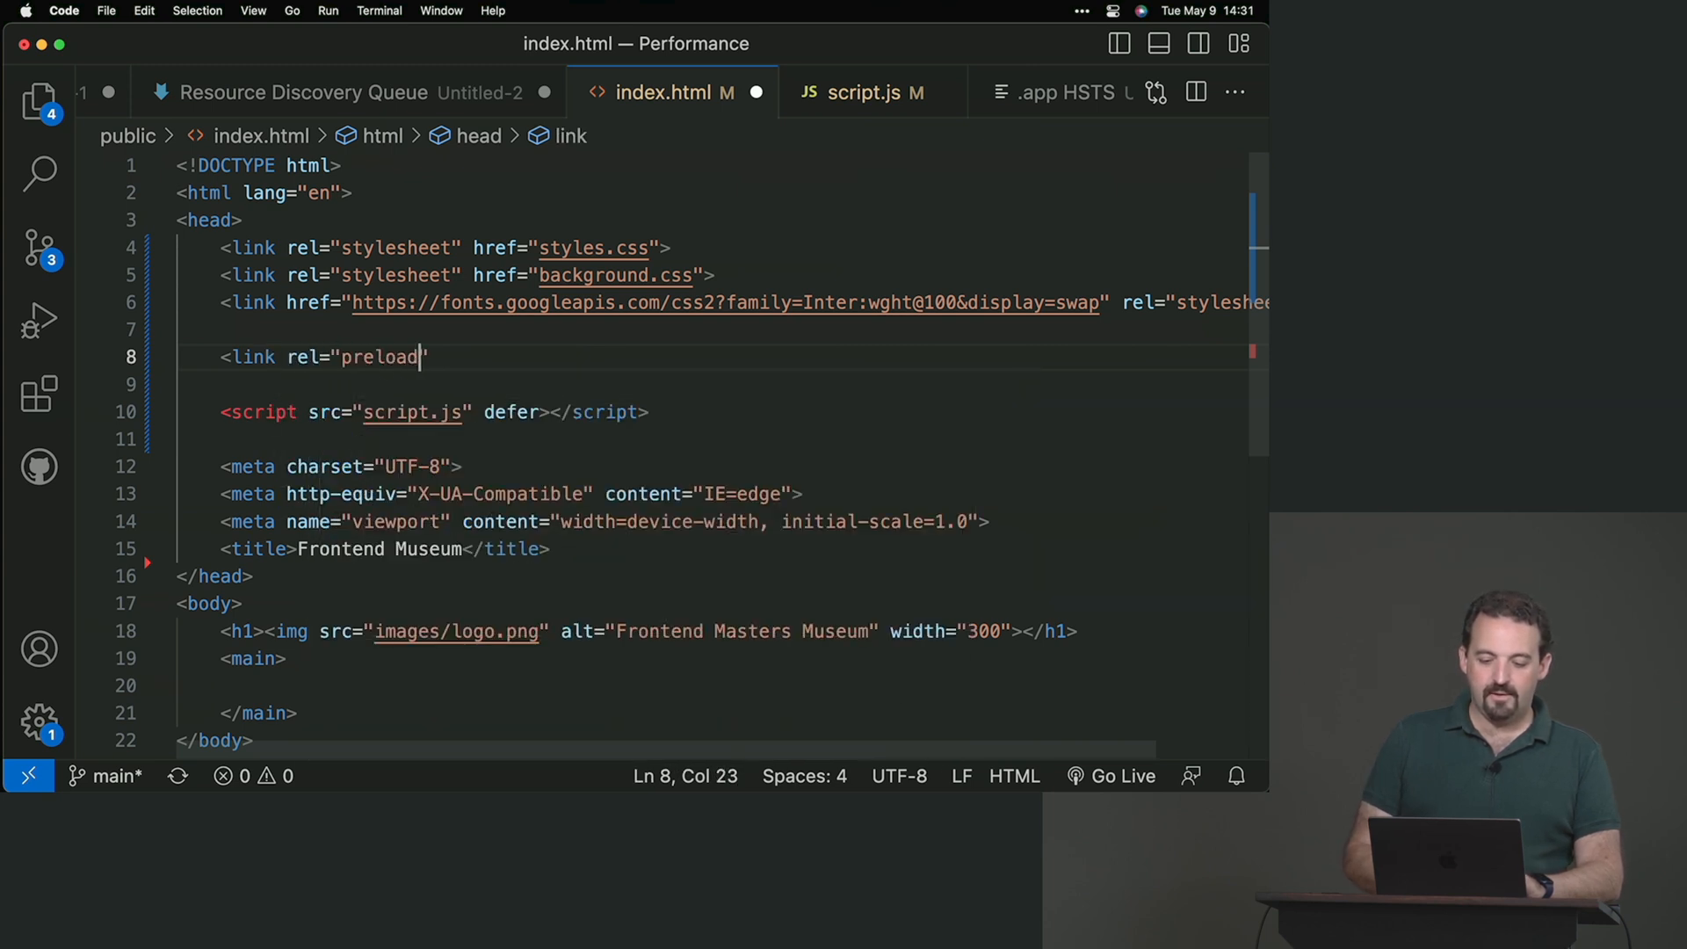
text(href="")
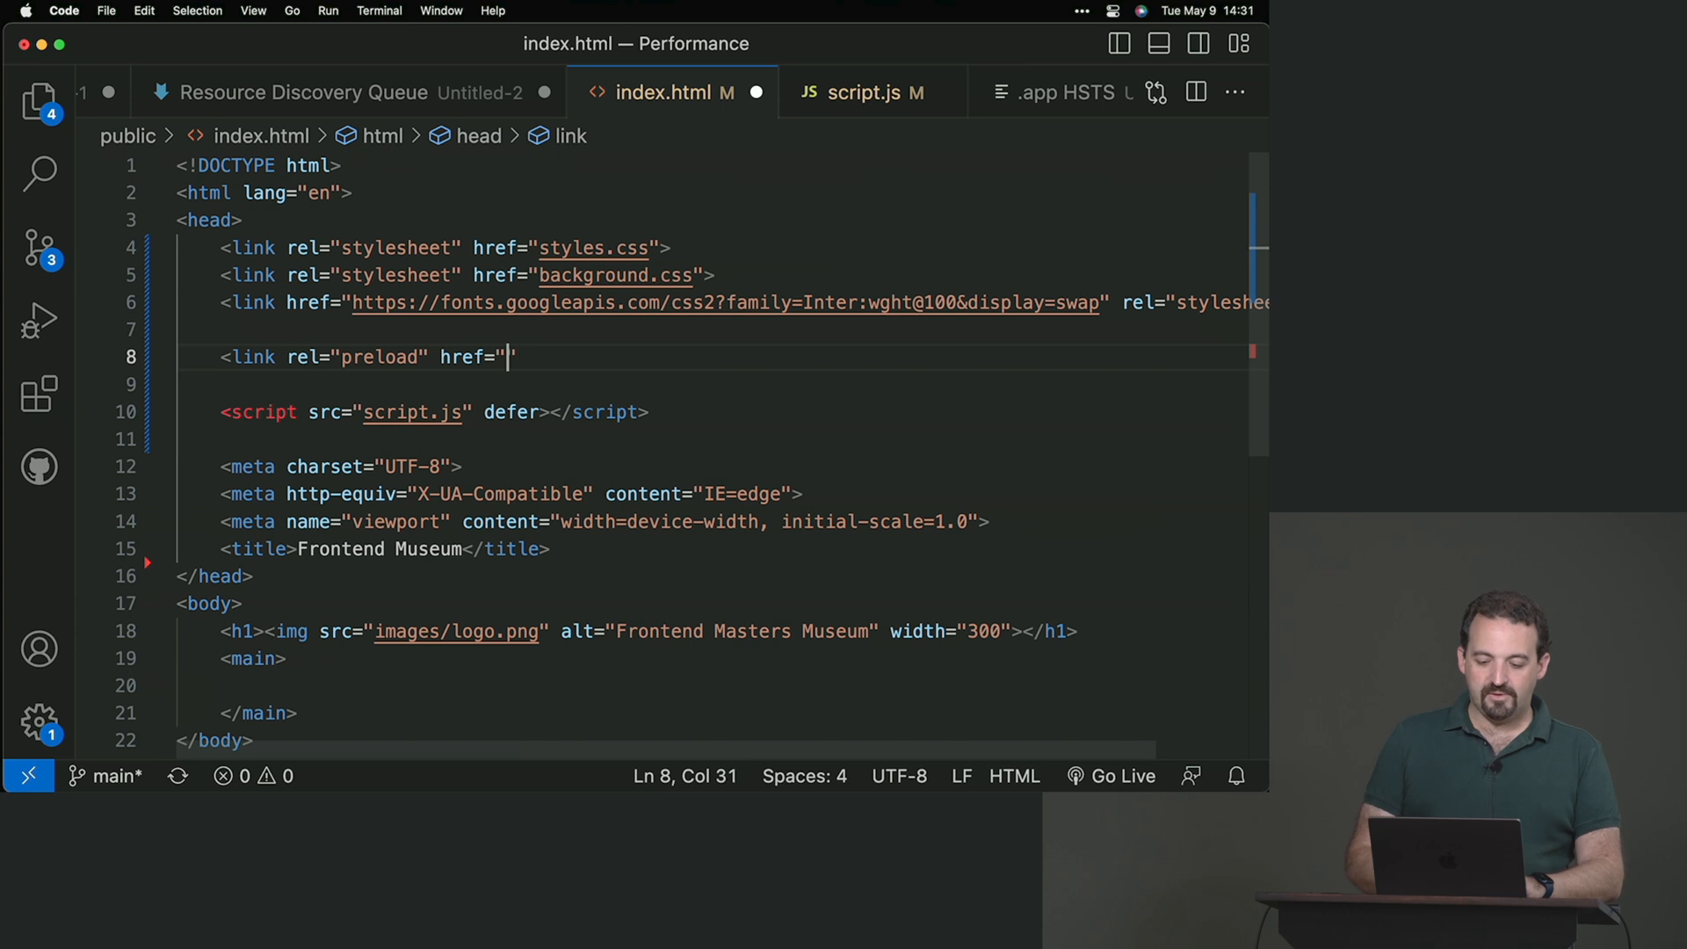
text(imae)
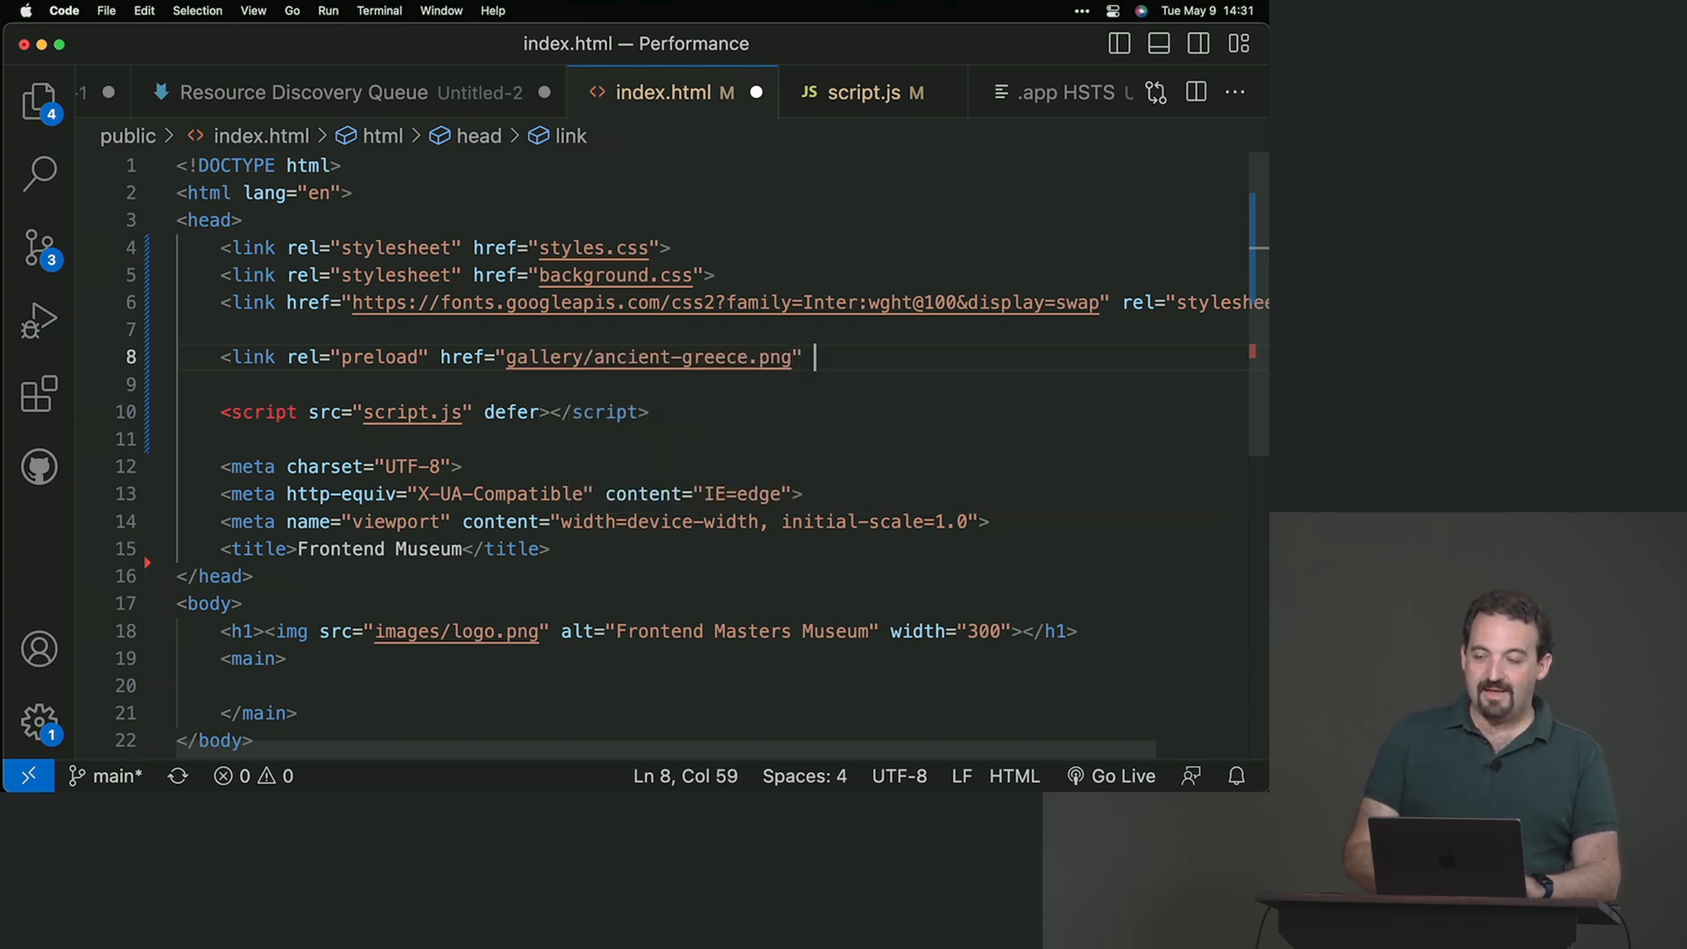
text(as="">)
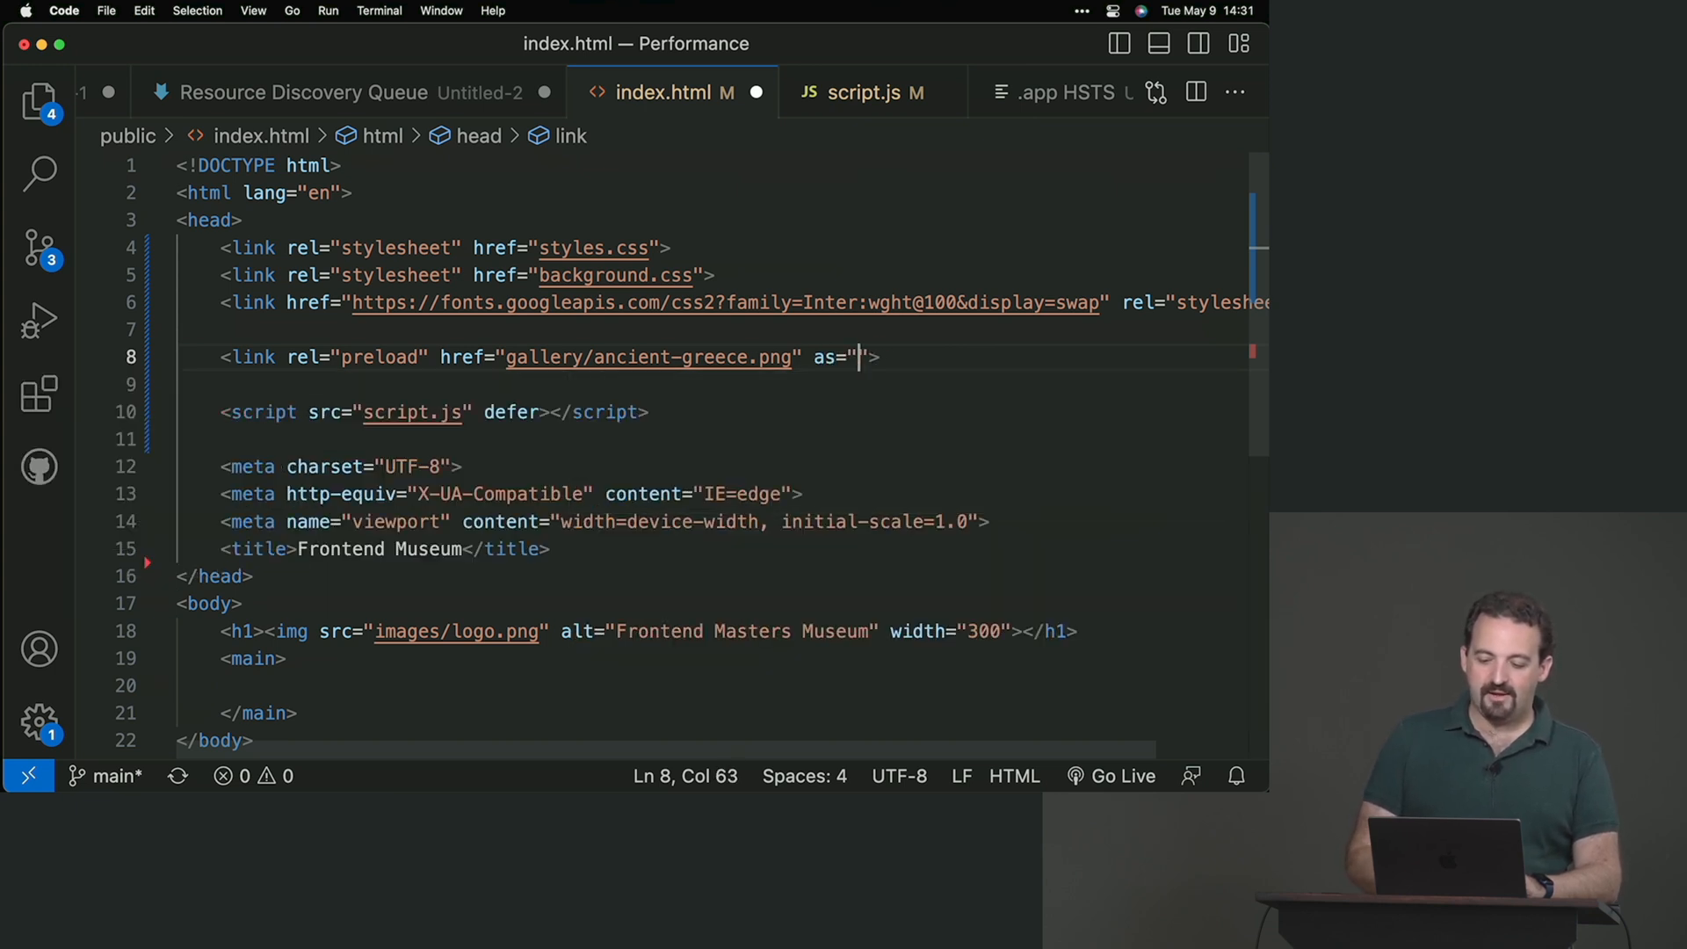
text(image)
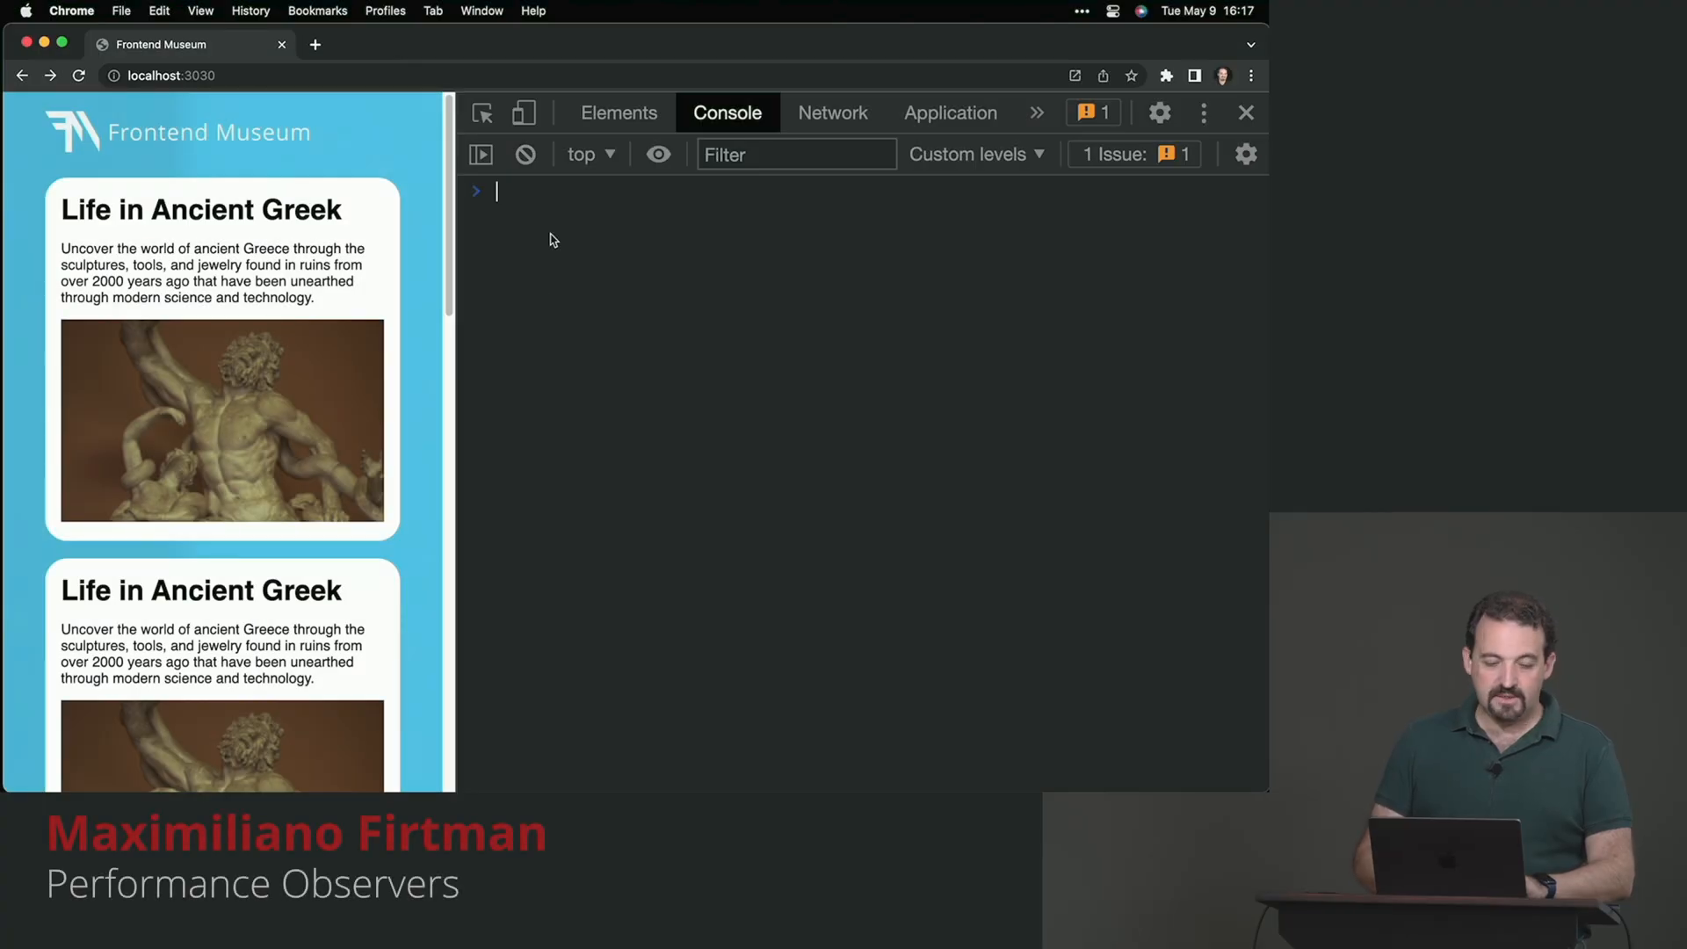
Step: Evaluate PerformanceObserver.supportedEntryTypes in the Chrome console
text(P)
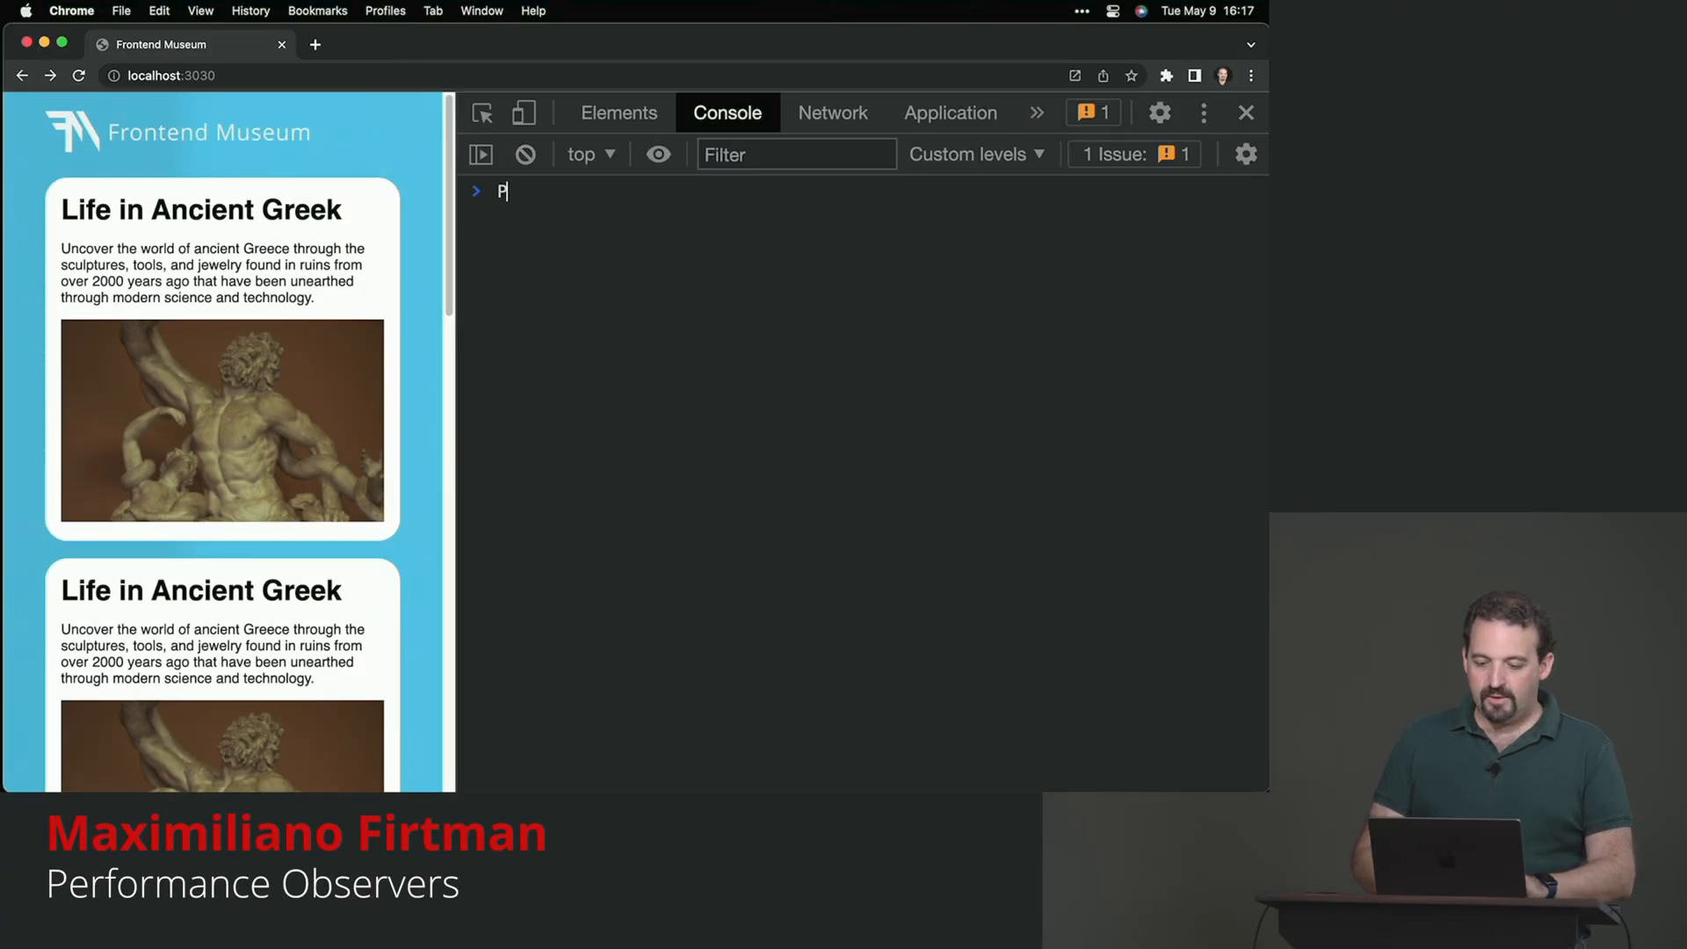
text(erformanceObserver.supportedEntryTypes)
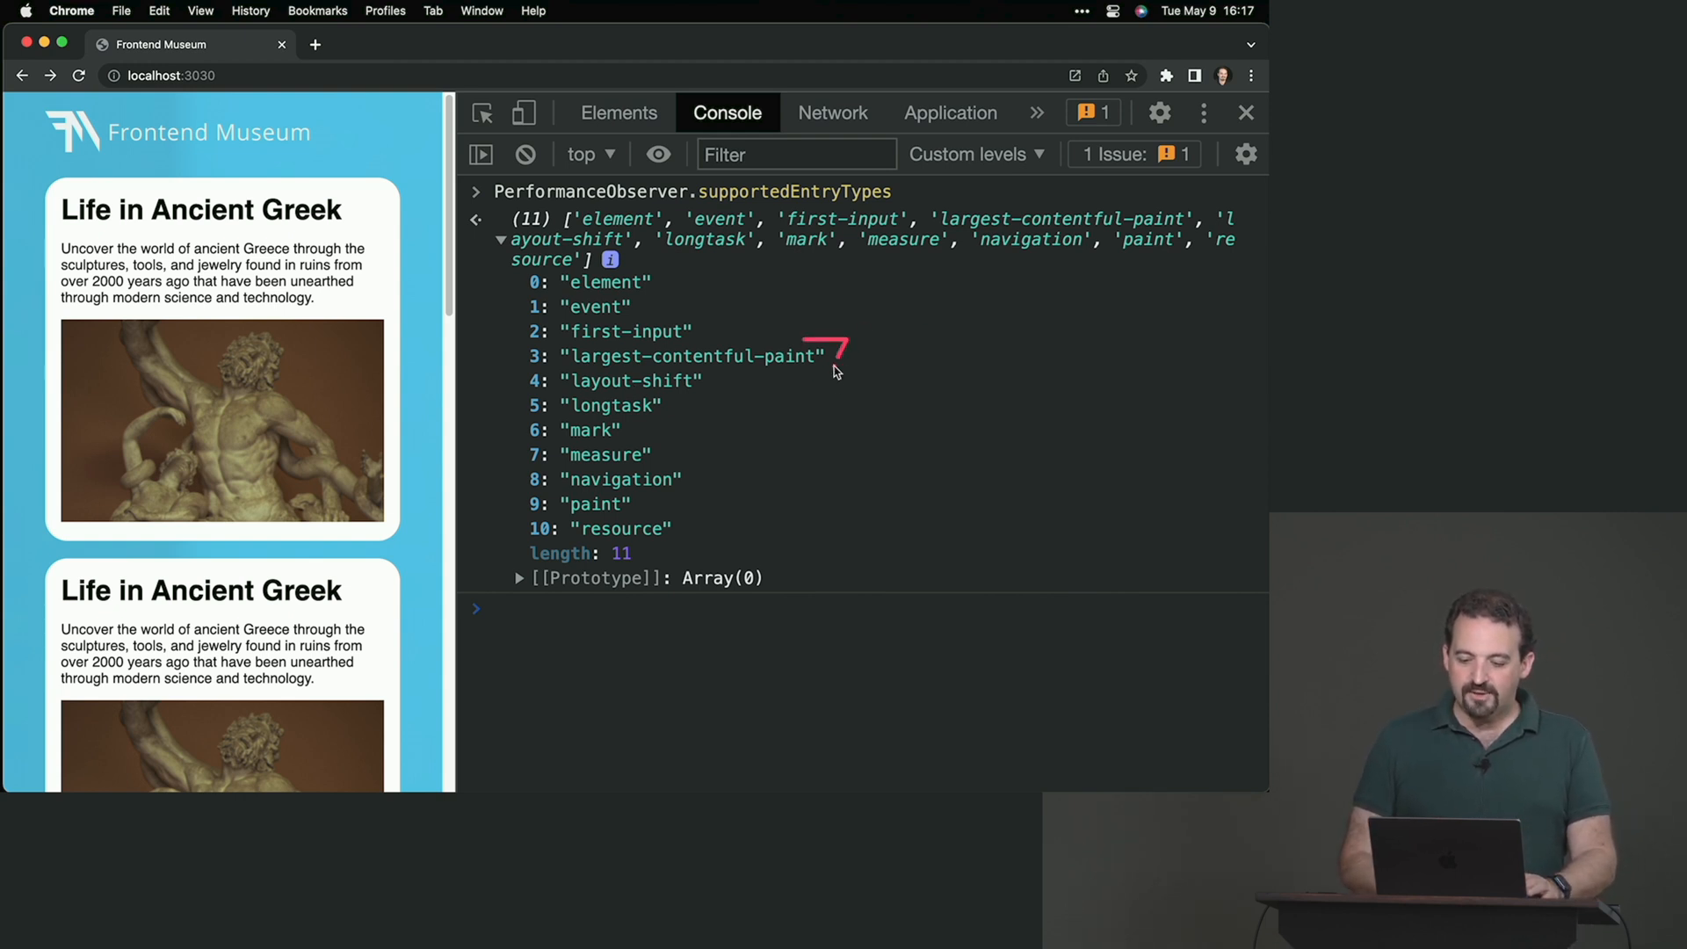
mouse_move(828, 371)
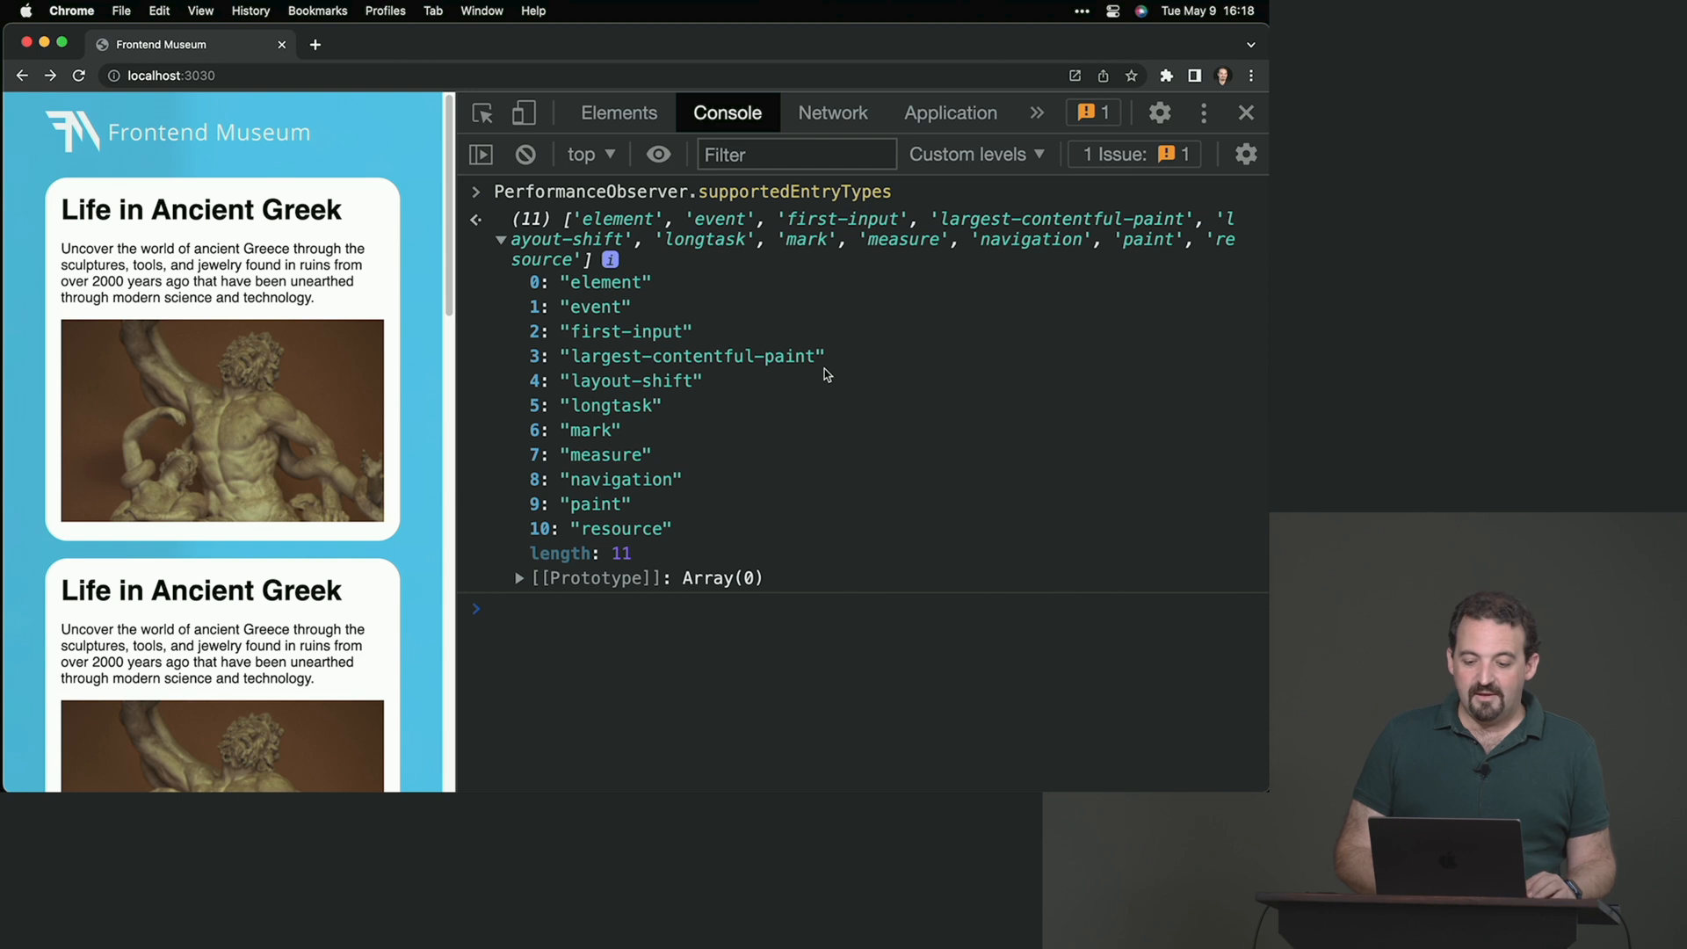
mouse_move(689, 330)
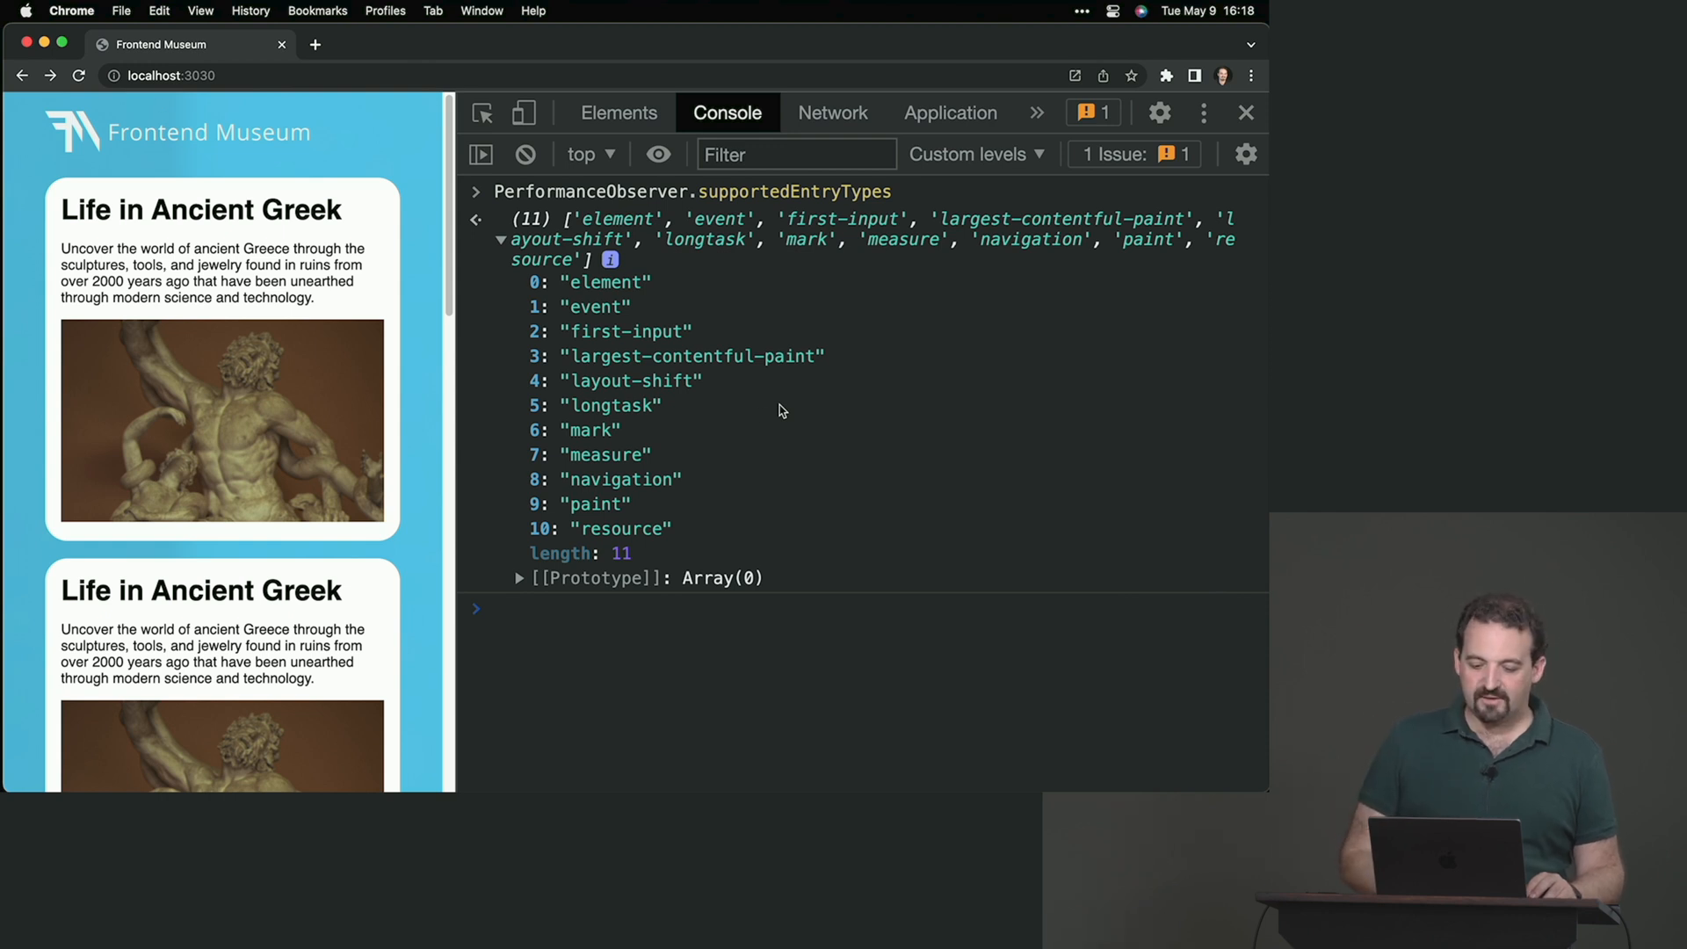
mouse_move(633, 439)
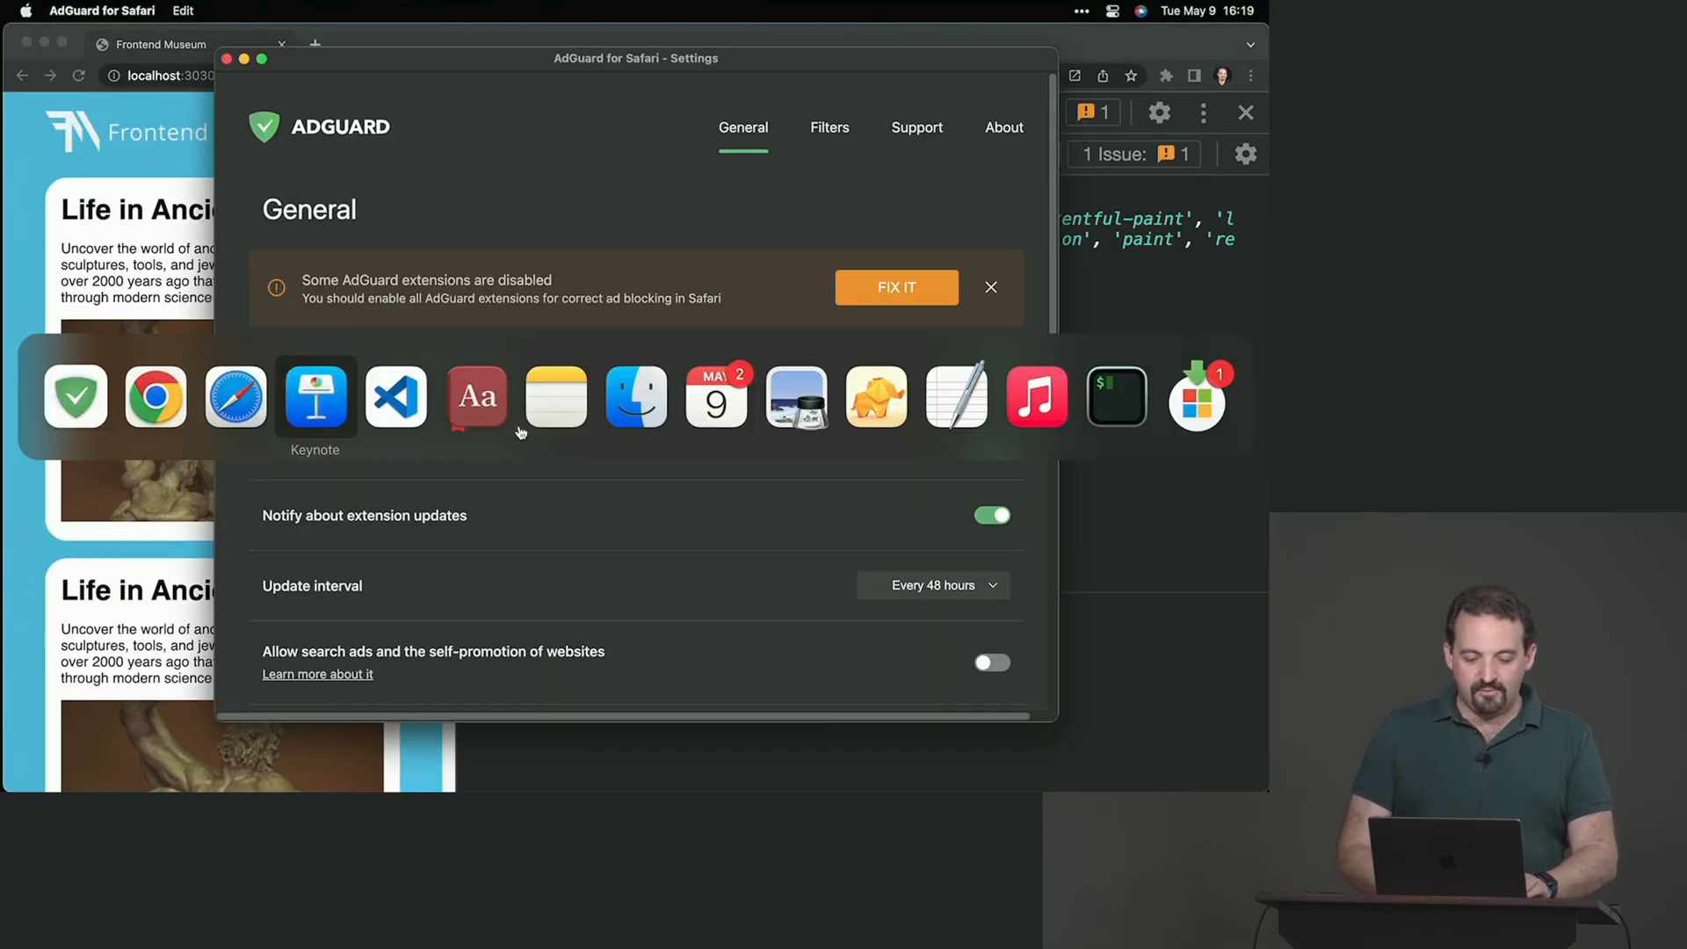
Step: Bring Keynote and then Google Chrome to the front via the app switcher
click(315, 397)
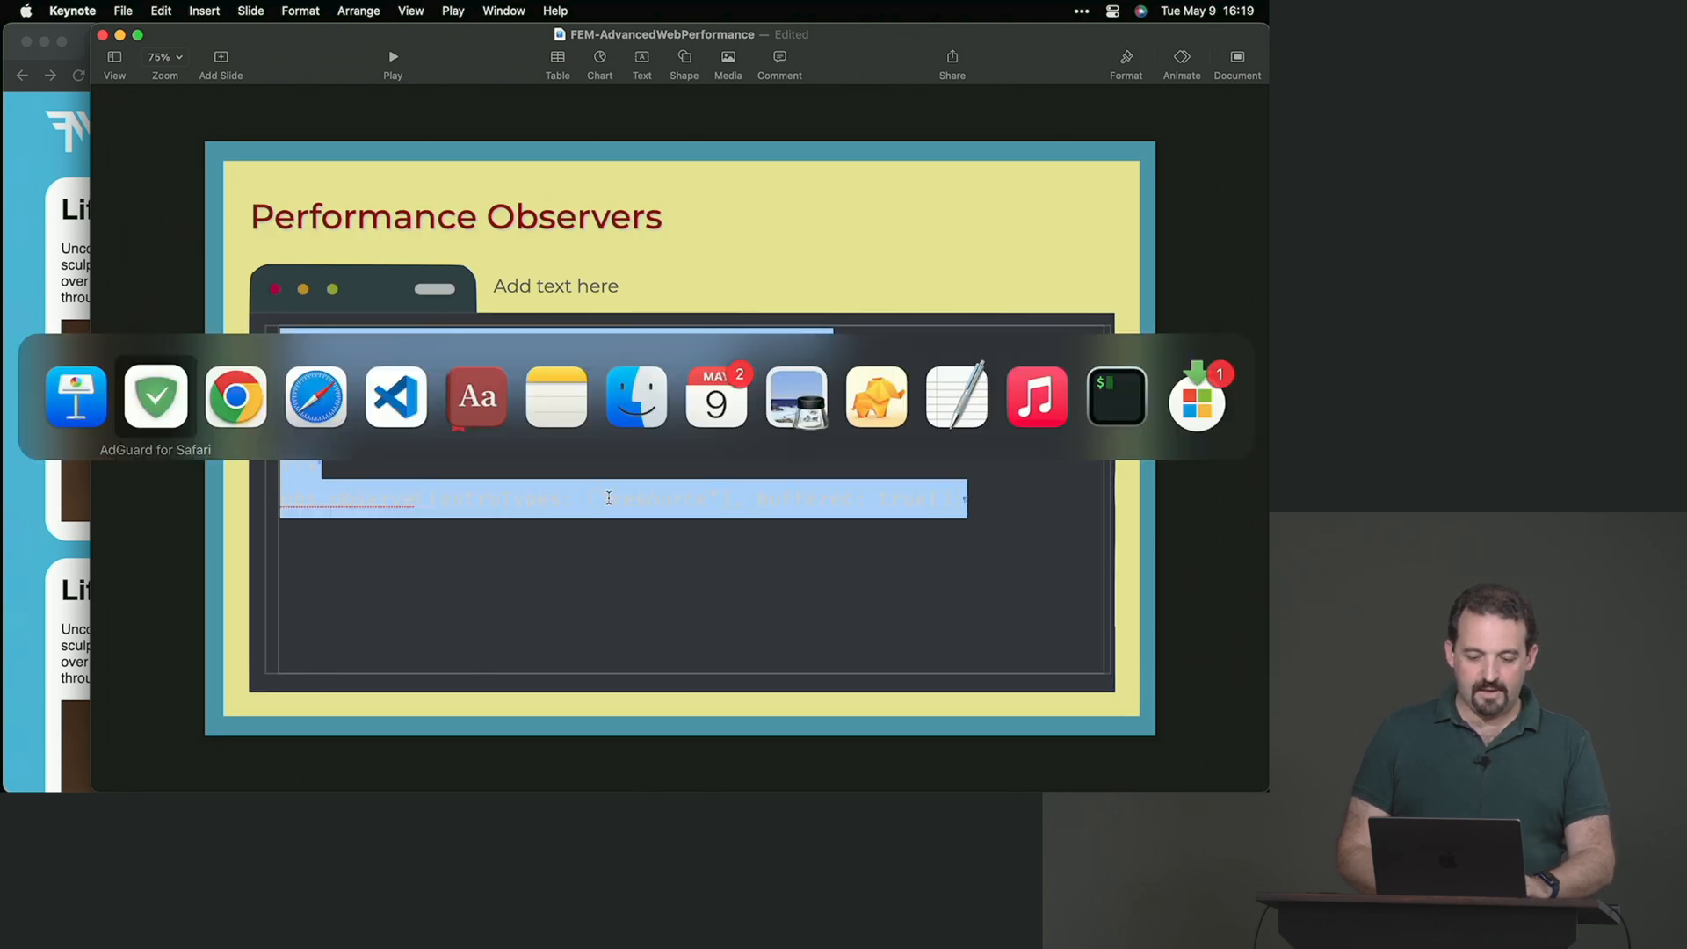
mouse_move(234, 397)
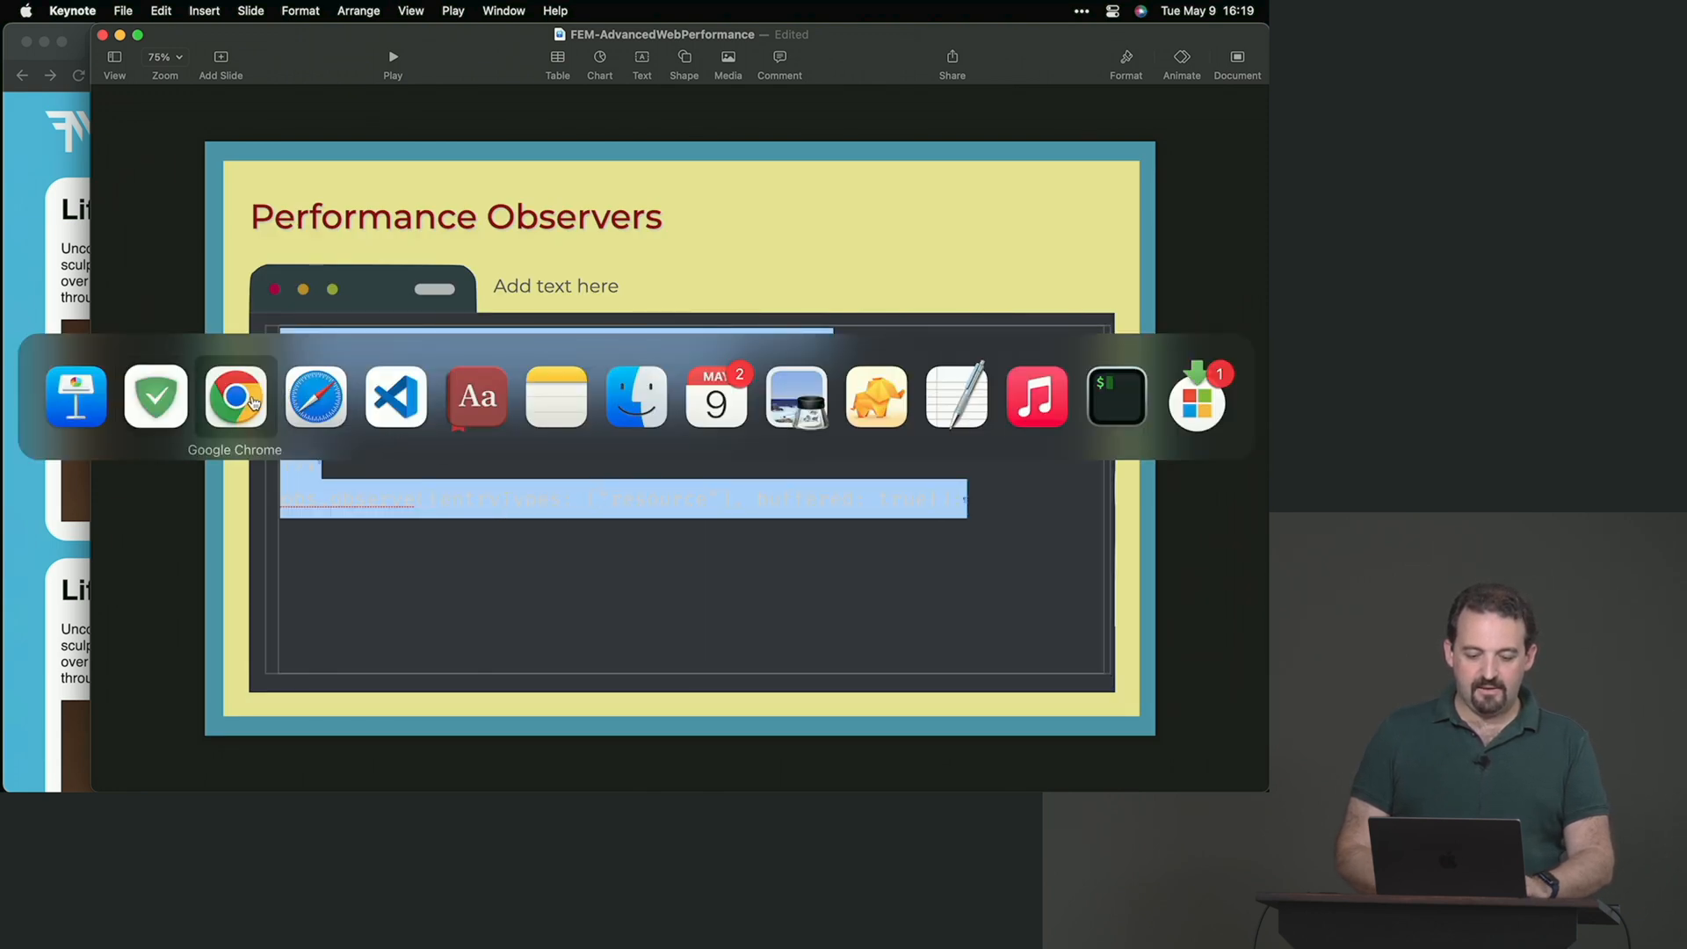
click(396, 398)
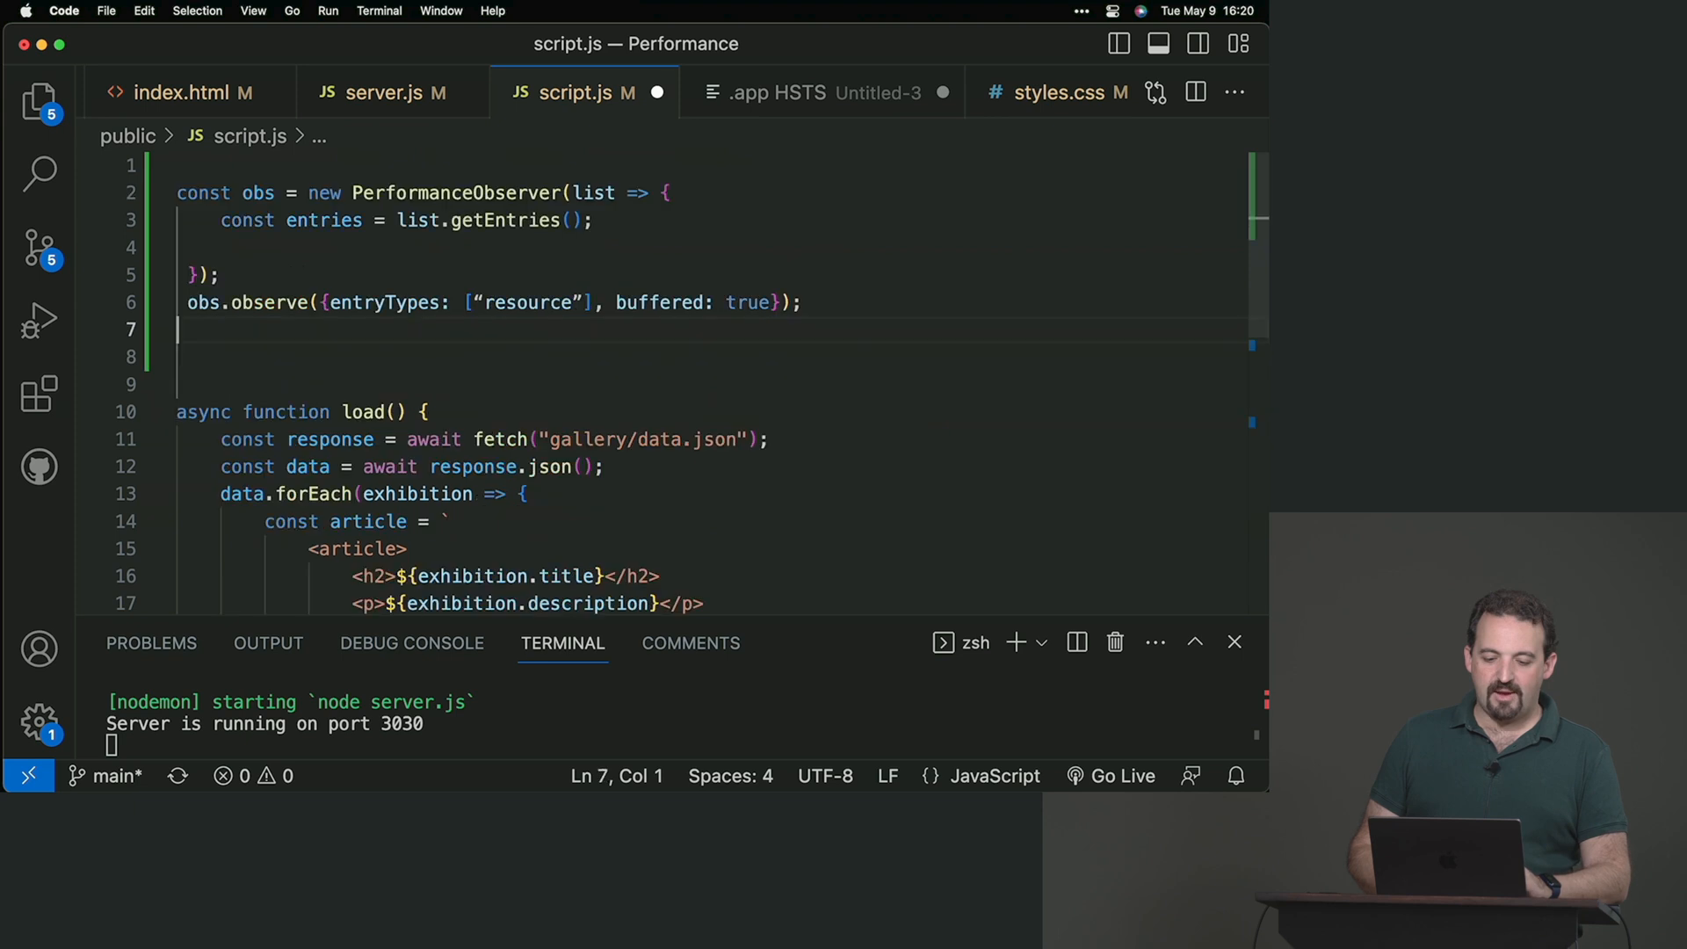
Step: Replace the resource type with entryTypes "largest-contentful-paint", "layout-shift", "first-input"
double_click(456, 194)
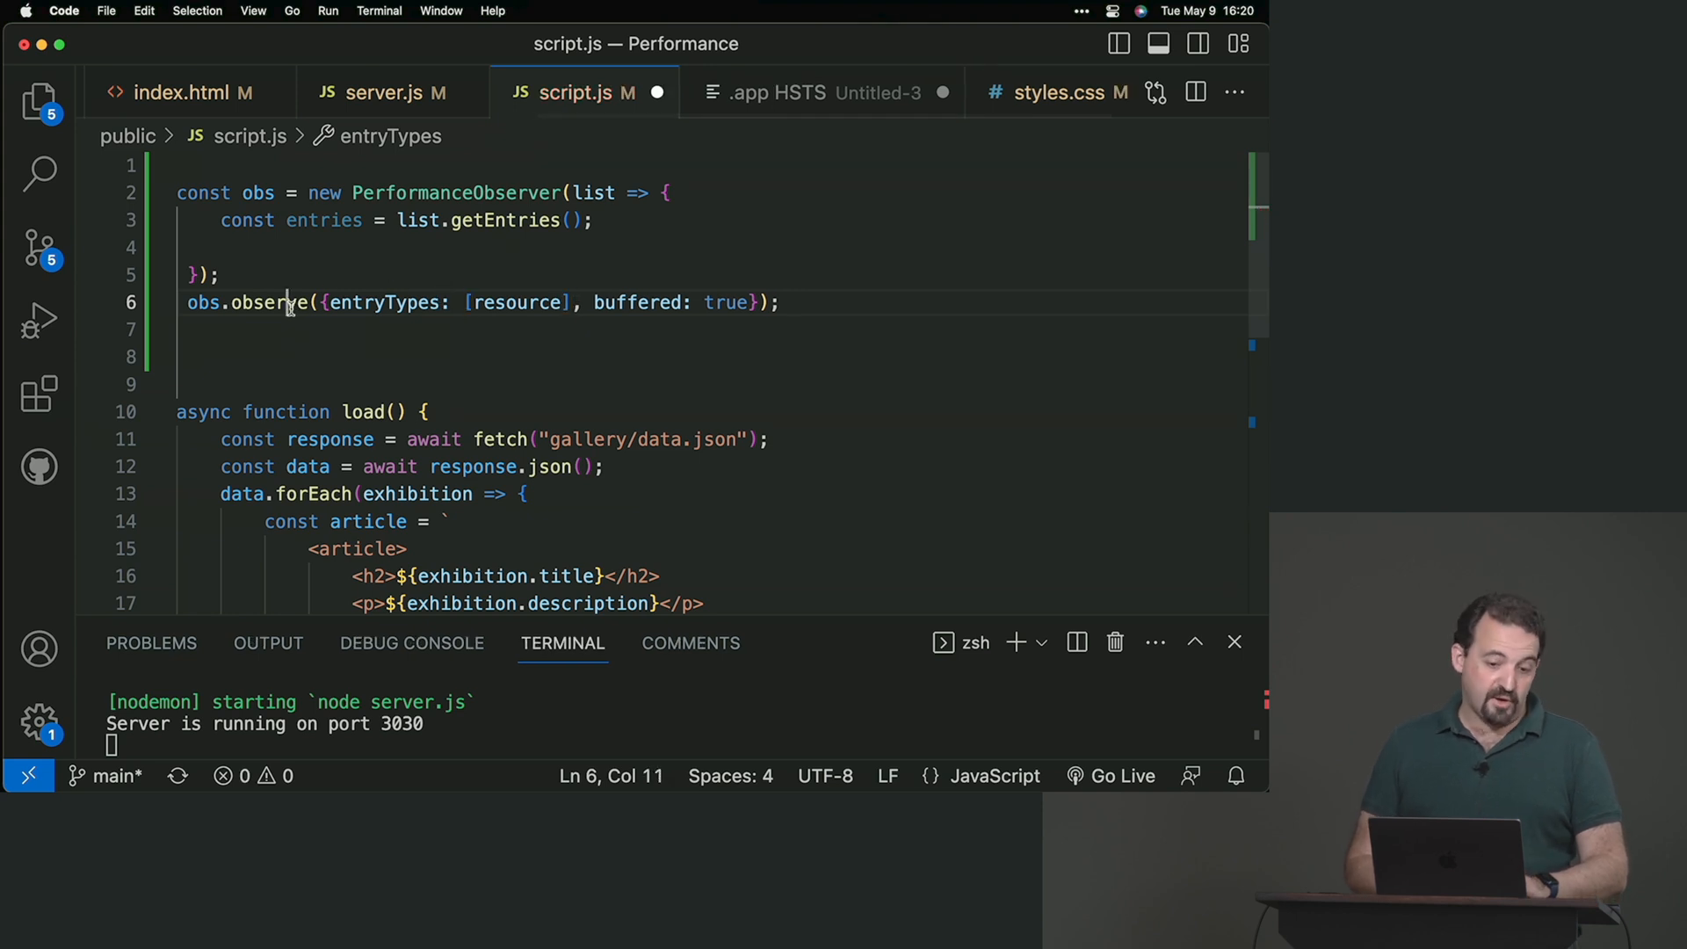
double_click(517, 303)
text("largest-contentful-paint)
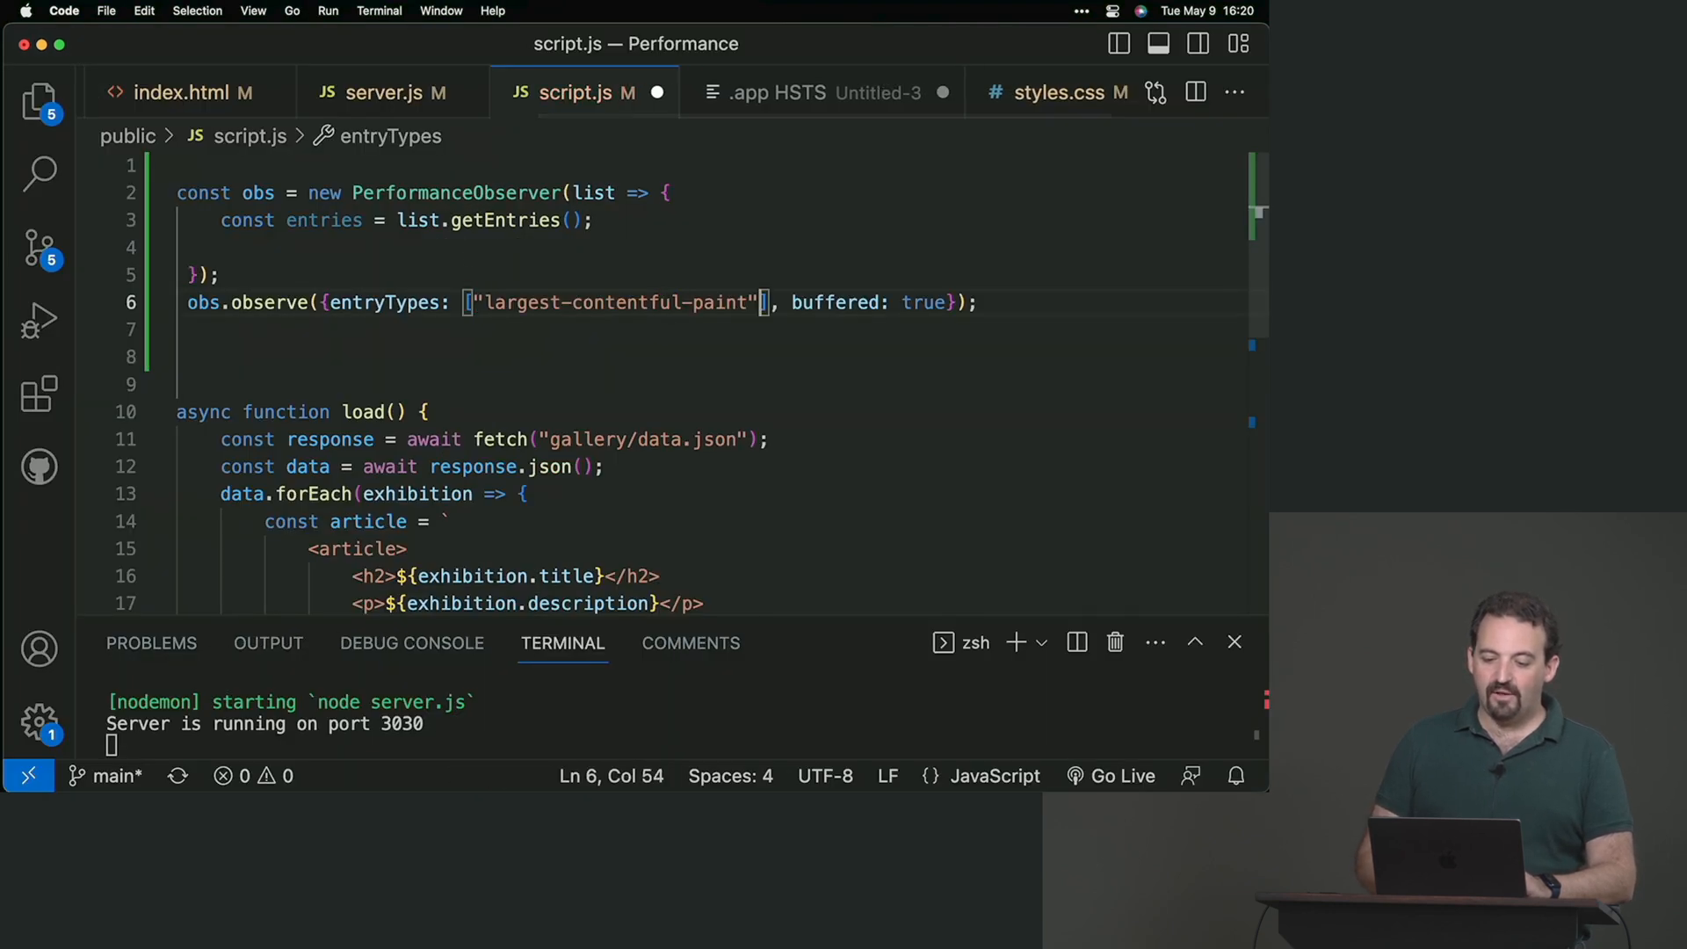
text(, "" , ")
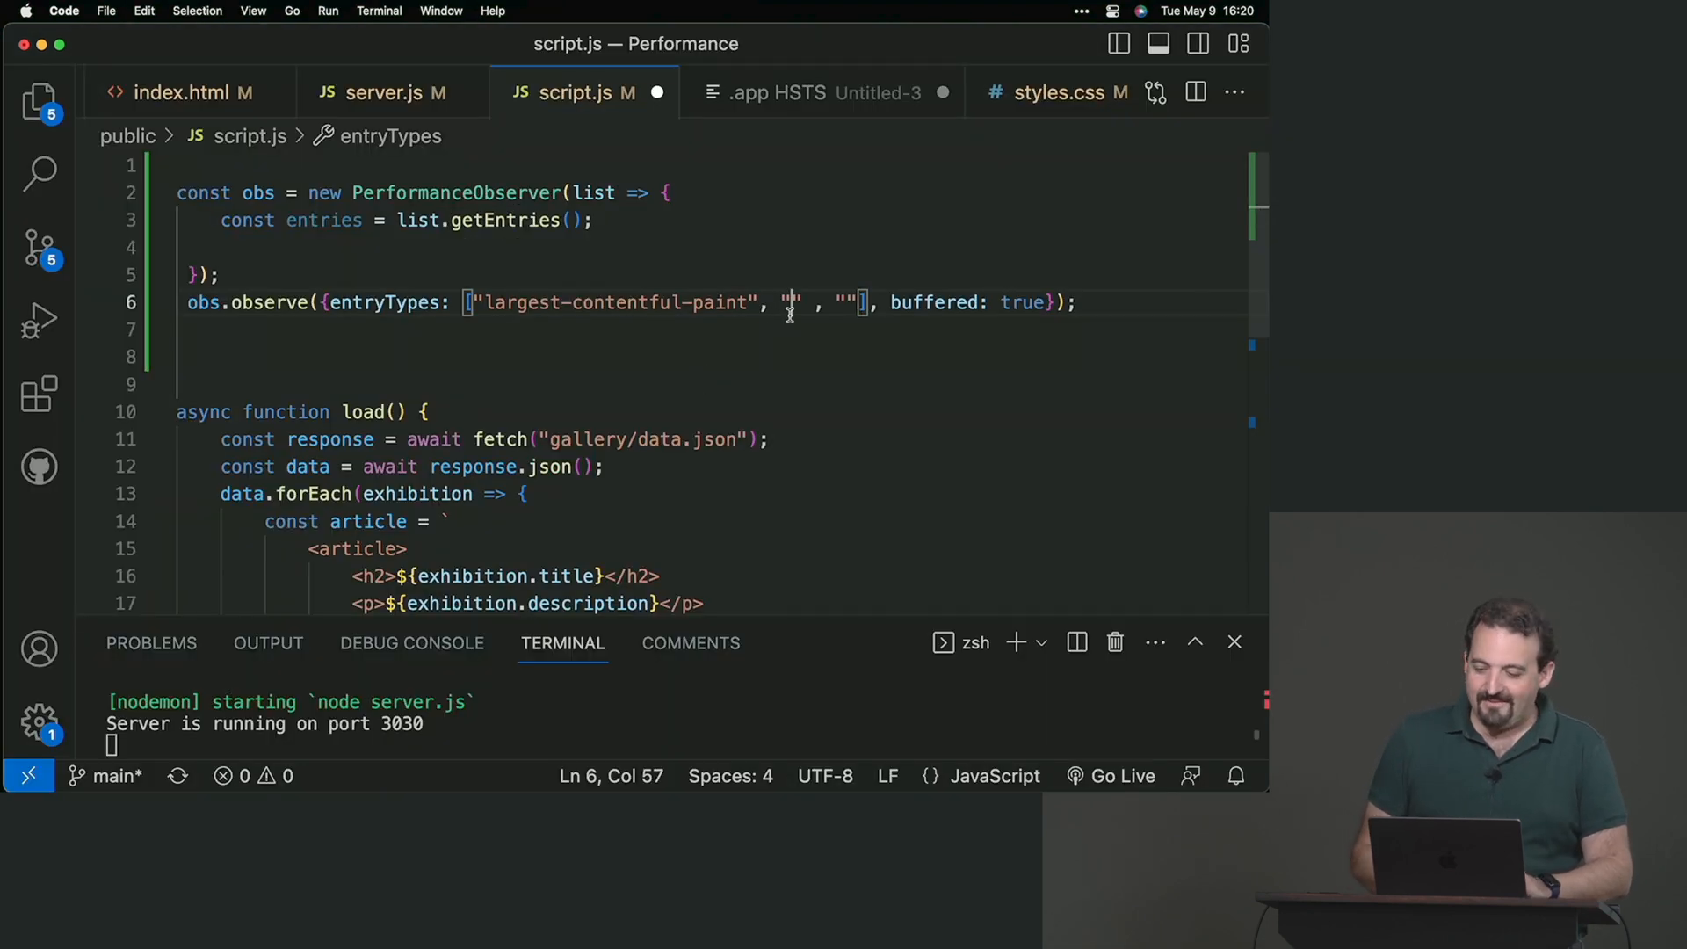
text(layout-shift)
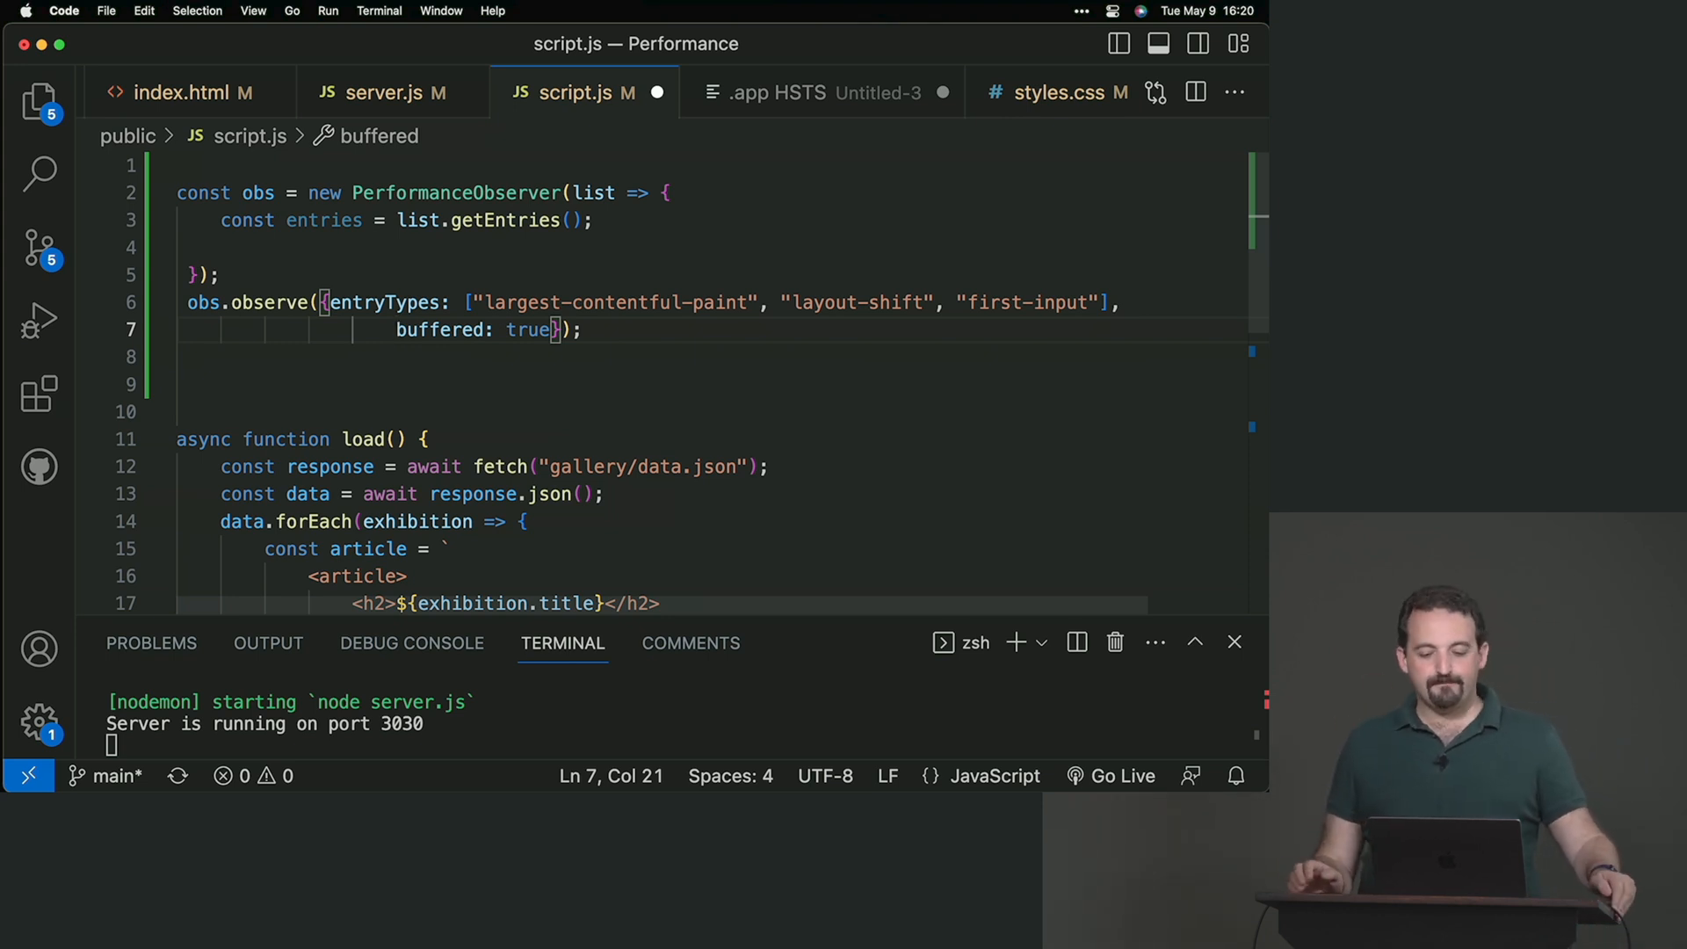
Step: Try buffered: false on the observe options, then restore it to true
click(1033, 302)
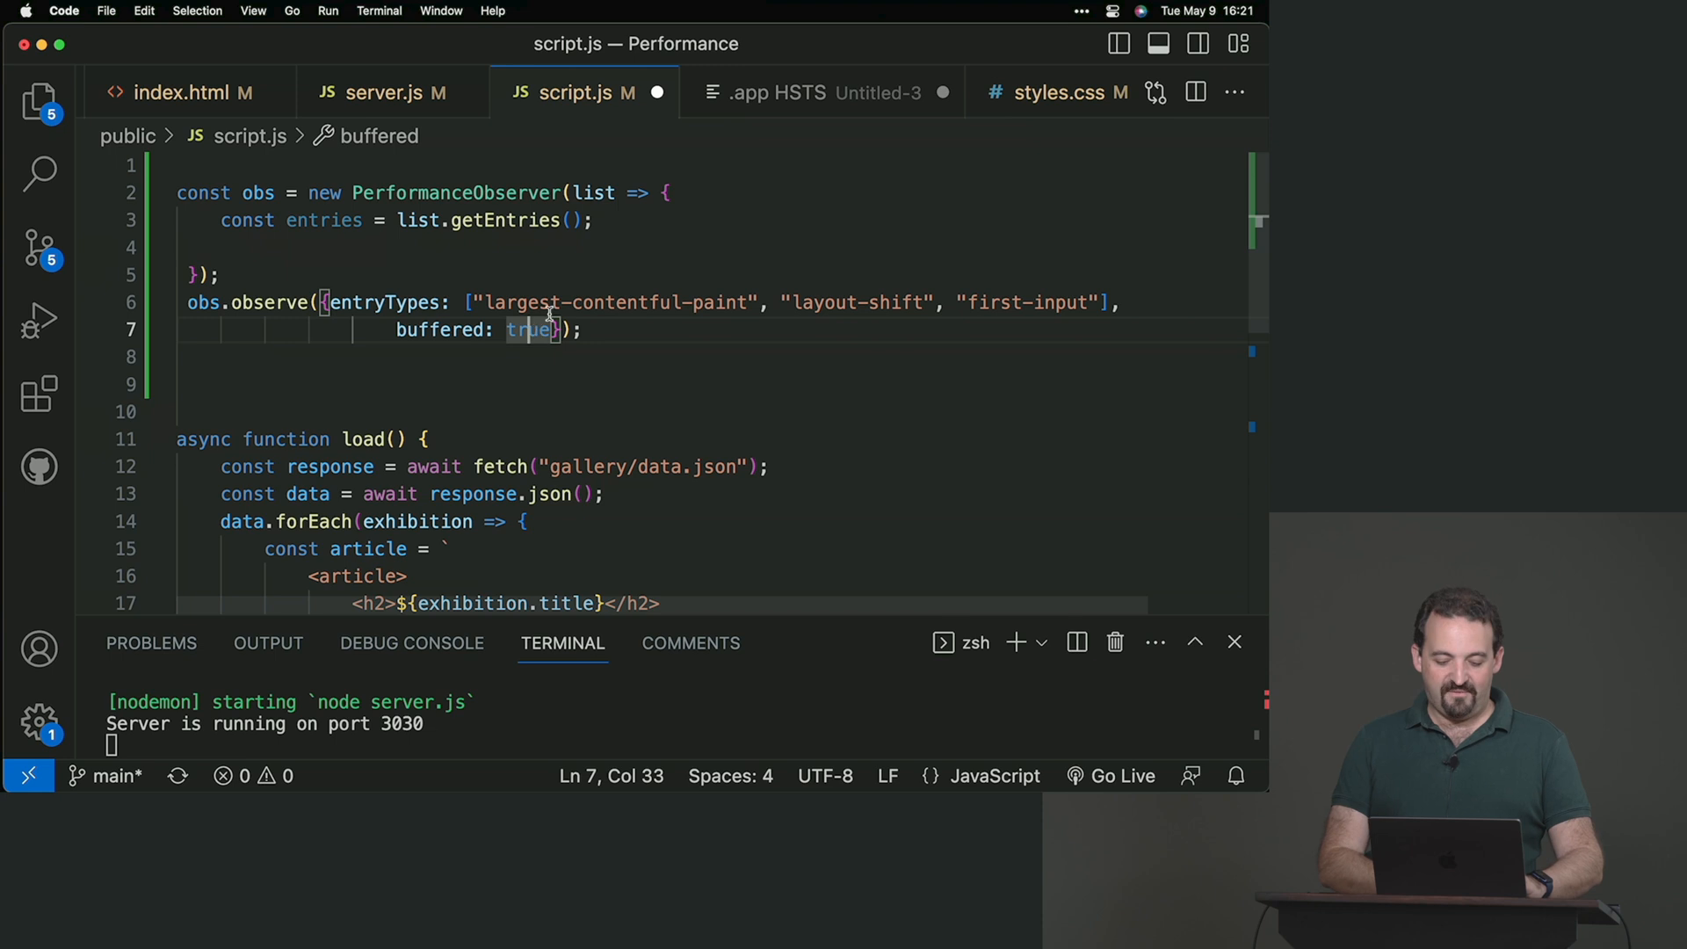
text(false)
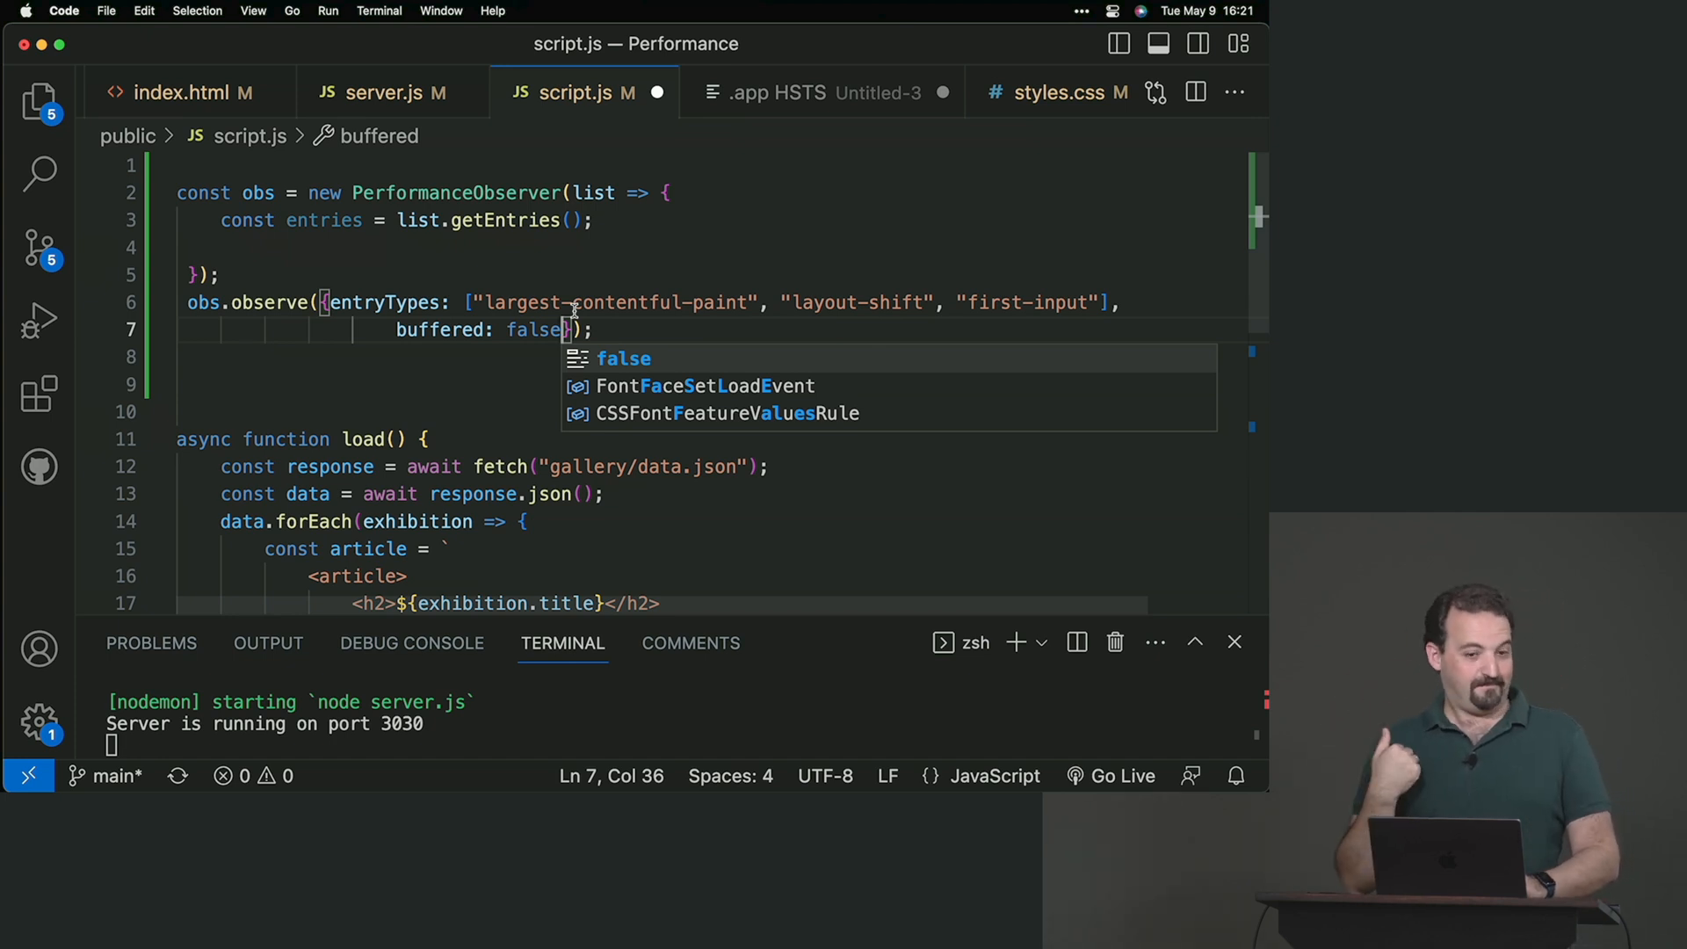
text(true)
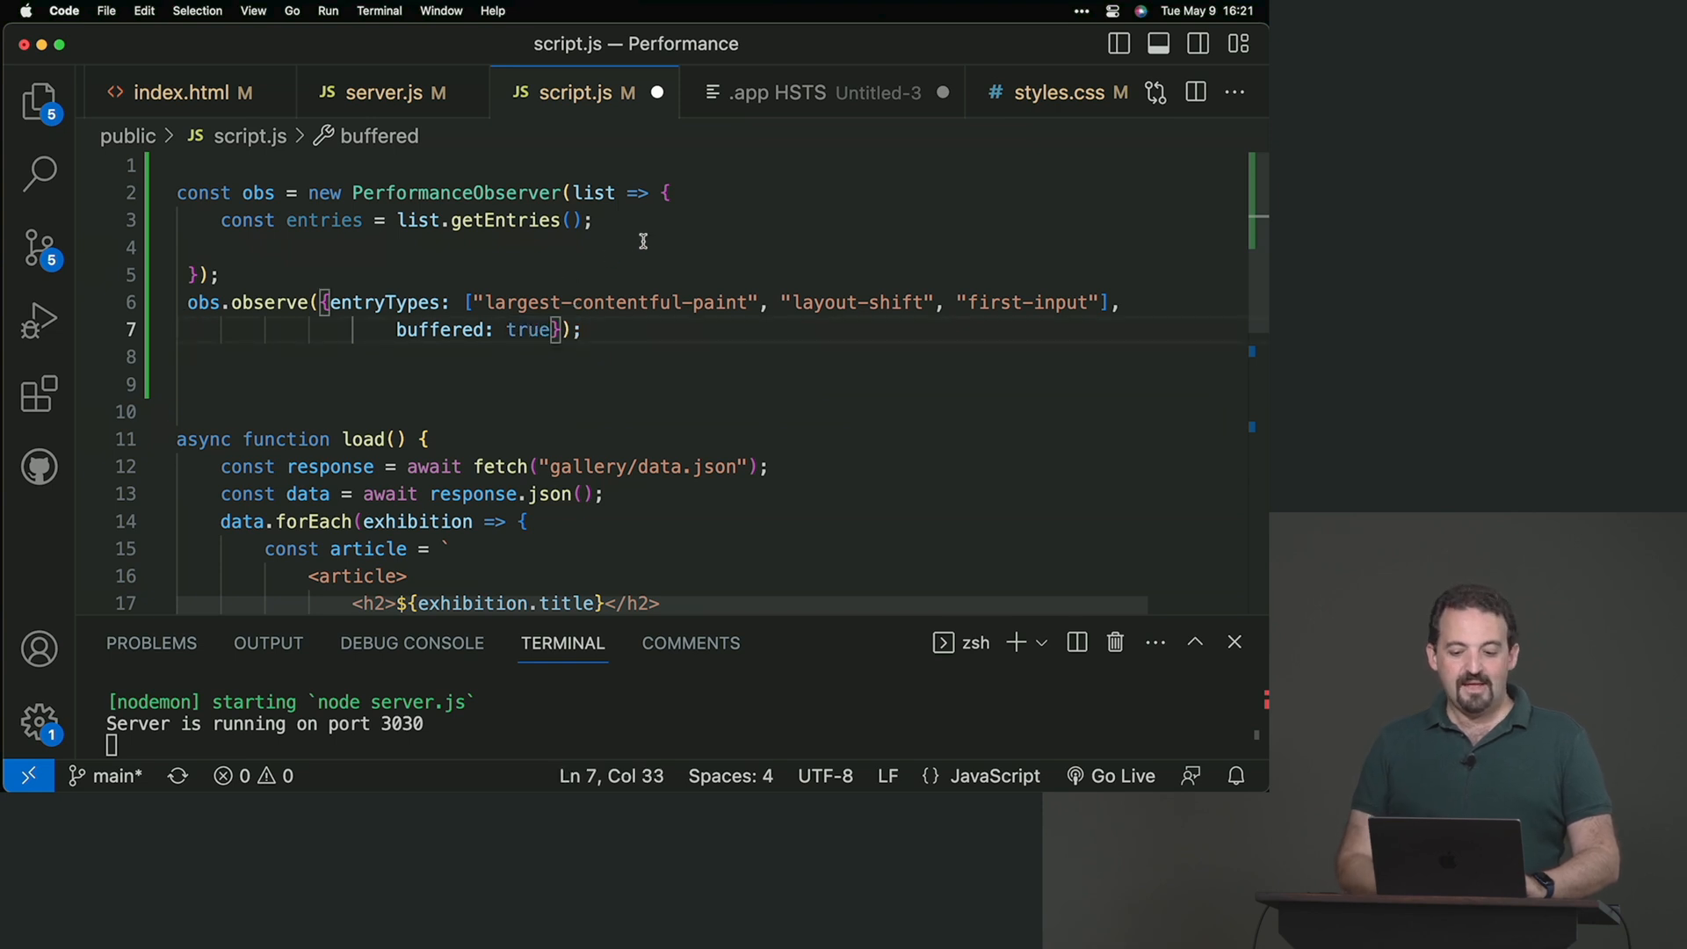
Step: Append "paint" to the end of the entryTypes array
double_click(592, 193)
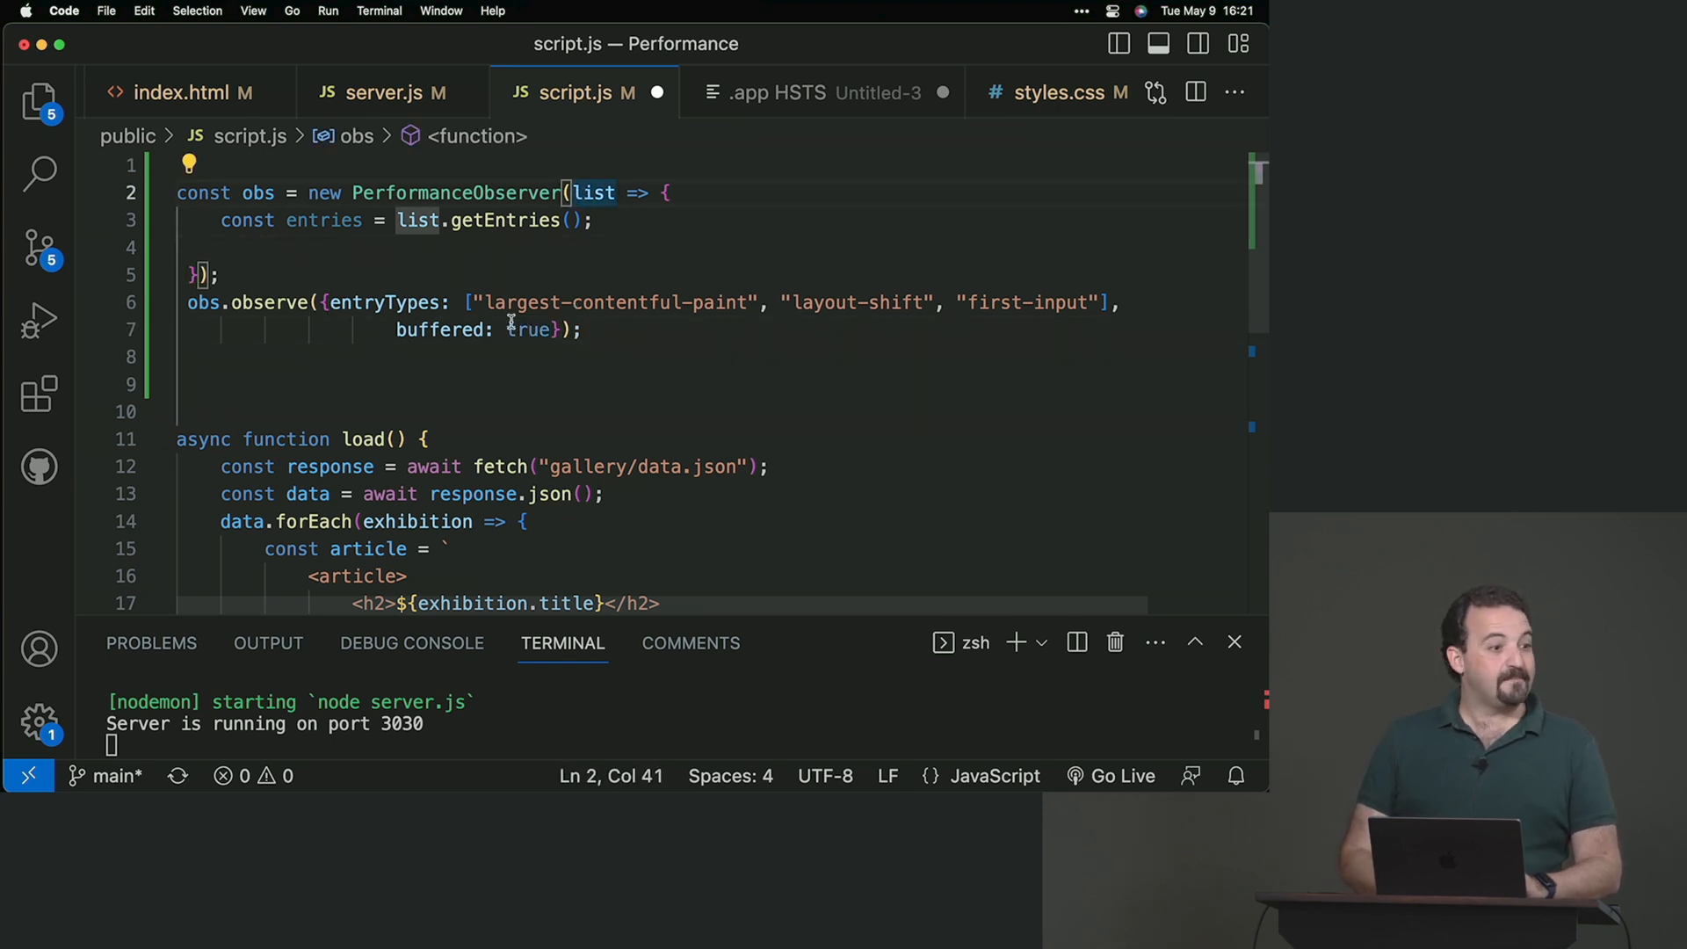
double_click(527, 329)
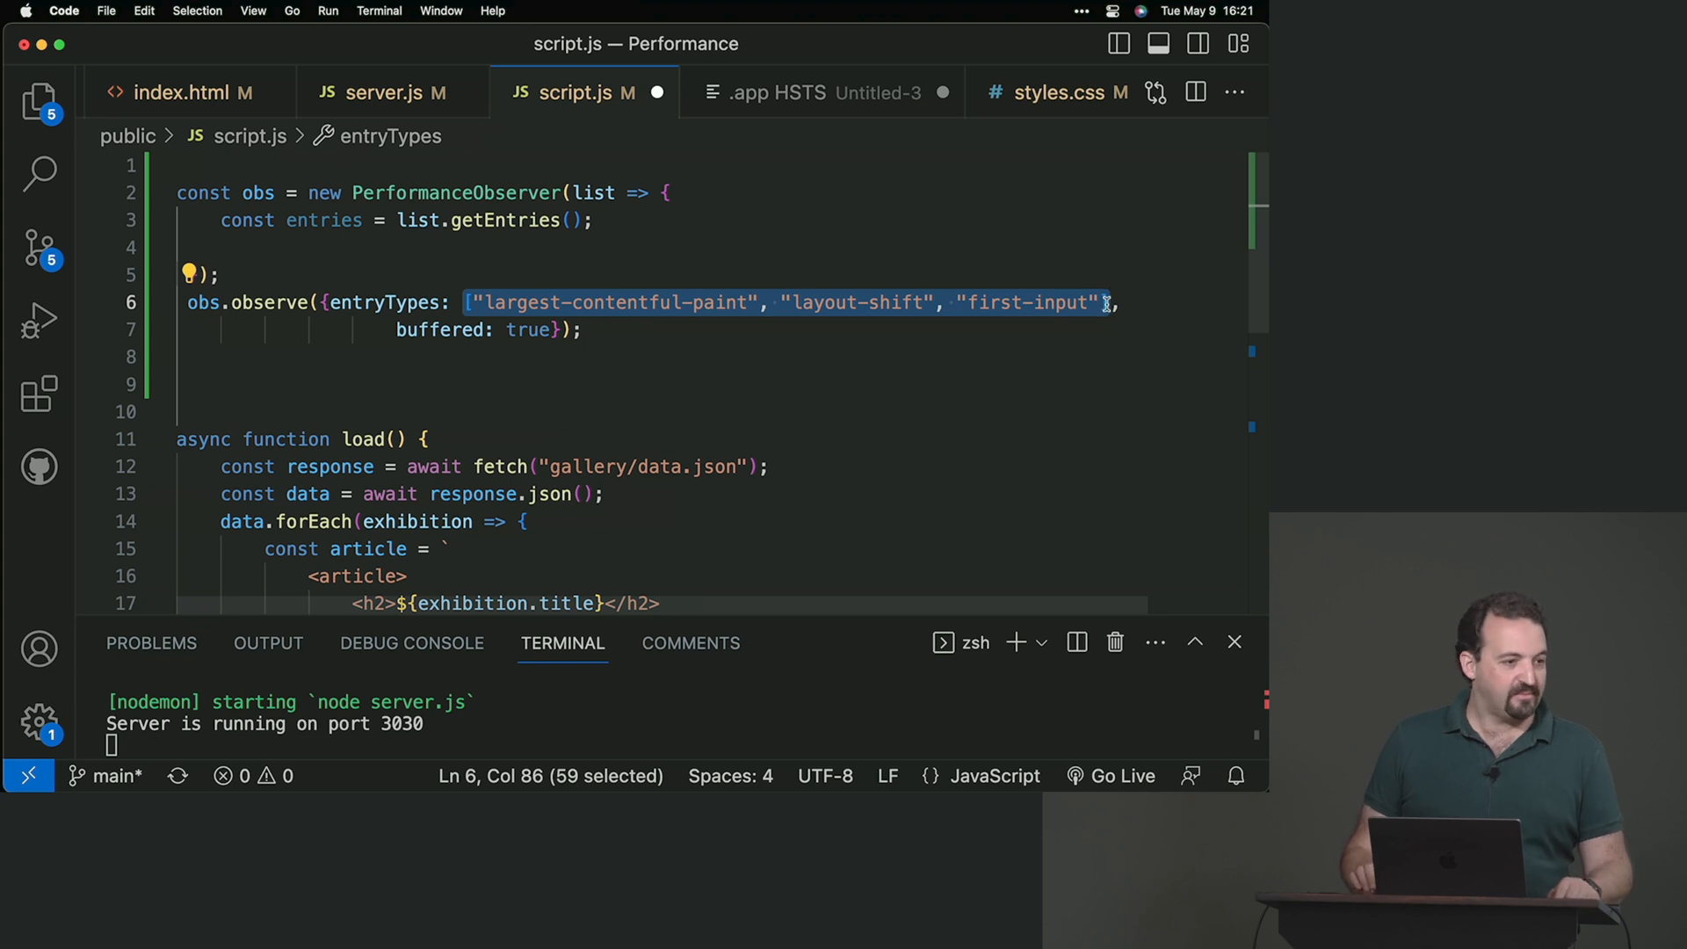
click(1109, 302)
text(, "pa)
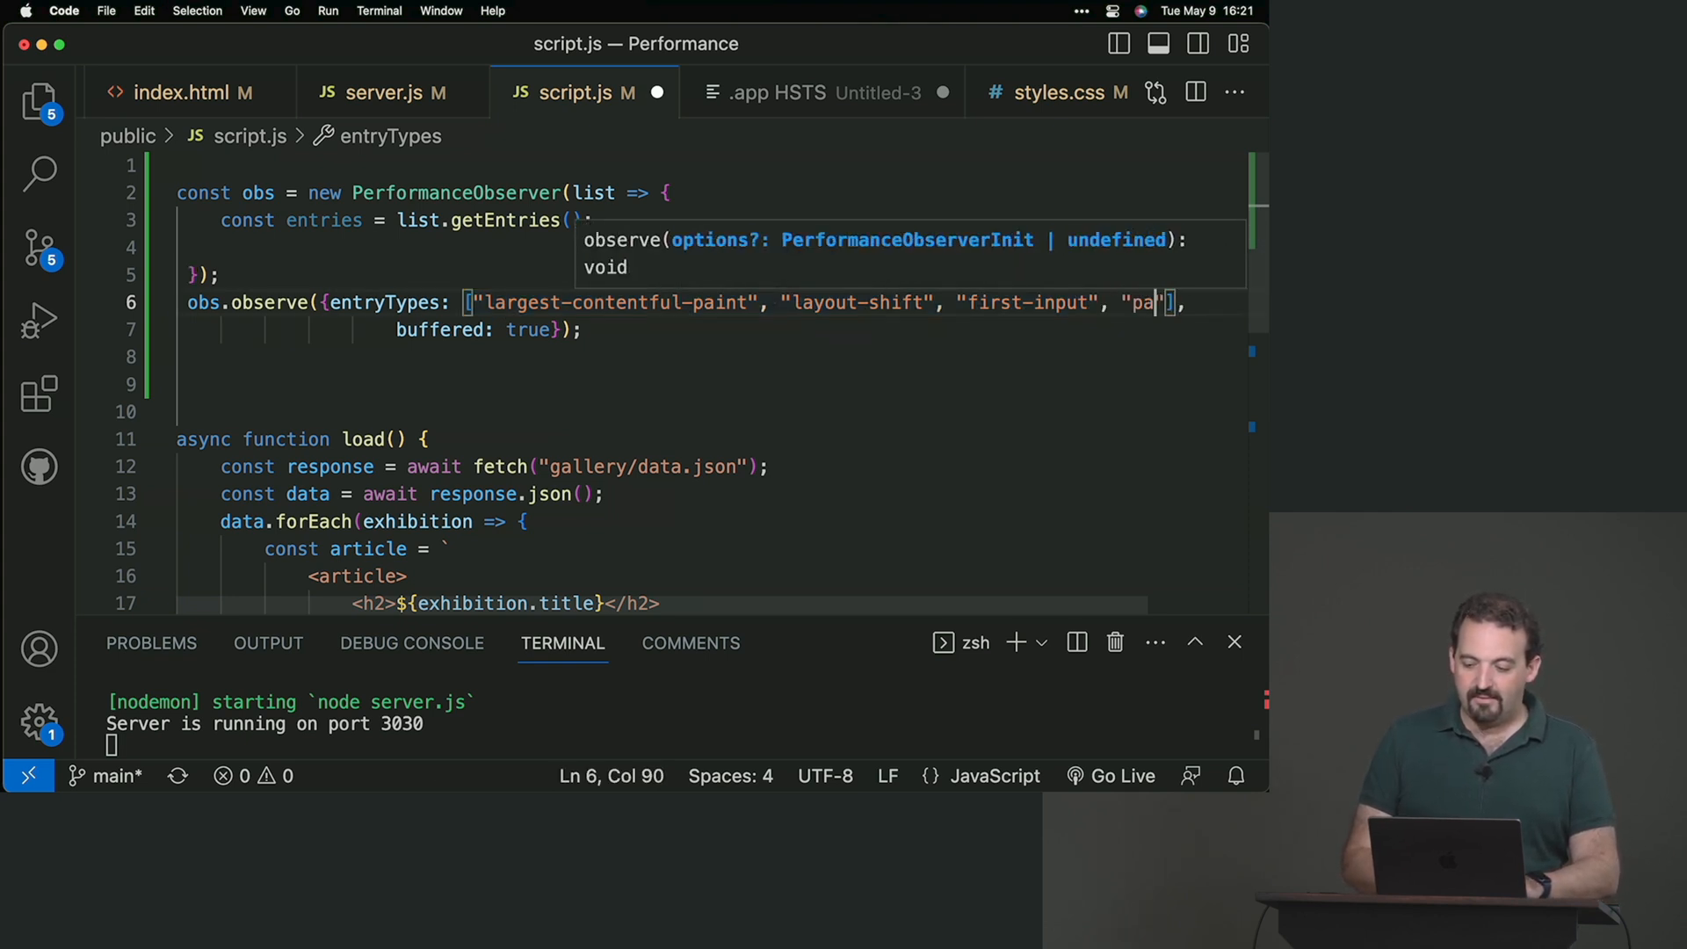
text(int)
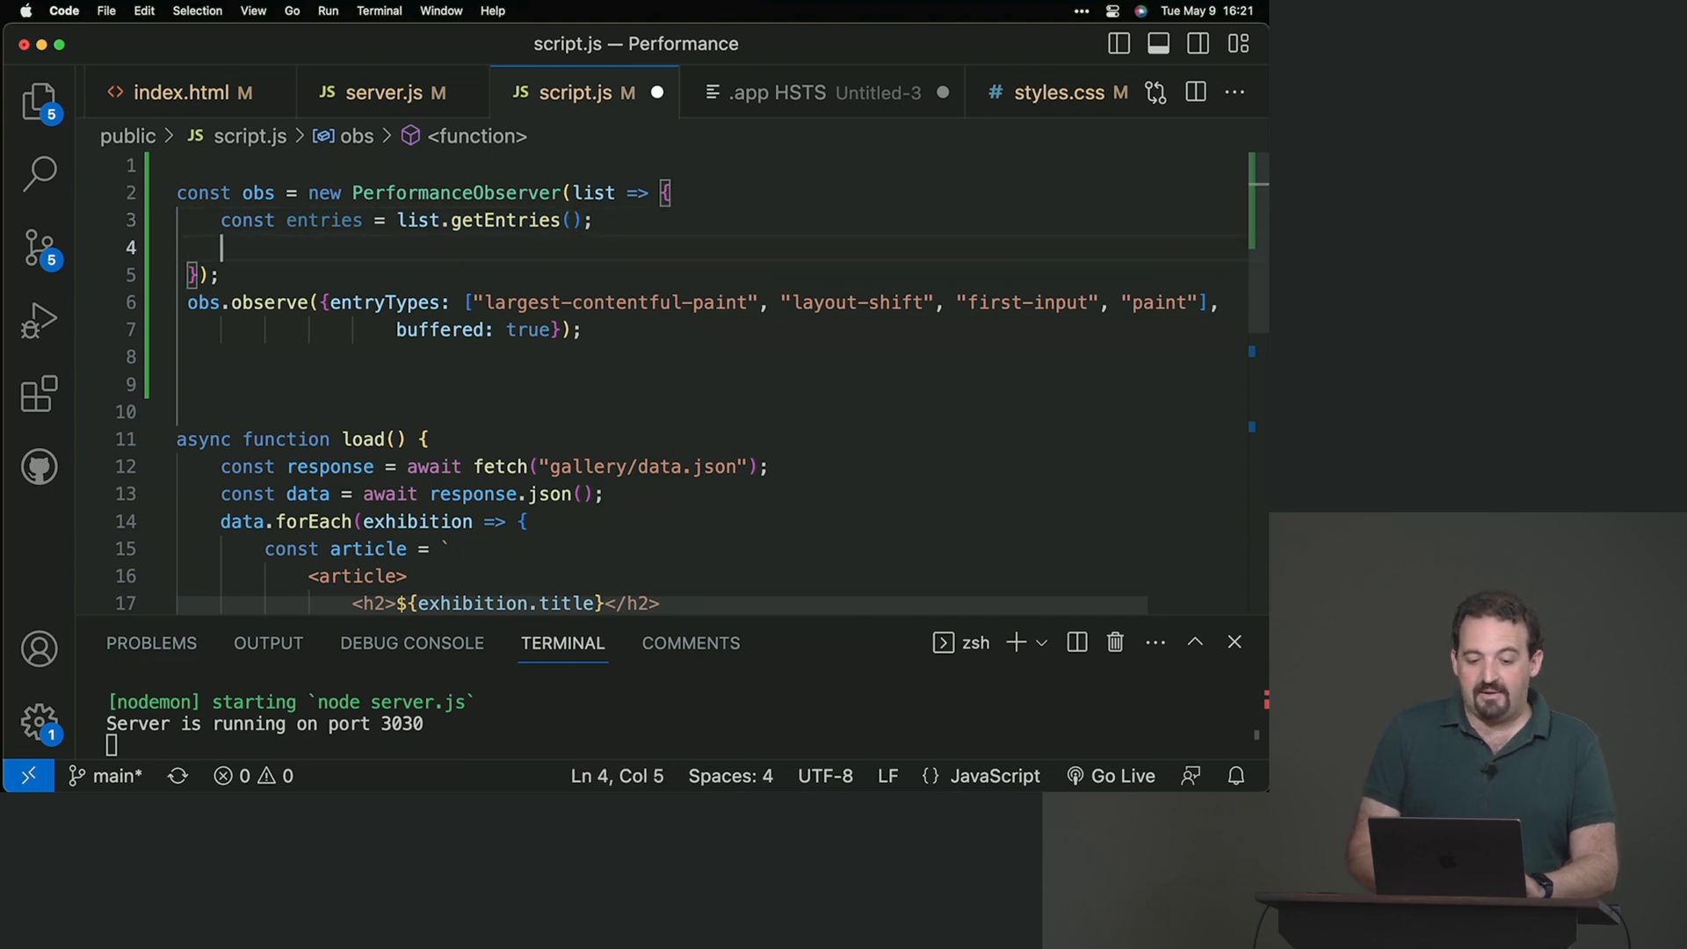
Step: Add console.log(entries) inside the PerformanceObserver callback
text(console.l)
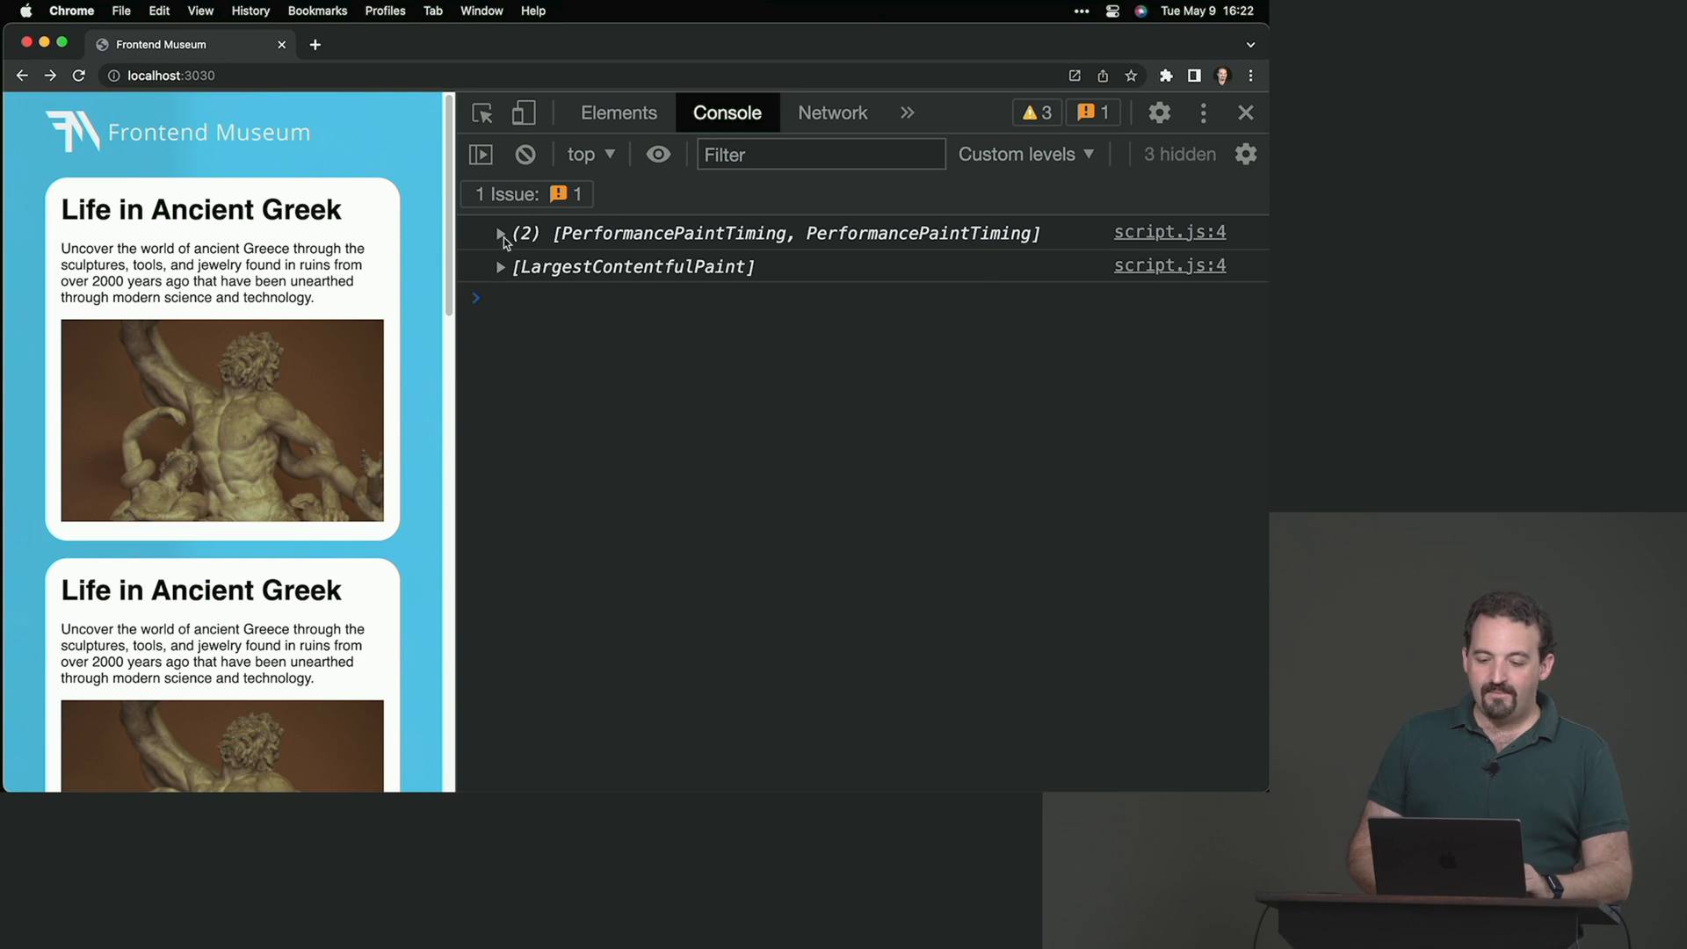
Step: Expand the PerformancePaintTiming array with its first-paint and first-contentful-paint entries
click(499, 234)
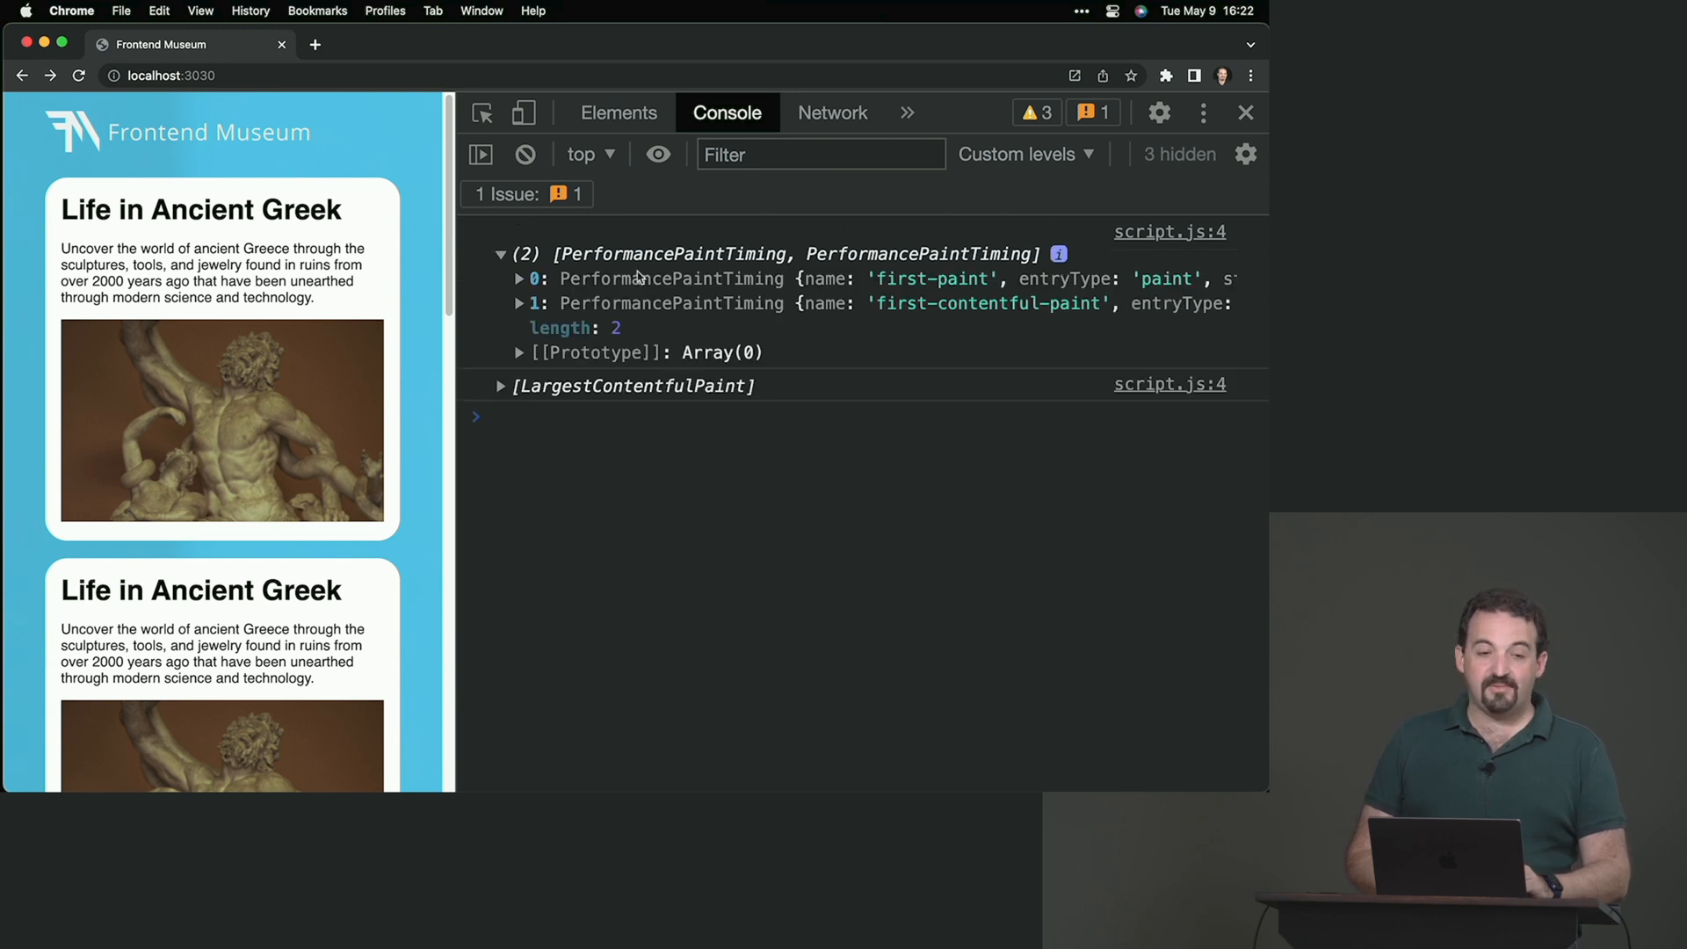
mouse_move(965, 315)
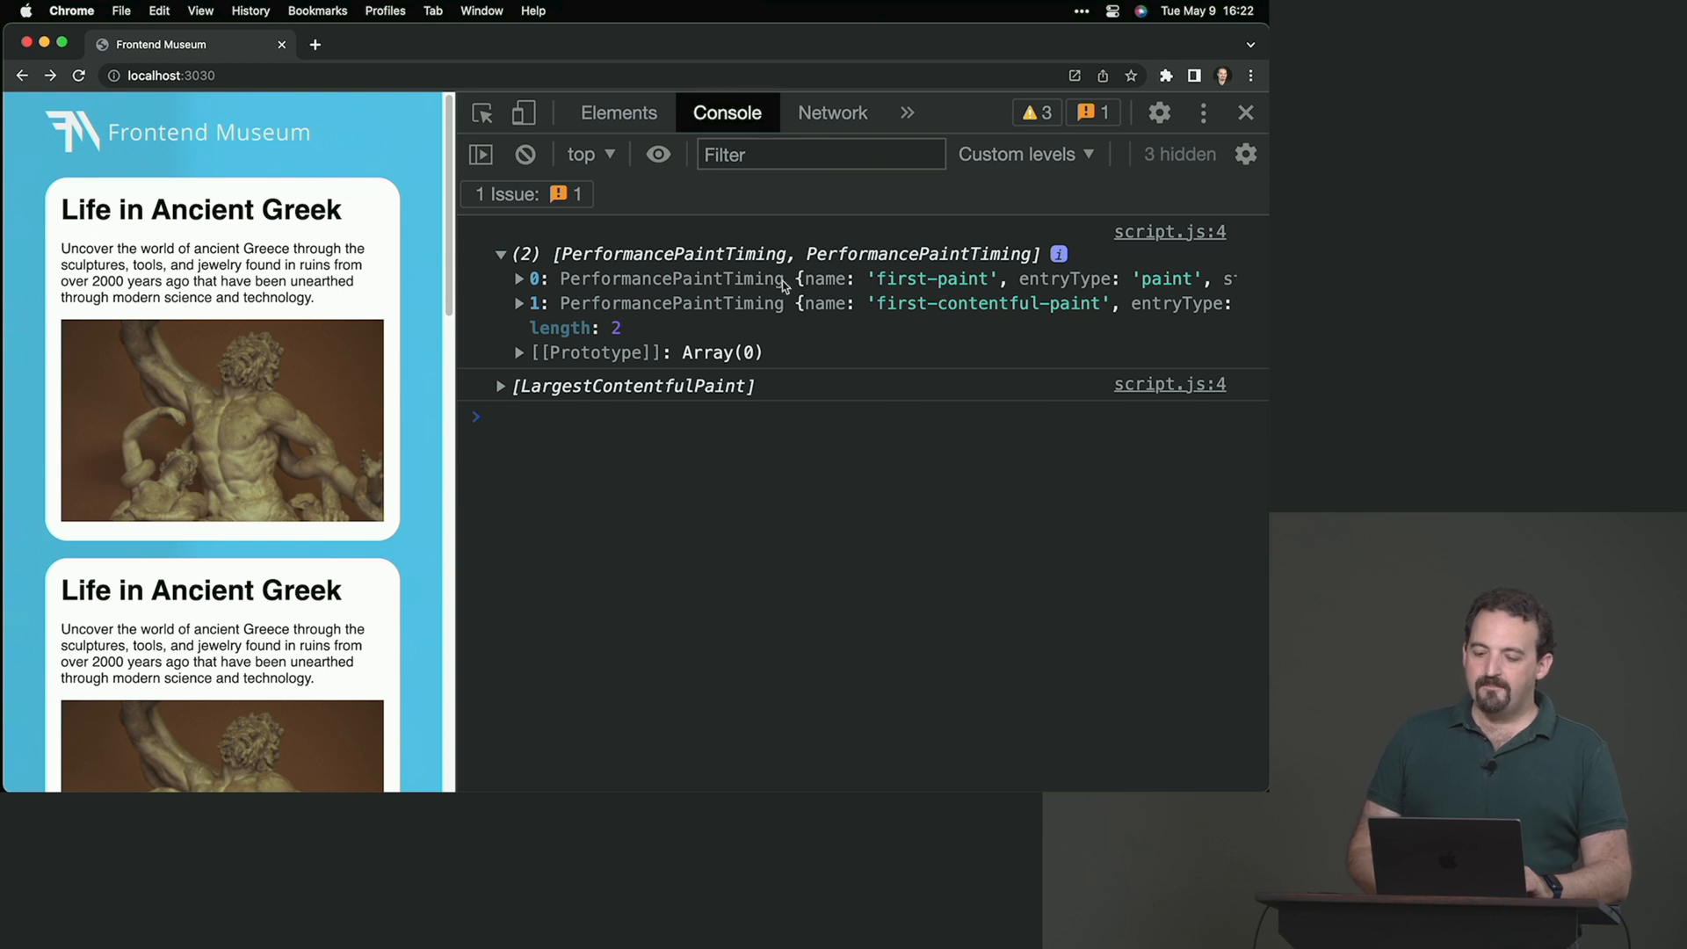
mouse_move(742, 320)
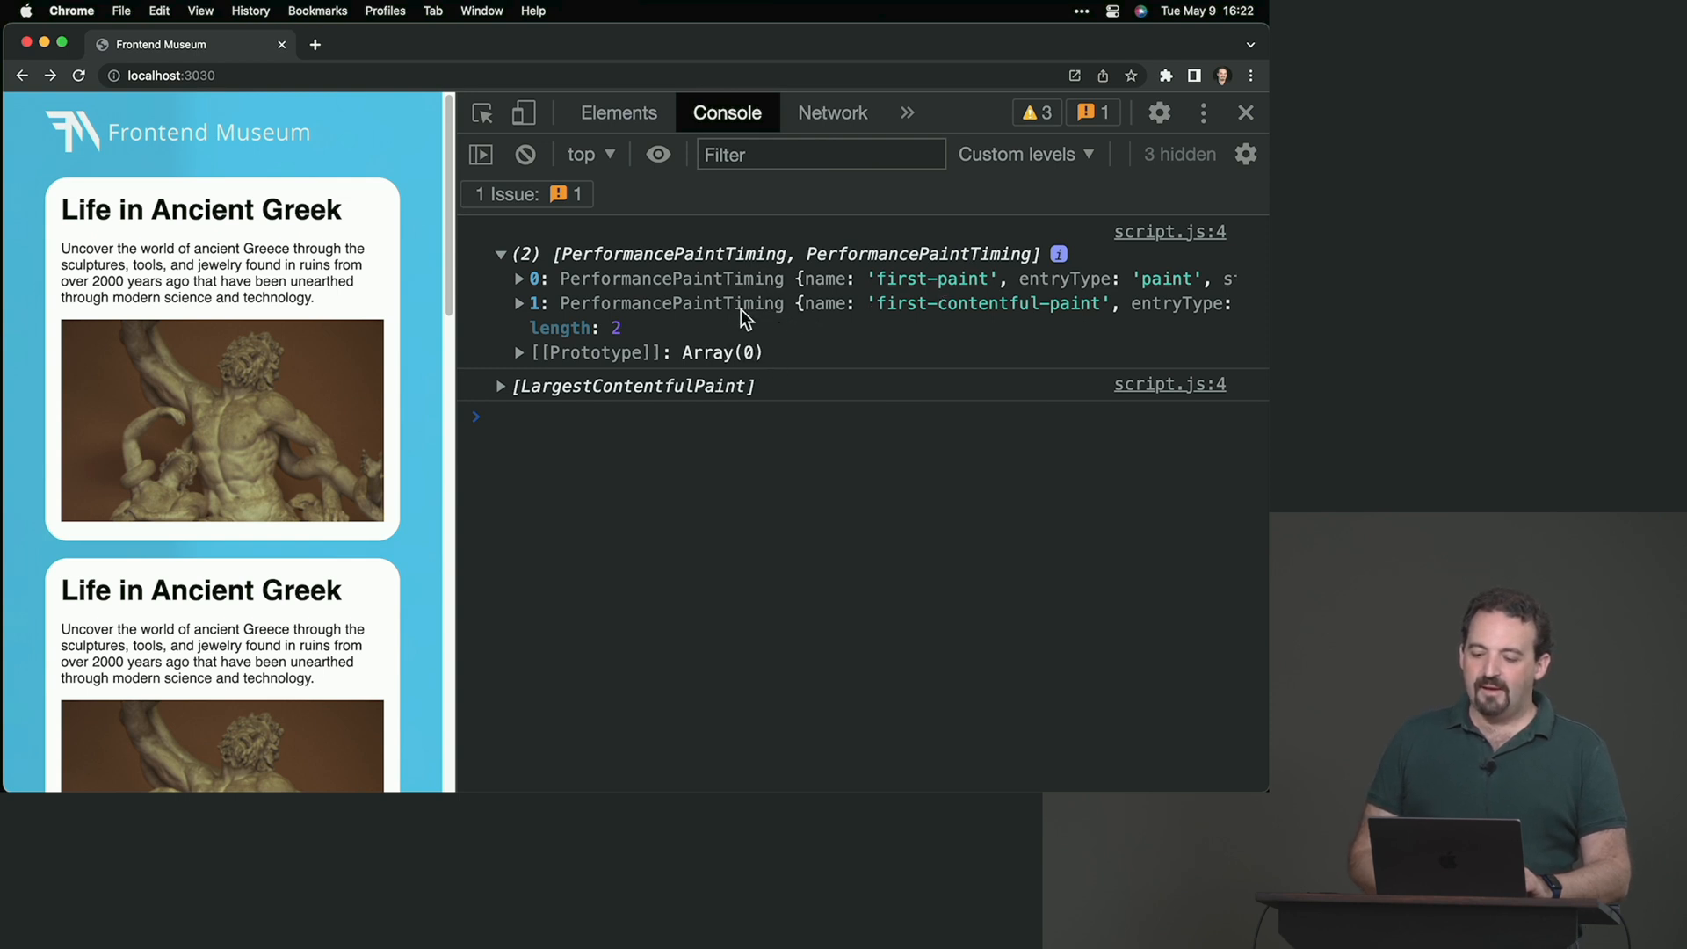
mouse_move(453, 255)
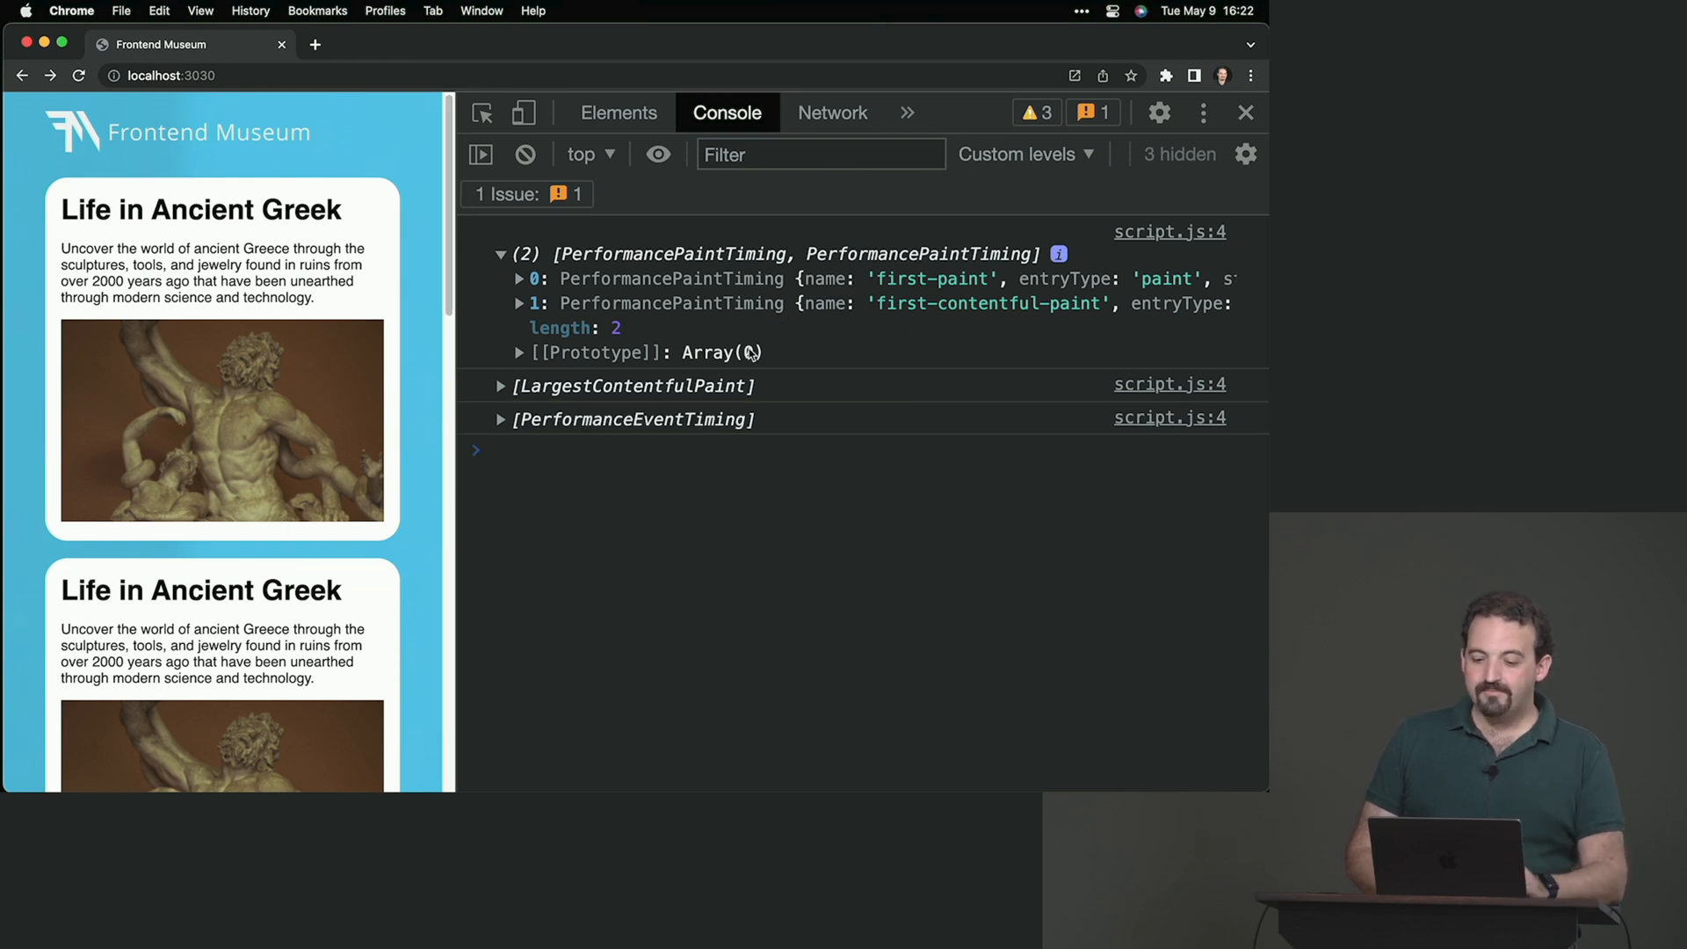
click(520, 280)
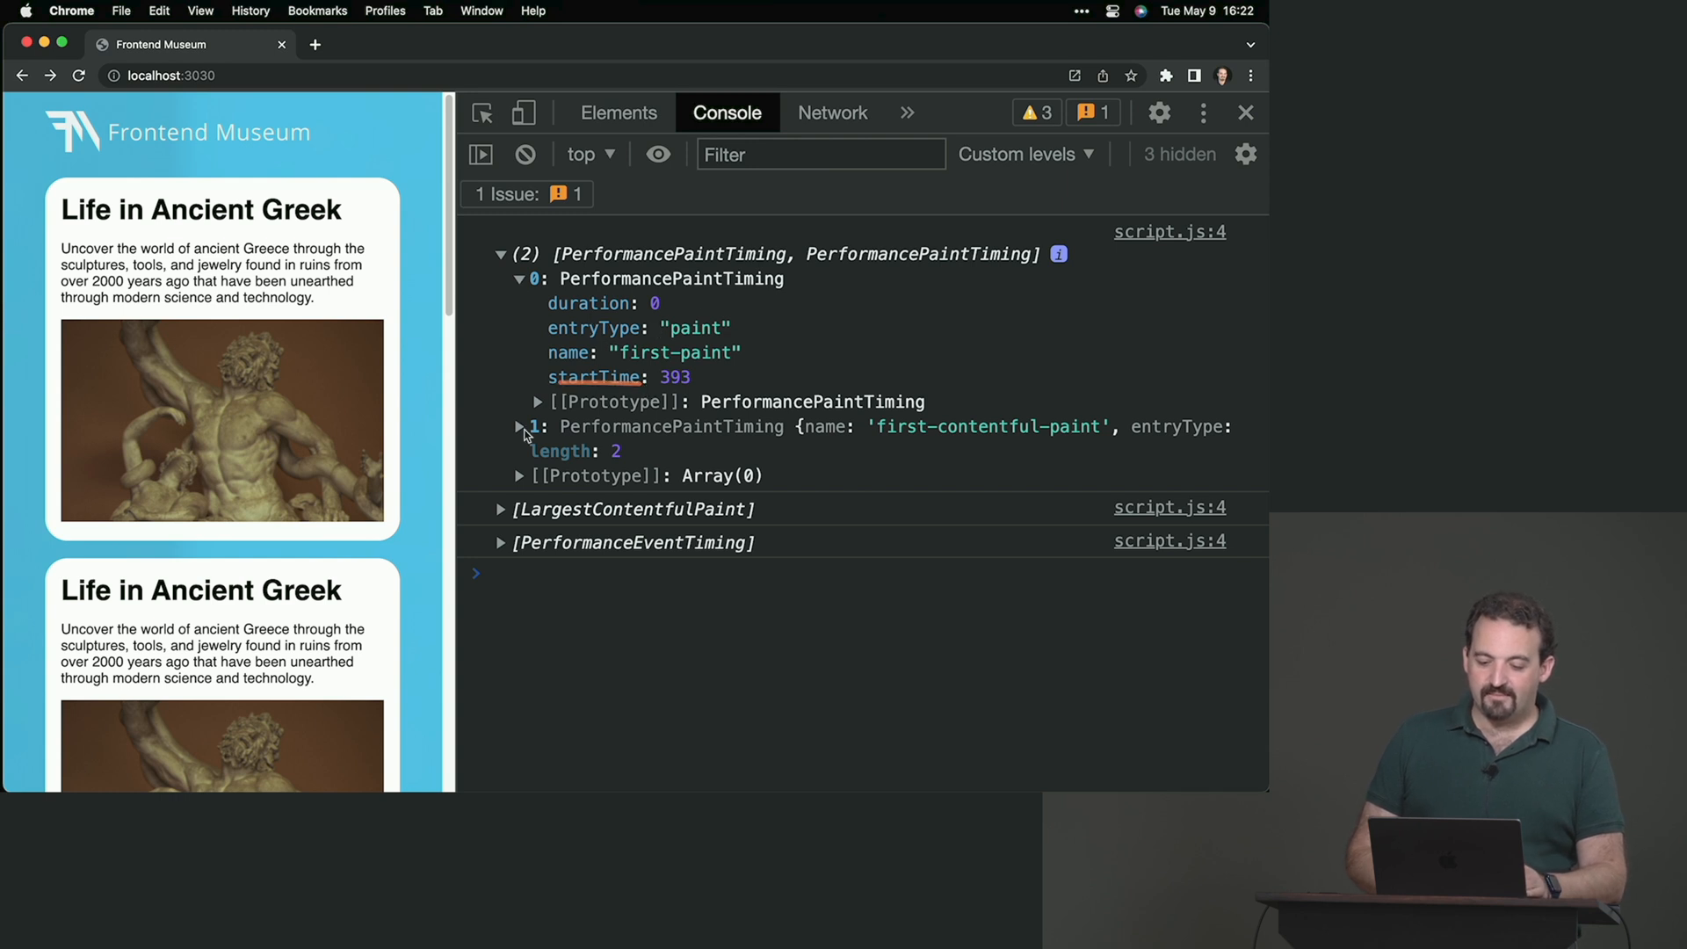
click(517, 426)
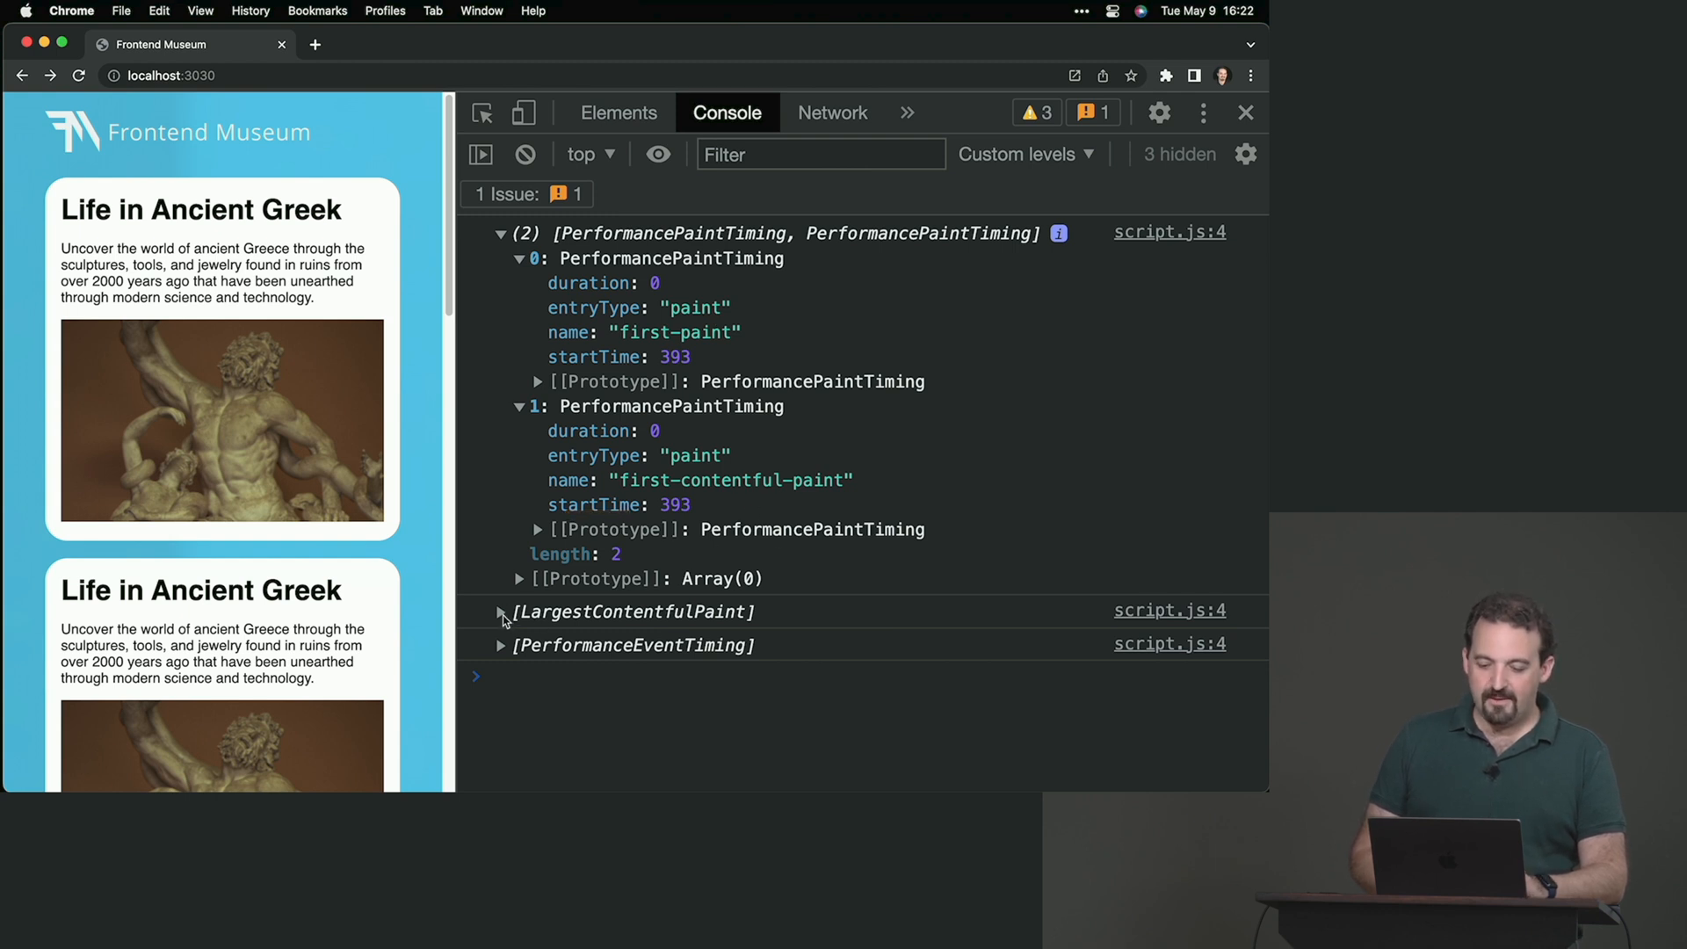
click(500, 611)
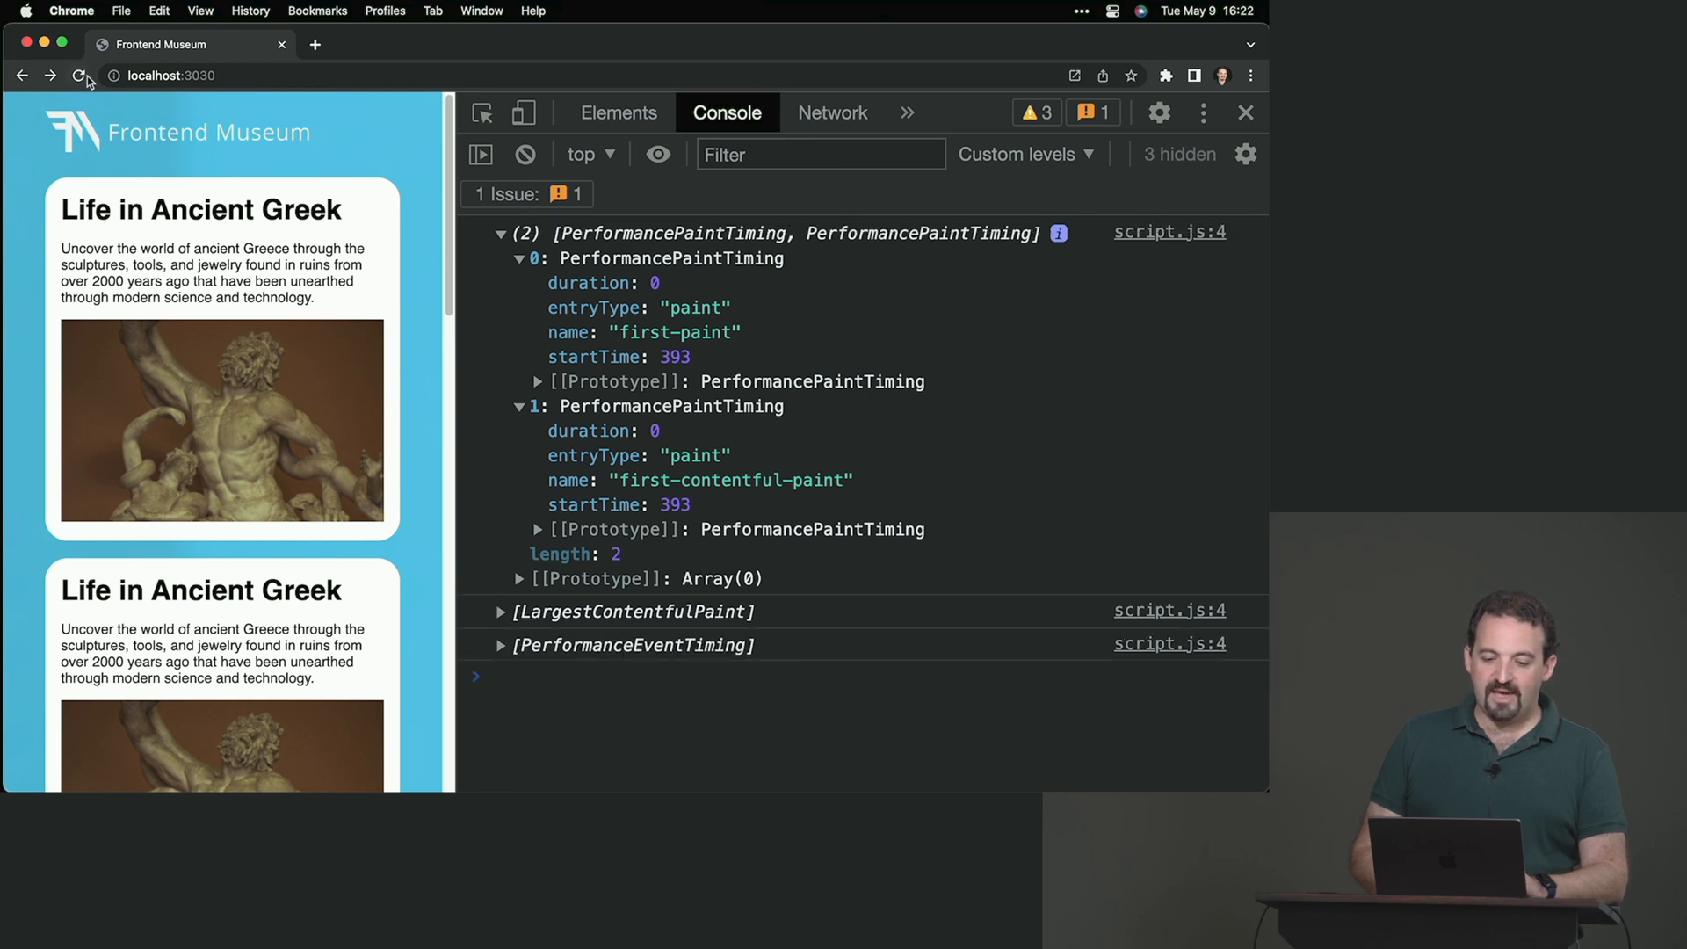
Step: Reload the page and expand the LargestContentfulPaint entry for ancient-greece.png (~199.7 ms)
click(78, 75)
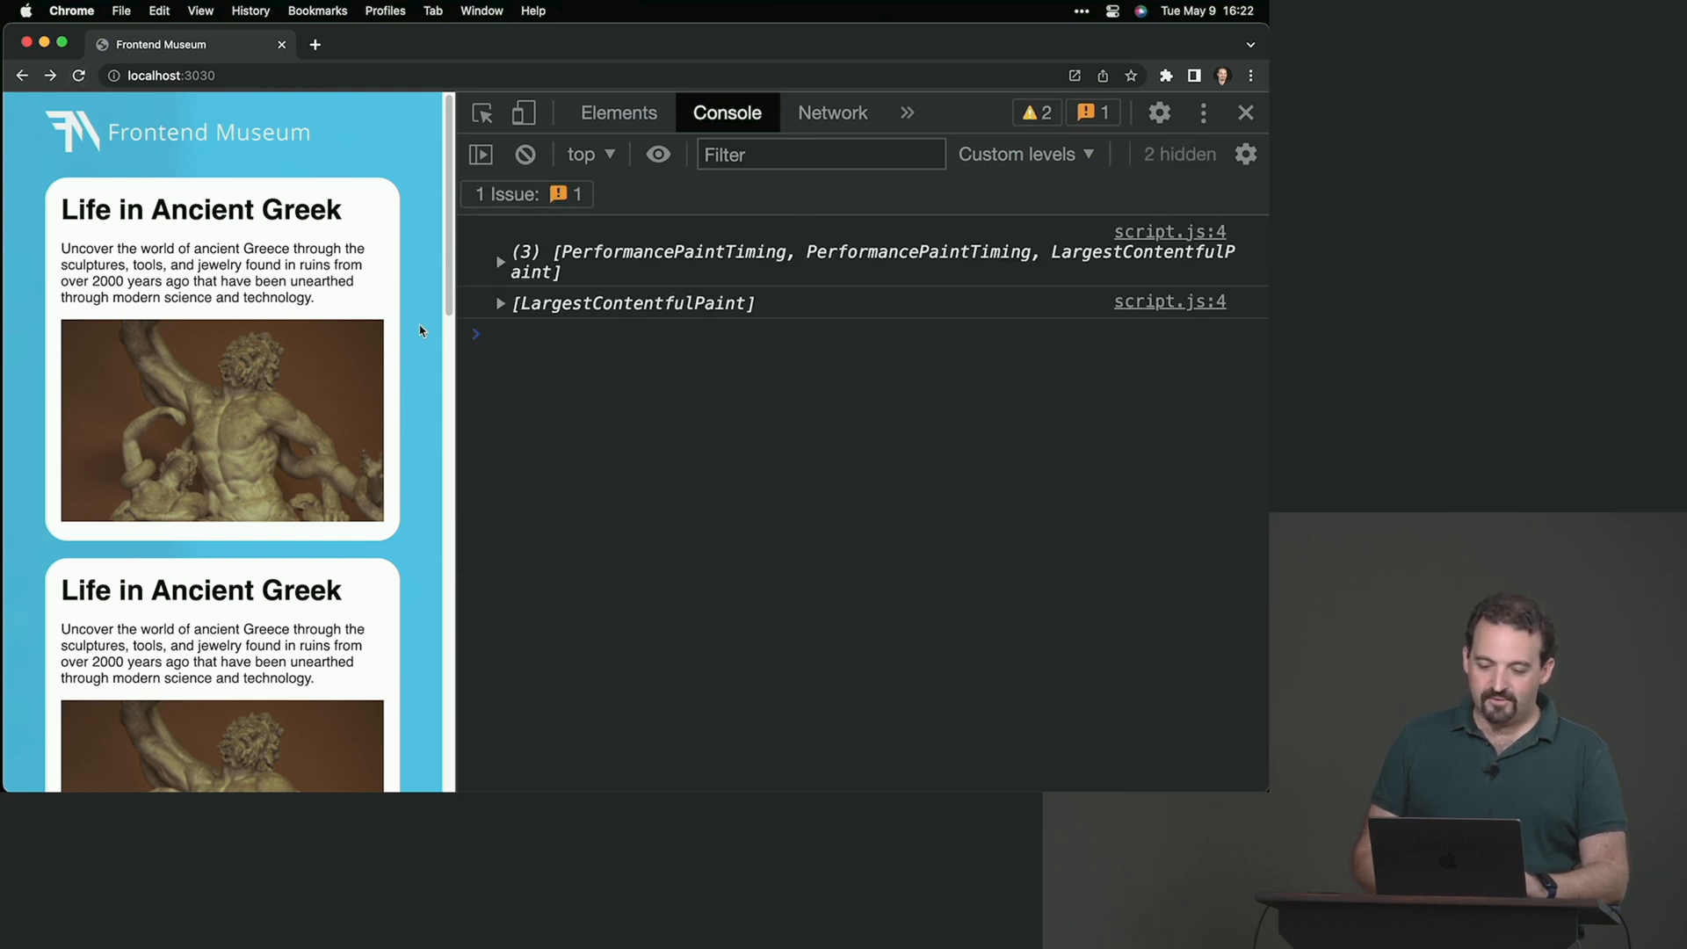
click(499, 302)
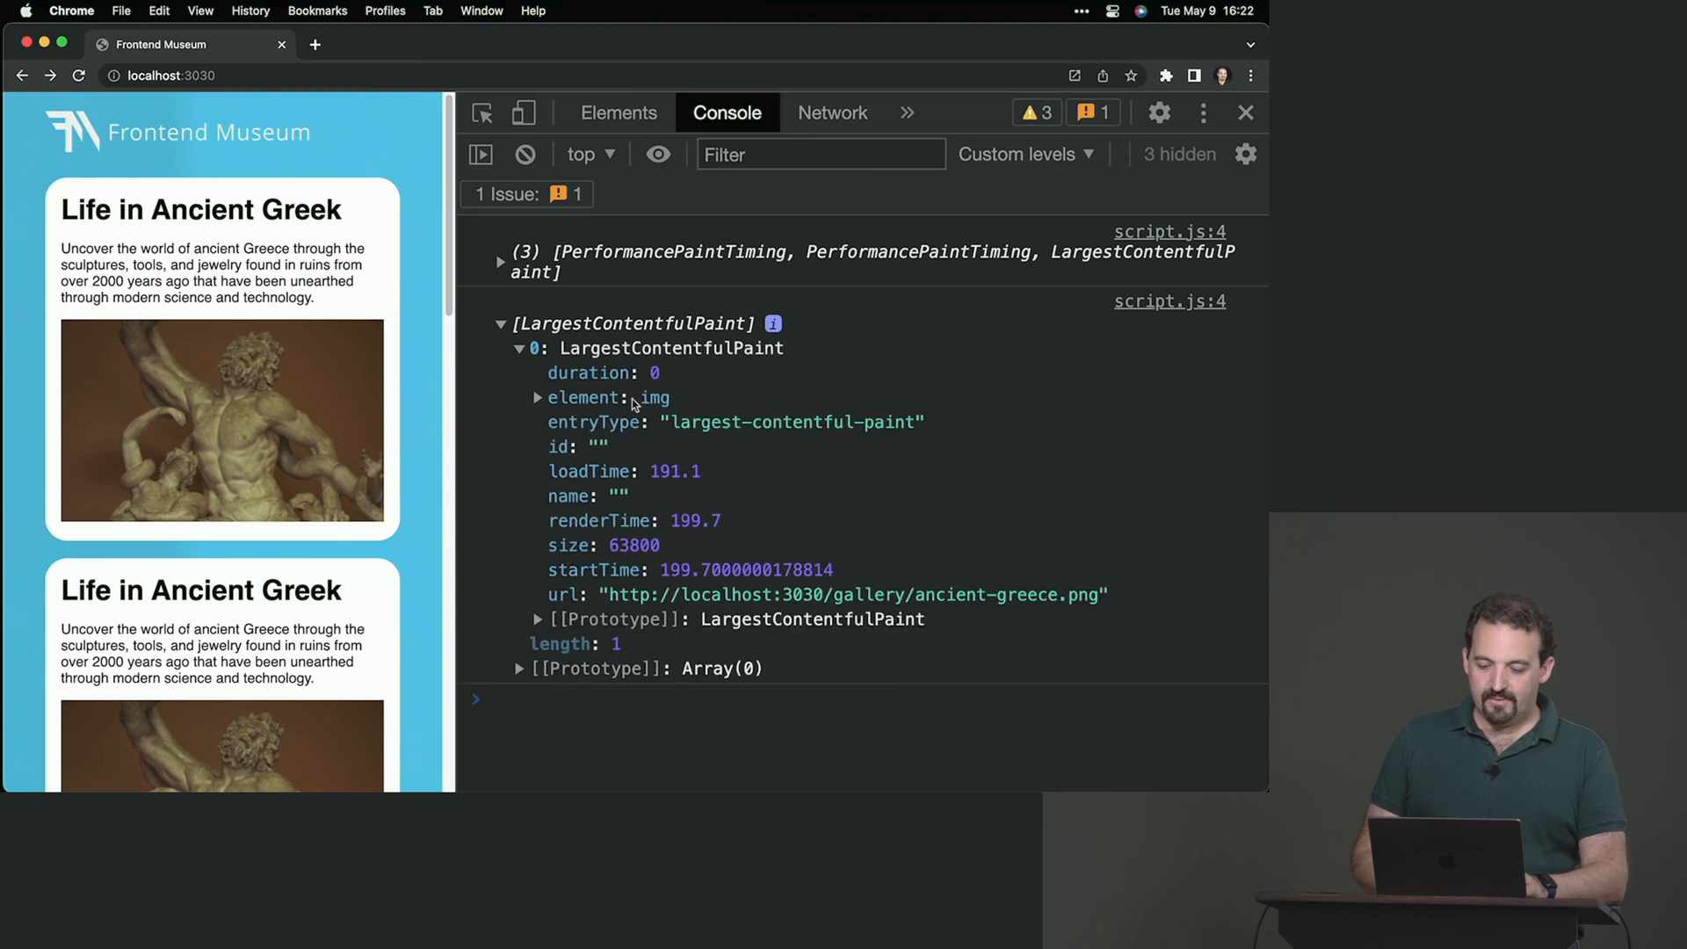